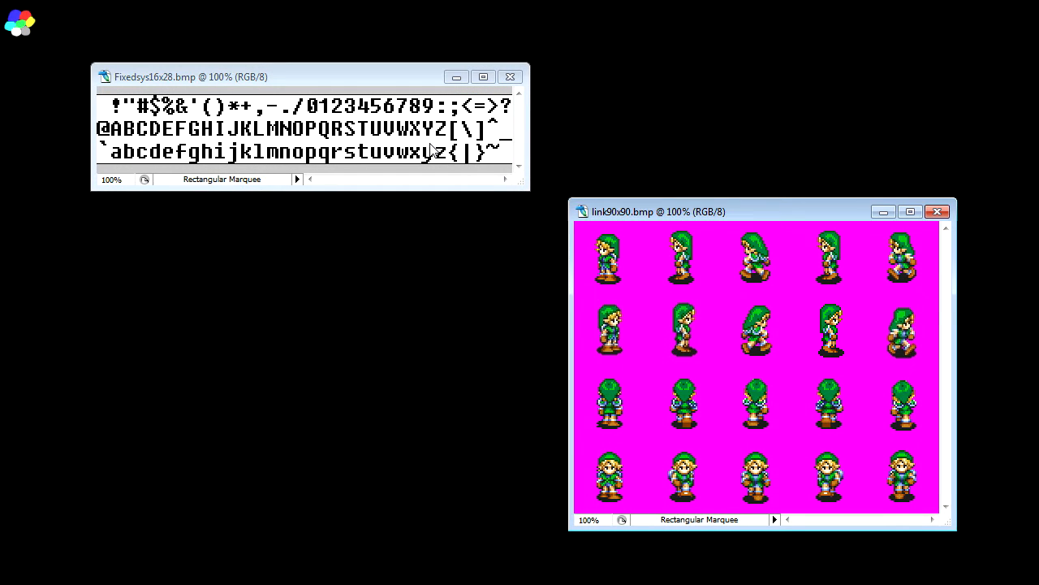
pyautogui.moveTo(946, 260)
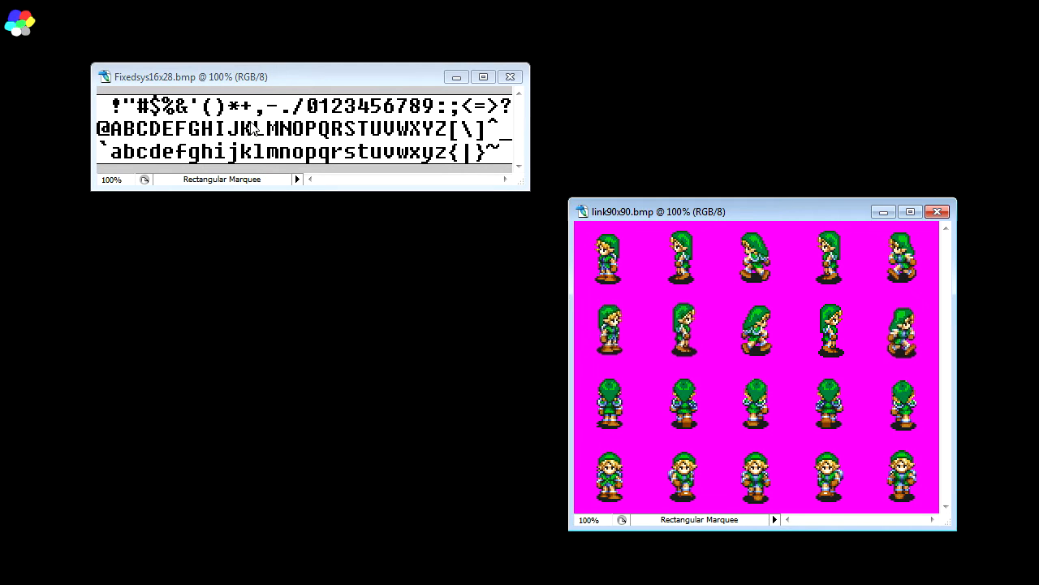
pyautogui.moveTo(247, 98)
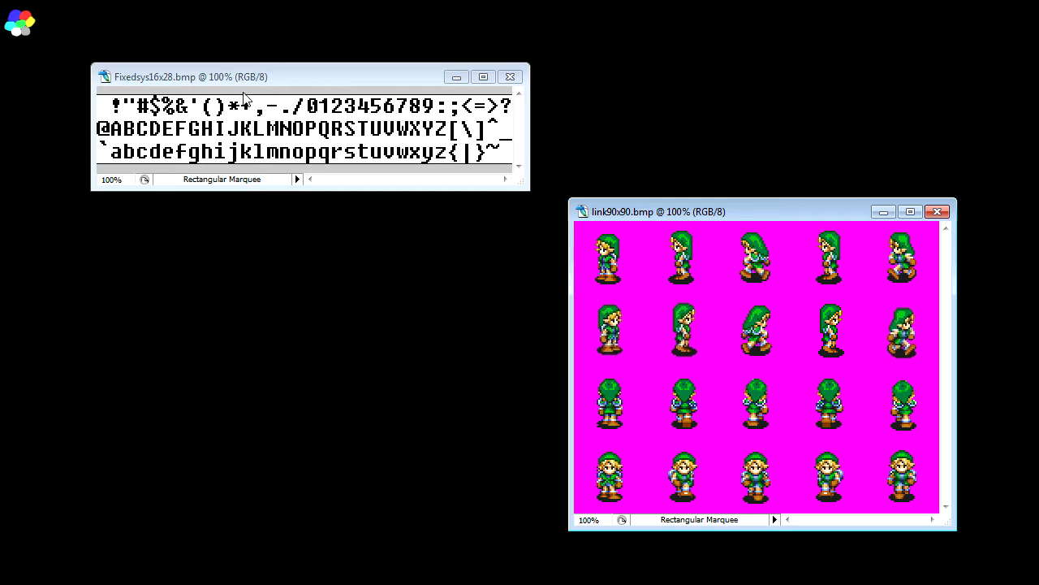
pyautogui.moveTo(211, 255)
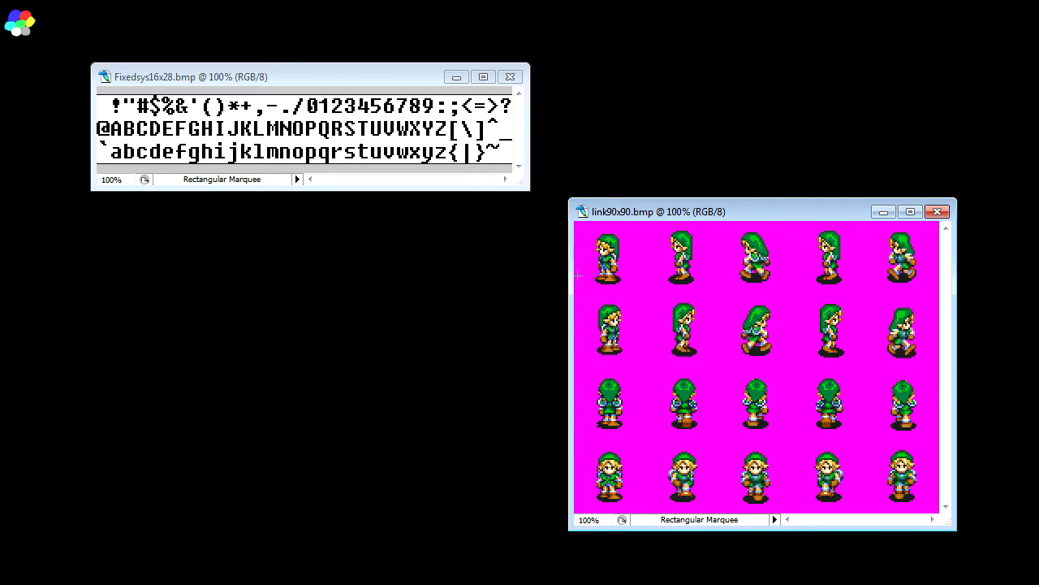
pyautogui.moveTo(455, 314)
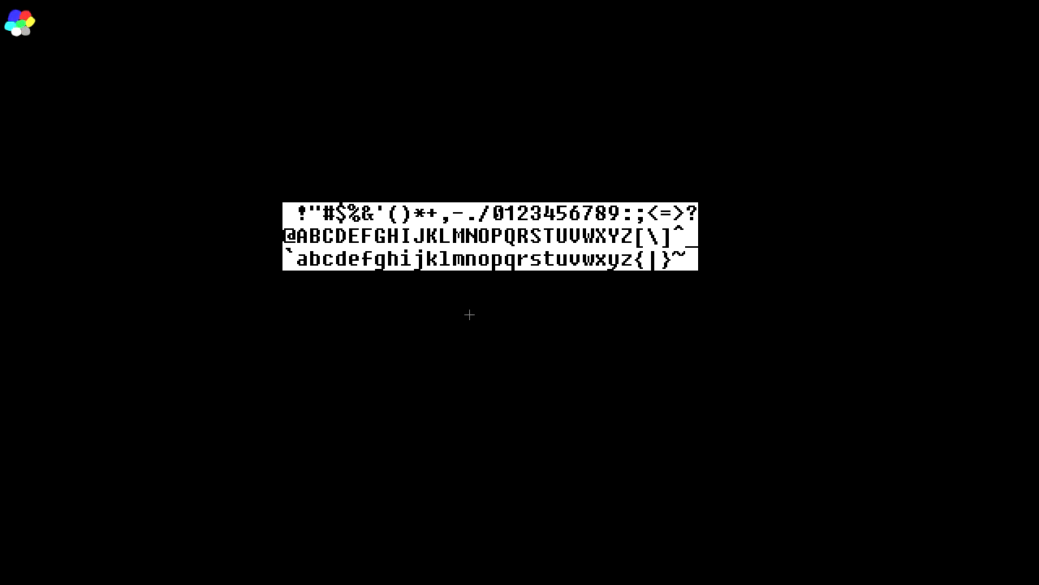
pyautogui.moveTo(702, 198)
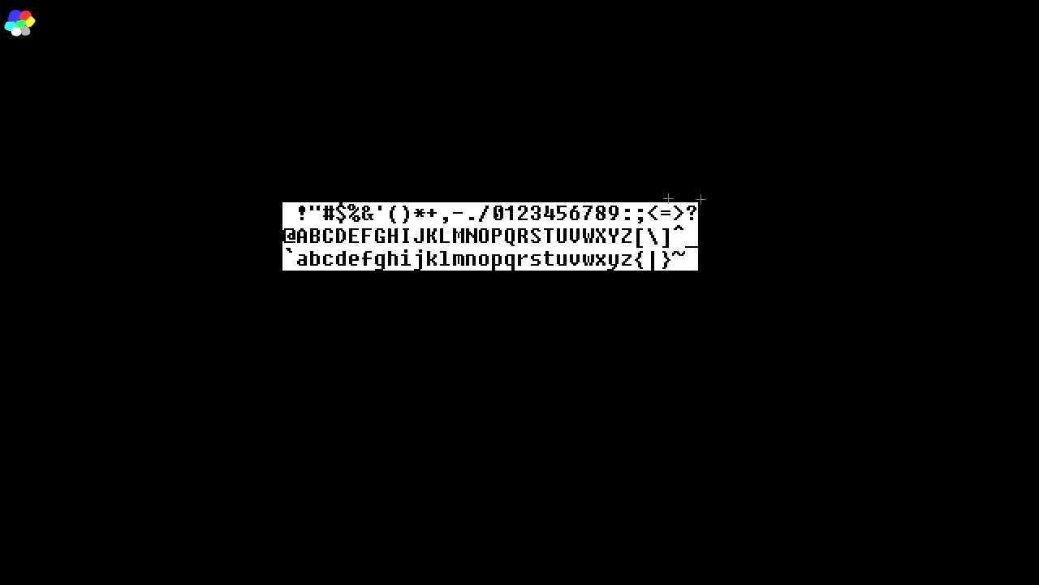
pyautogui.moveTo(604, 364)
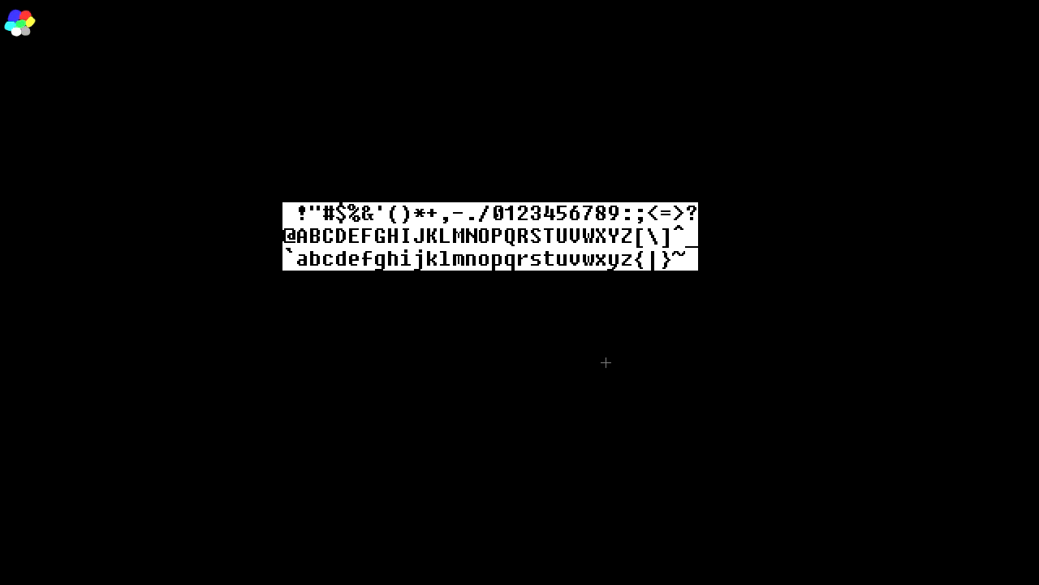
pyautogui.moveTo(499, 315)
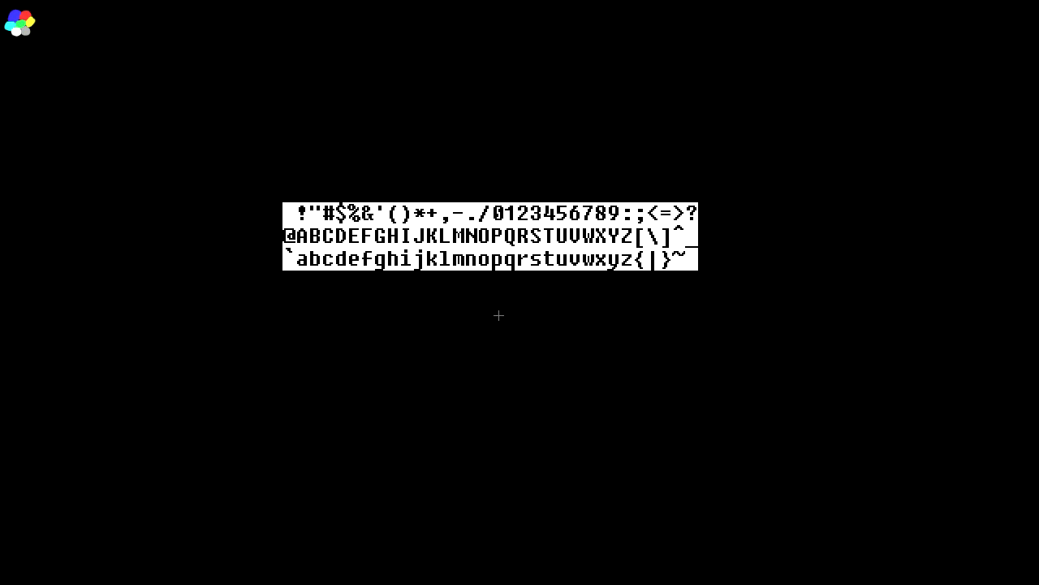
pyautogui.moveTo(137, 251)
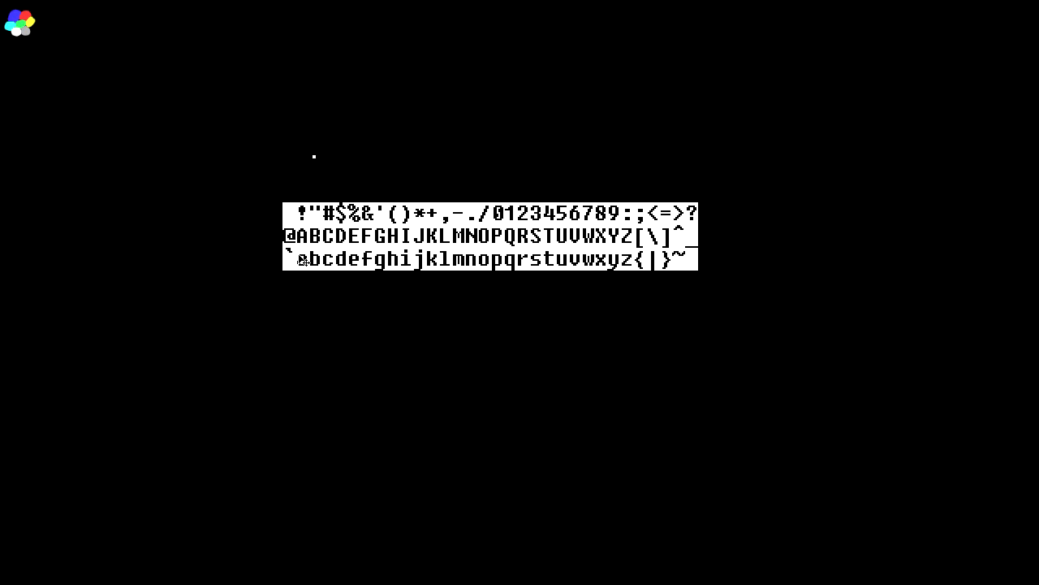
pyautogui.moveTo(723, 145)
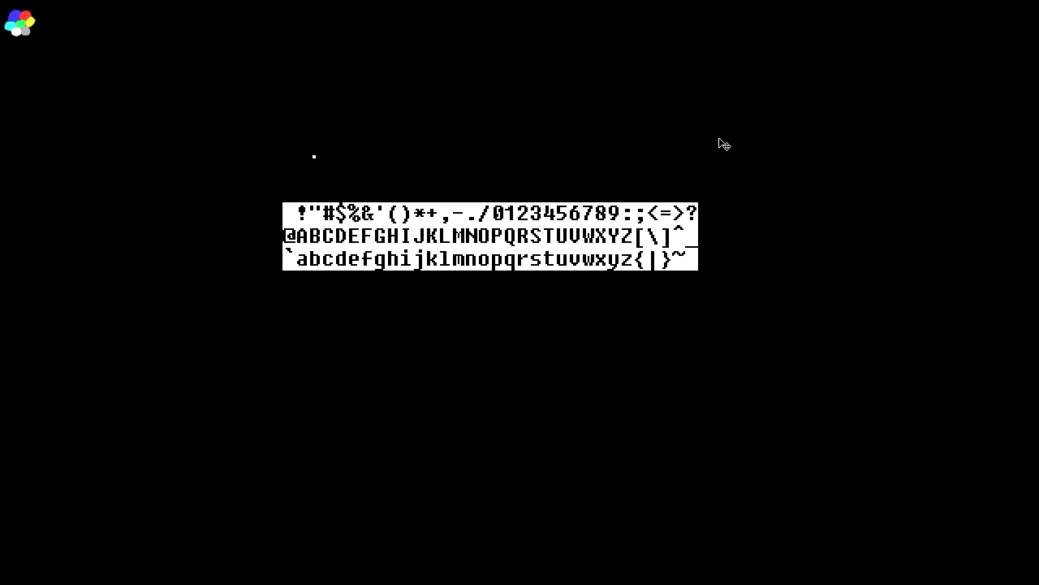
pyautogui.moveTo(578, 164)
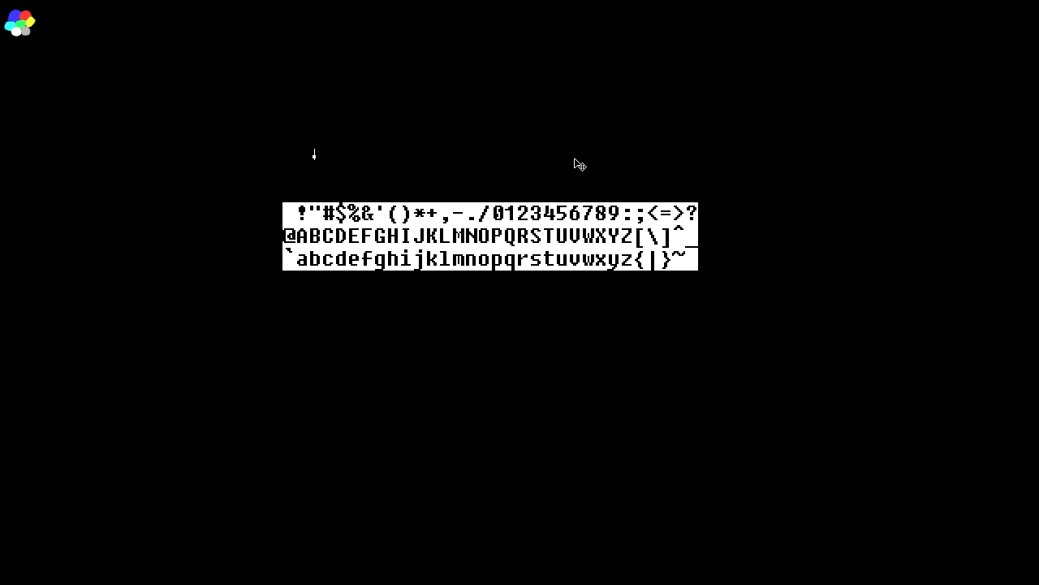
pyautogui.moveTo(375, 245)
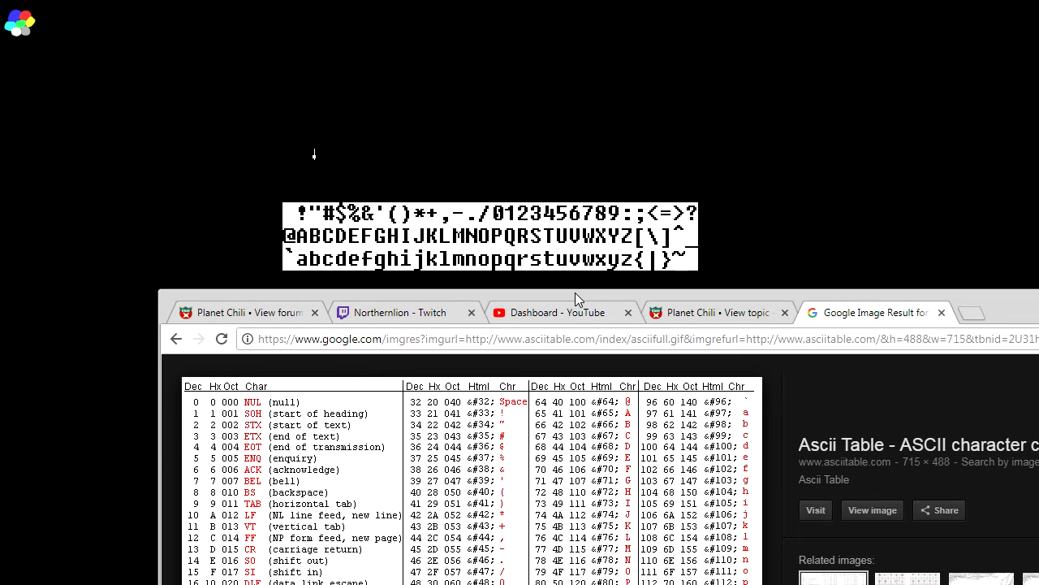
pyautogui.moveTo(538, 299)
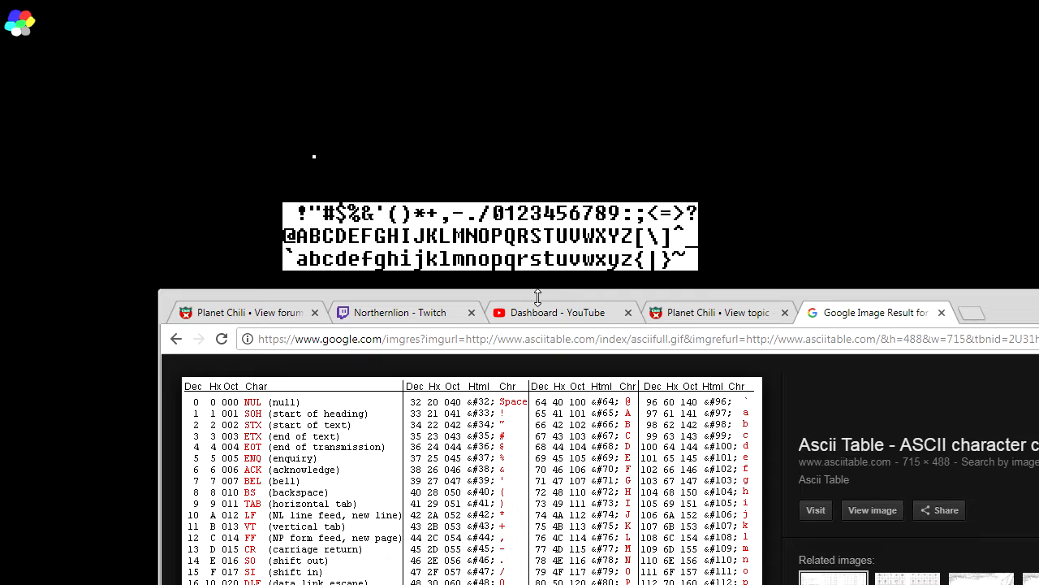
pyautogui.moveTo(506, 257)
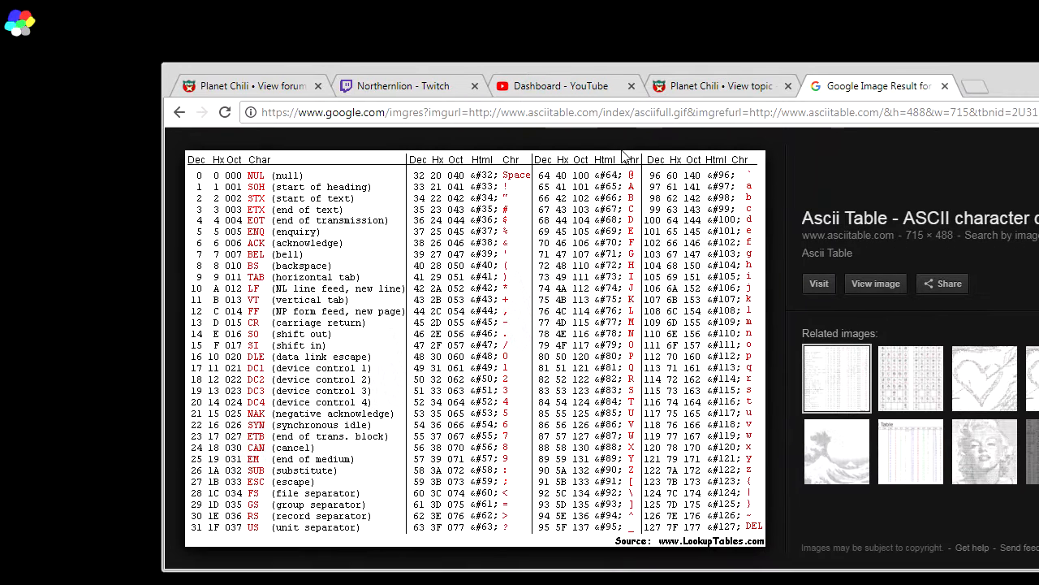
pyautogui.moveTo(513, 191)
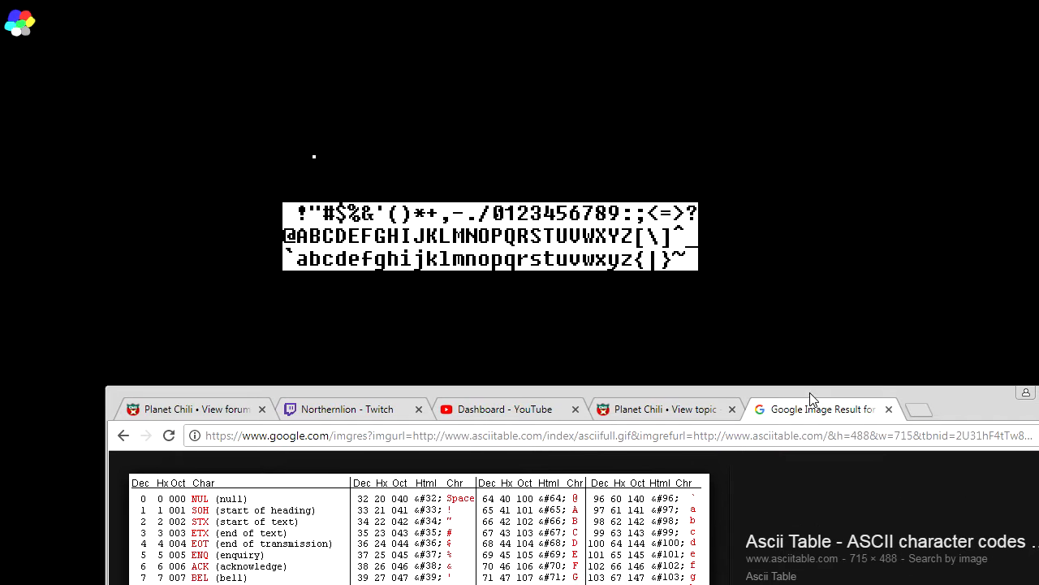
pyautogui.moveTo(723, 398)
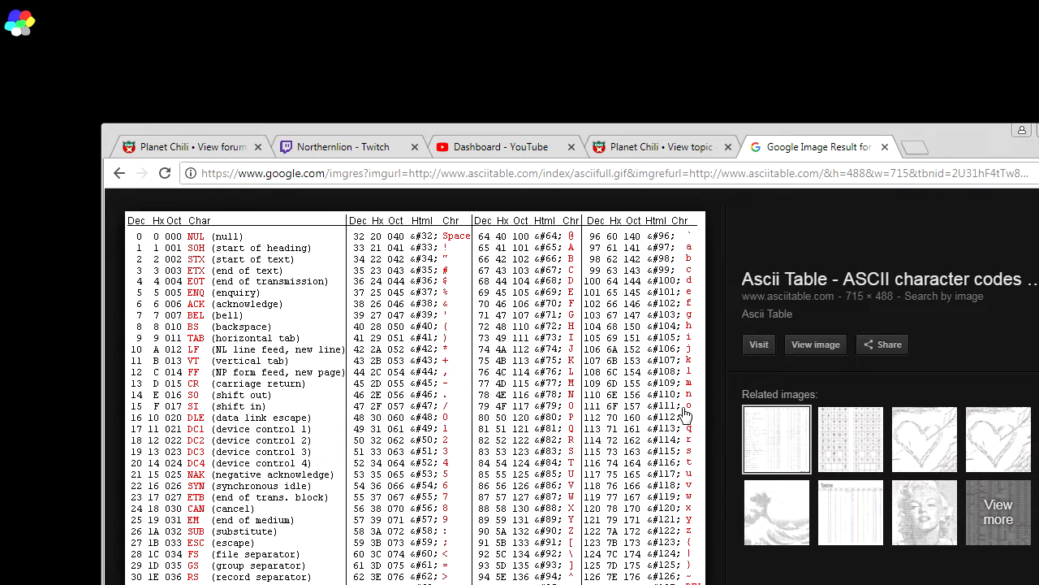
pyautogui.moveTo(714, 110)
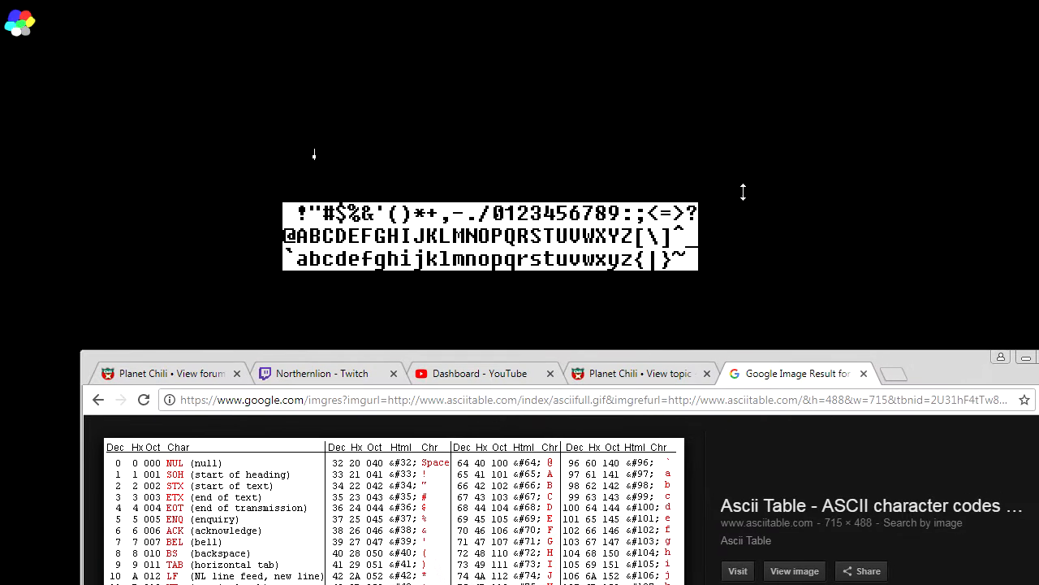
pyautogui.moveTo(859, 419)
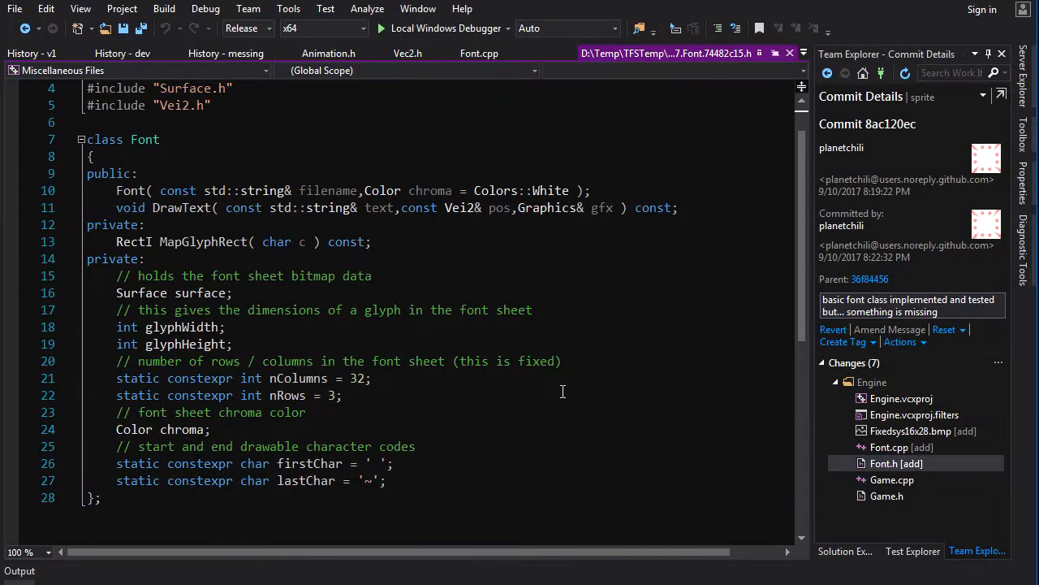
pyautogui.moveTo(763, 116)
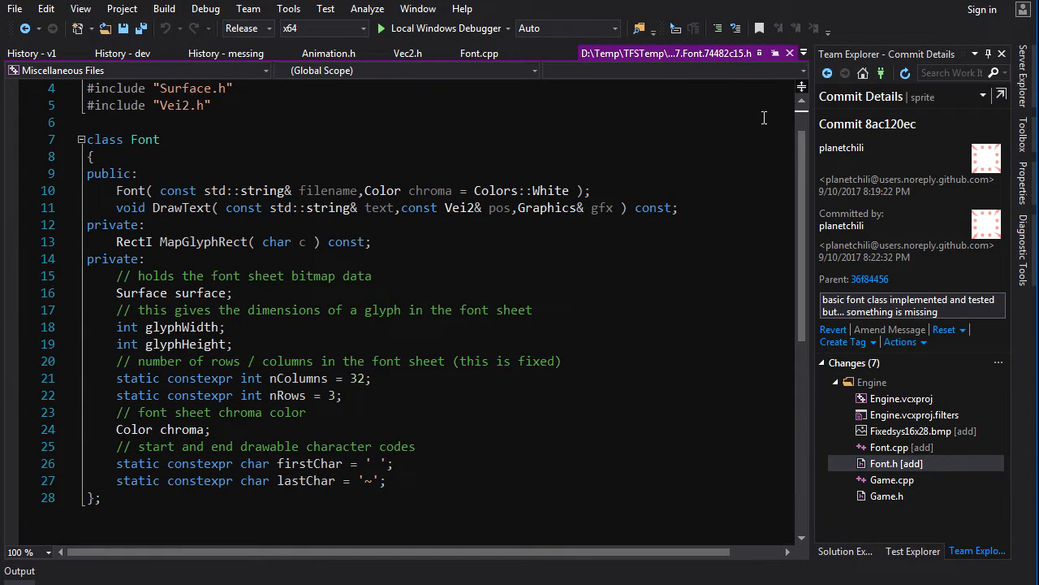
# - Leave the Font.h commit view and open Font.cpp from the Engine project in Solution Explorer
pyautogui.click(918, 431)
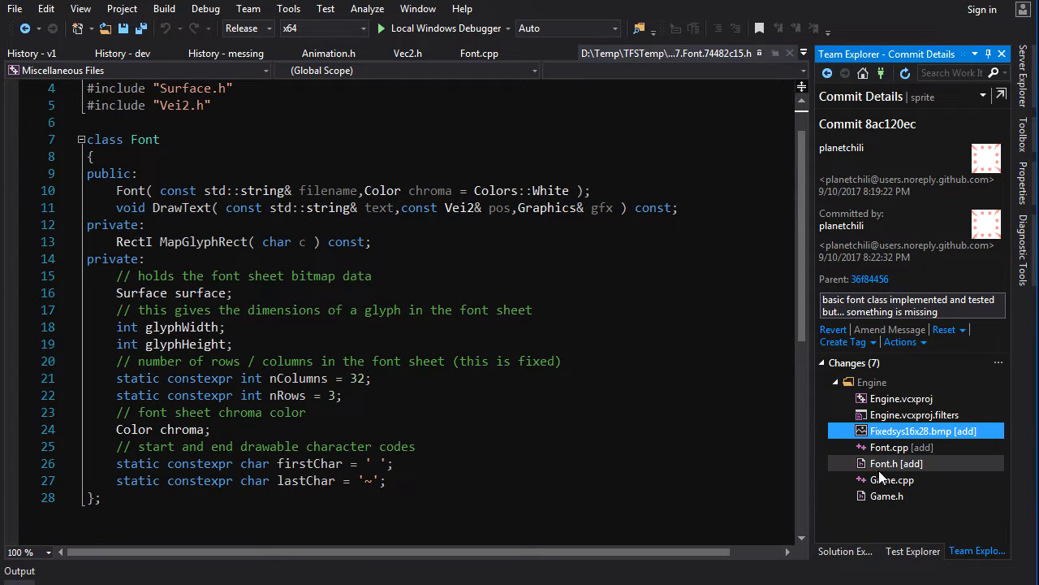
pyautogui.moveTo(896, 463)
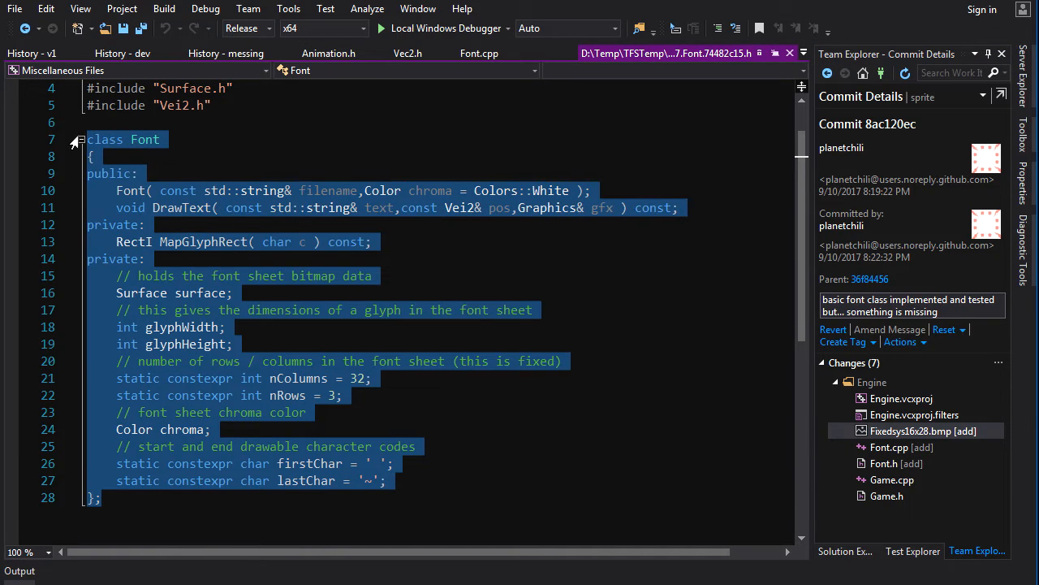
pyautogui.click(116, 292)
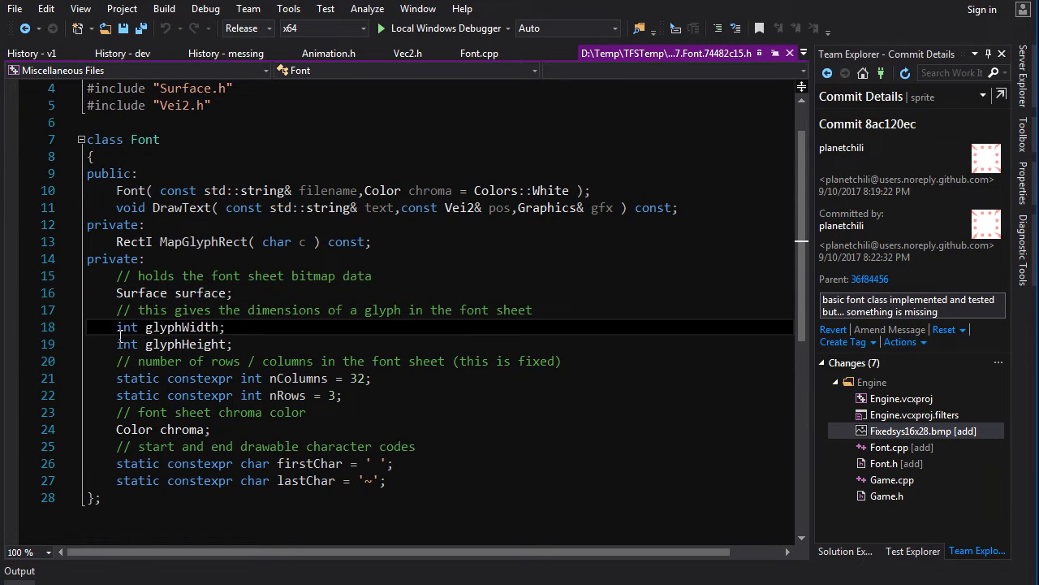
pyautogui.doubleClick(182, 326)
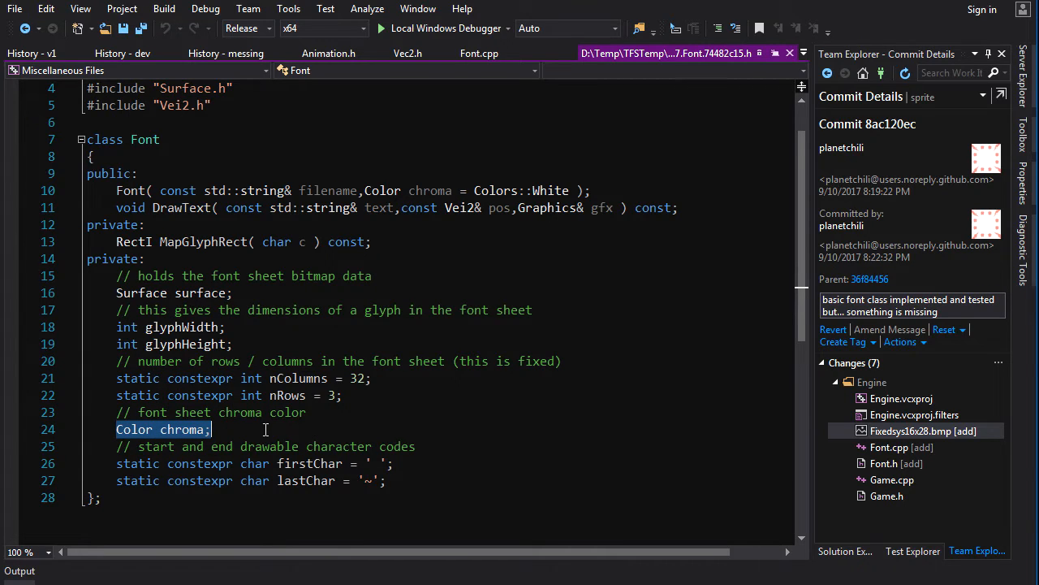
pyautogui.click(127, 463)
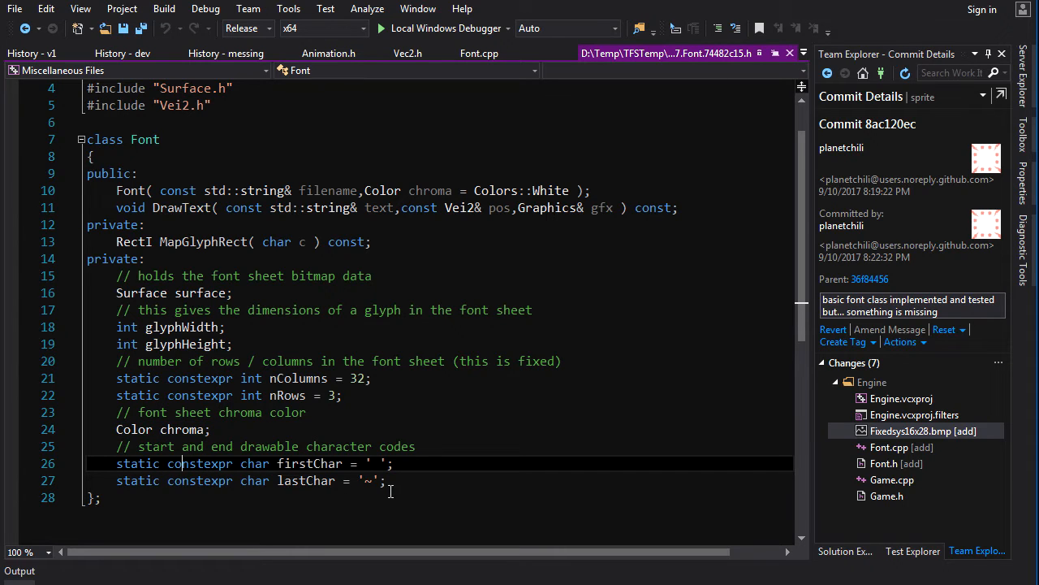
pyautogui.moveTo(345, 481)
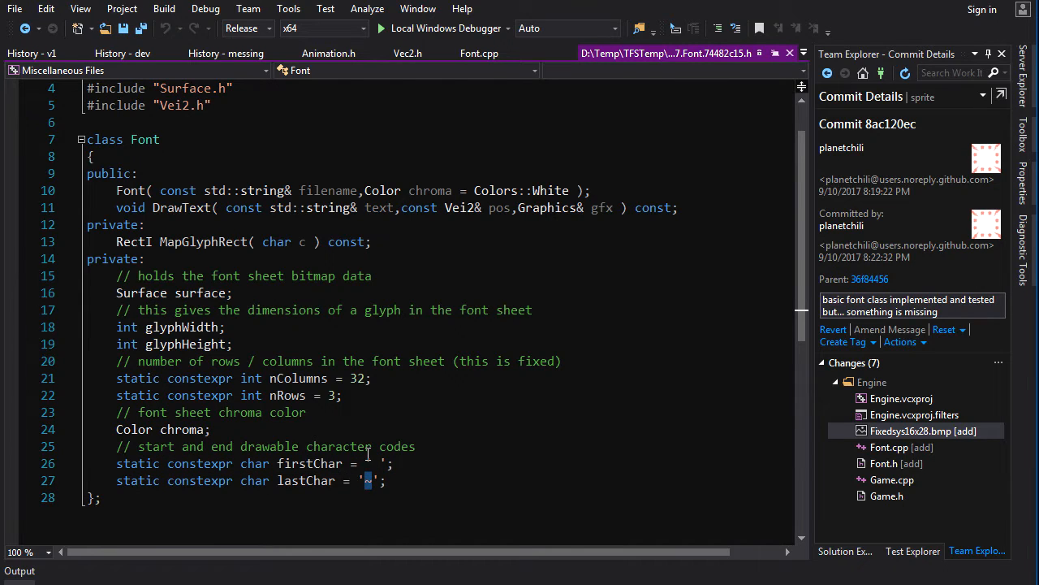
# - Navigate within Font.cpp to the Font constructor, clearing the MapGlyphRect marking along the way
pyautogui.click(145, 224)
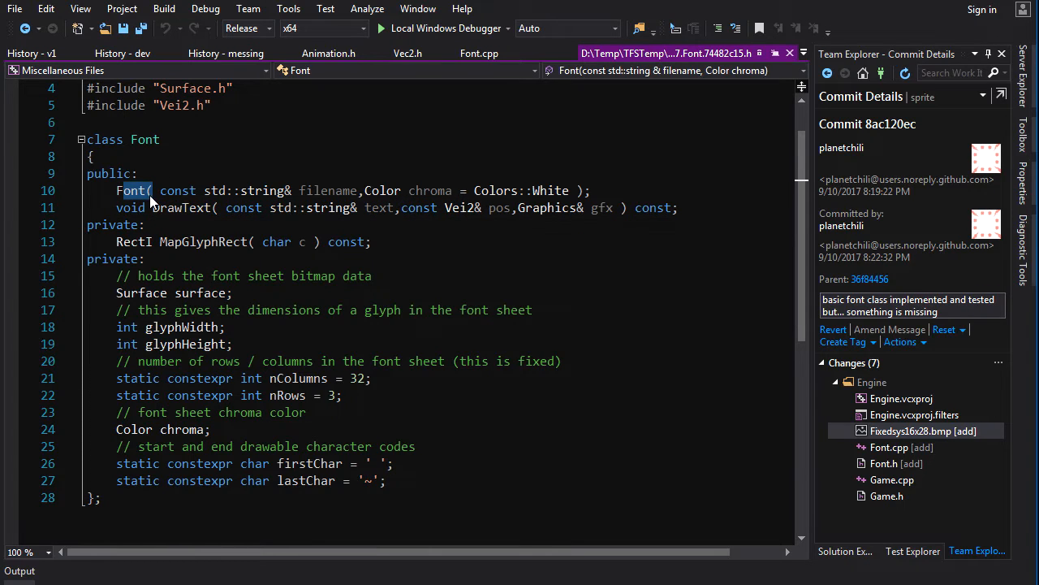
pyautogui.moveTo(364, 195)
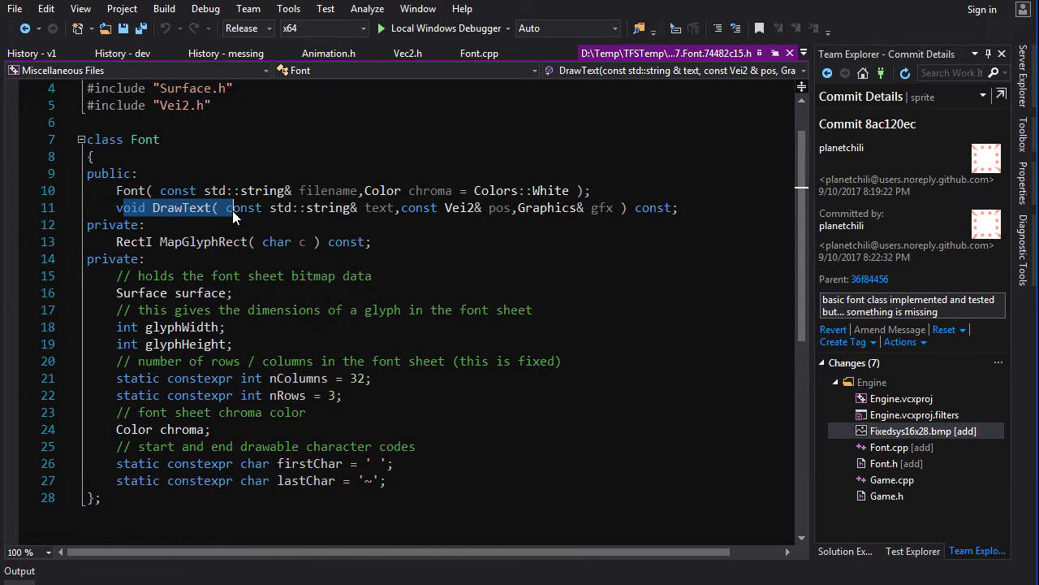
pyautogui.moveTo(425, 230)
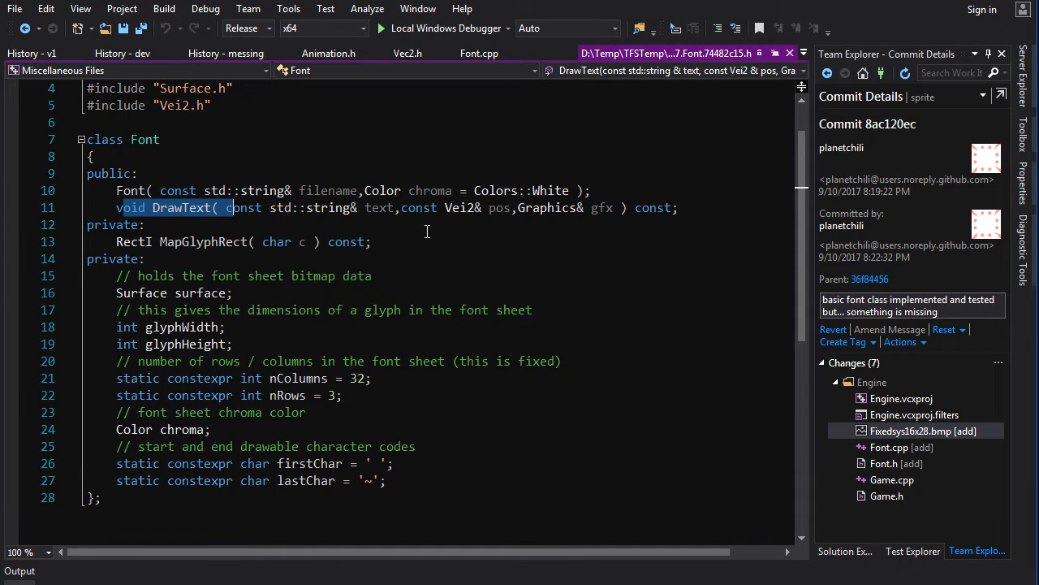
pyautogui.moveTo(523, 218)
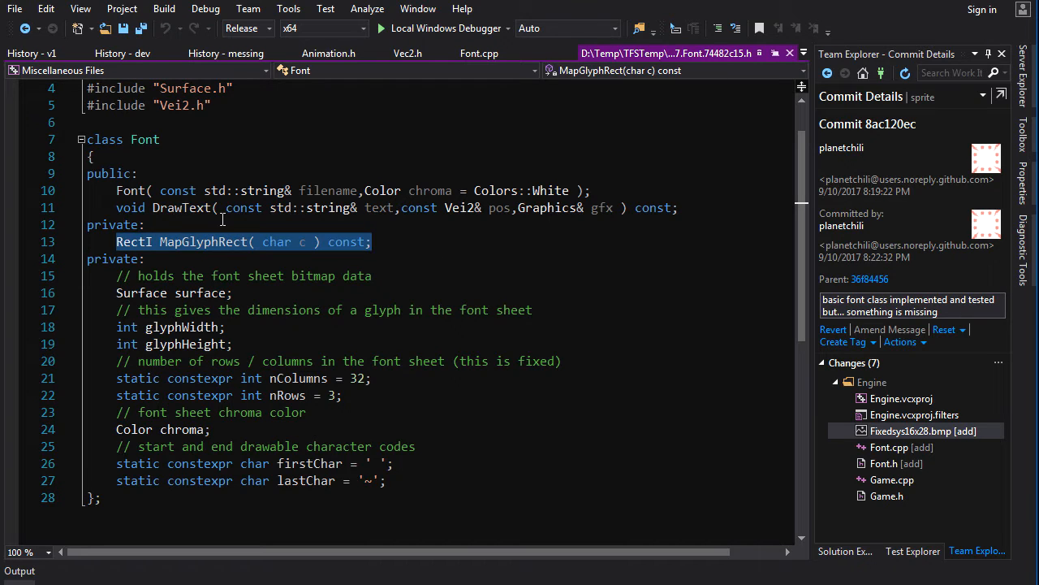
pyautogui.click(274, 258)
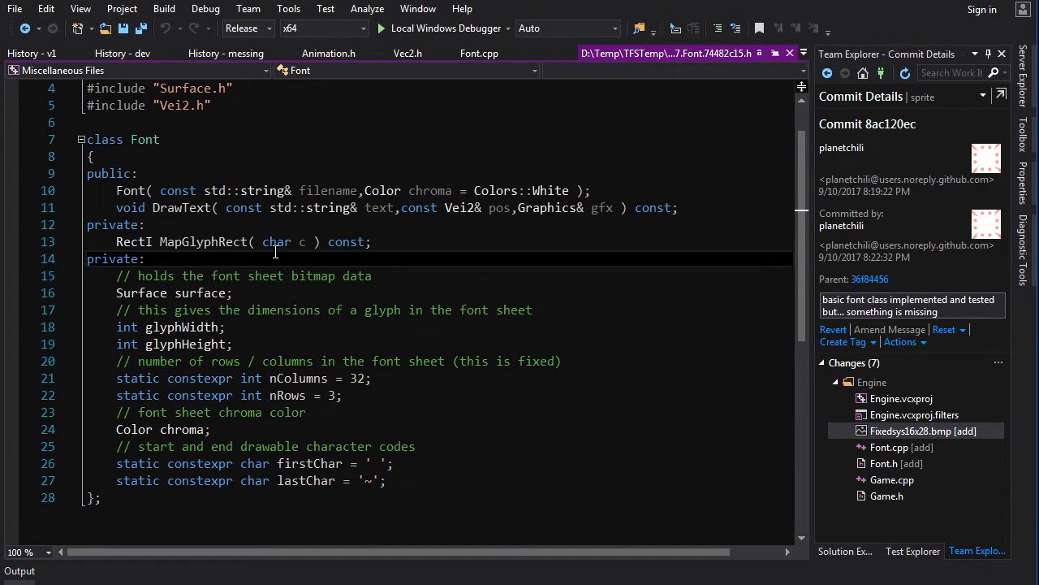
pyautogui.doubleClick(132, 240)
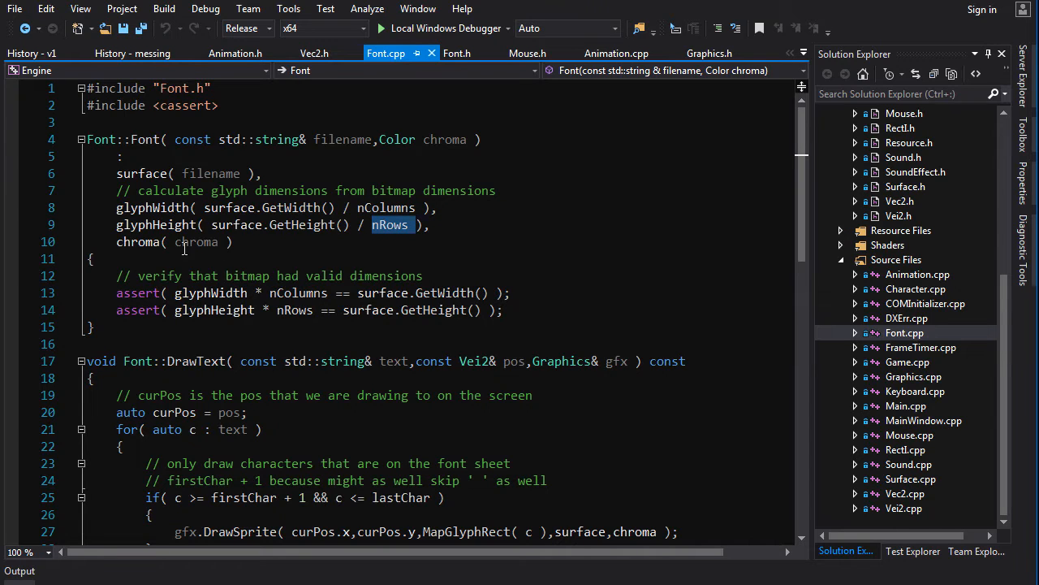
# - Highlight glyphWidth and nColumns uses, move down to MapGlyphRect and mark the space character literal
pyautogui.doubleClick(214, 308)
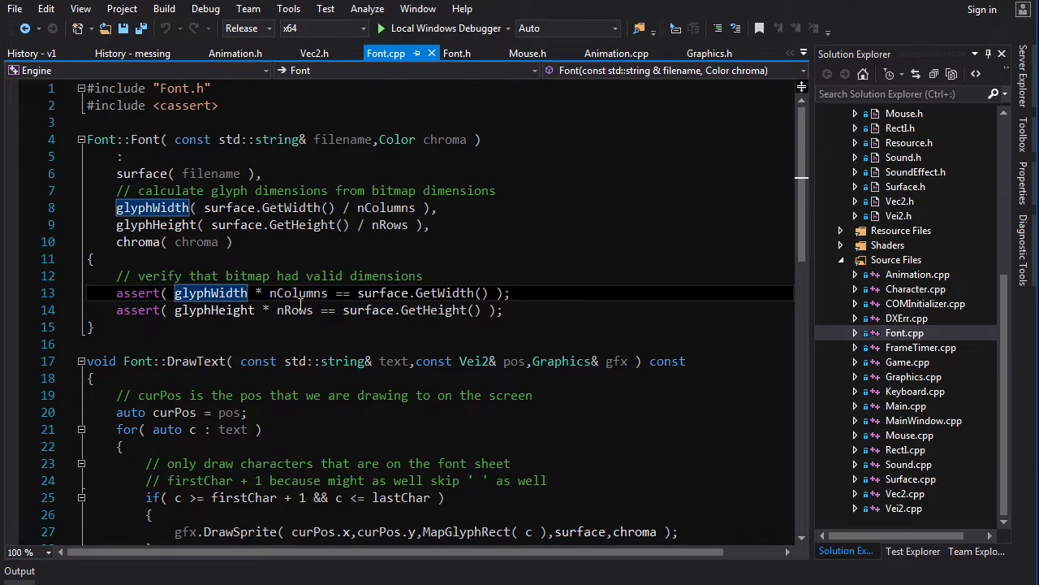
pyautogui.doubleClick(298, 292)
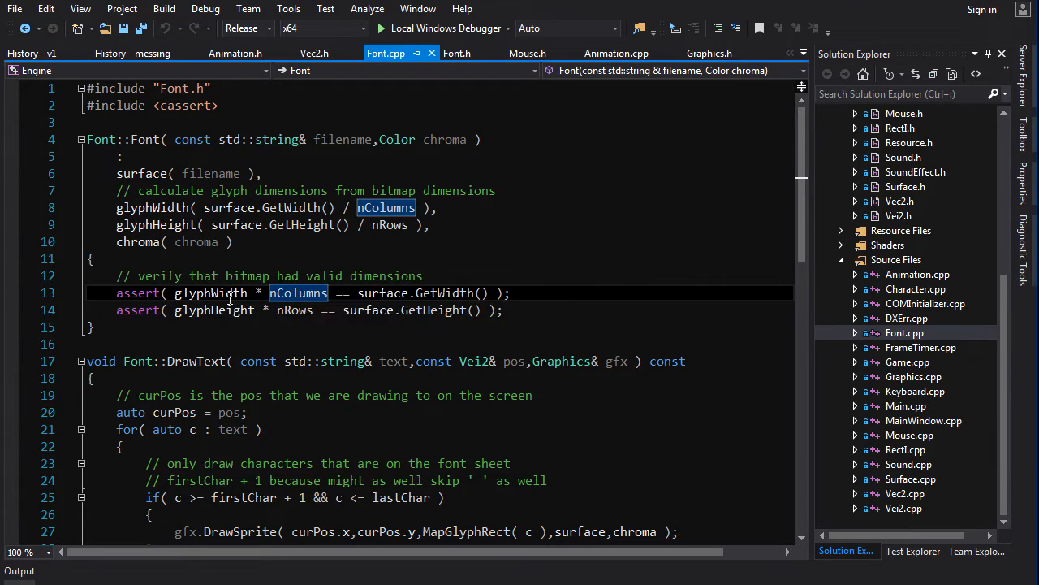
pyautogui.moveTo(398, 234)
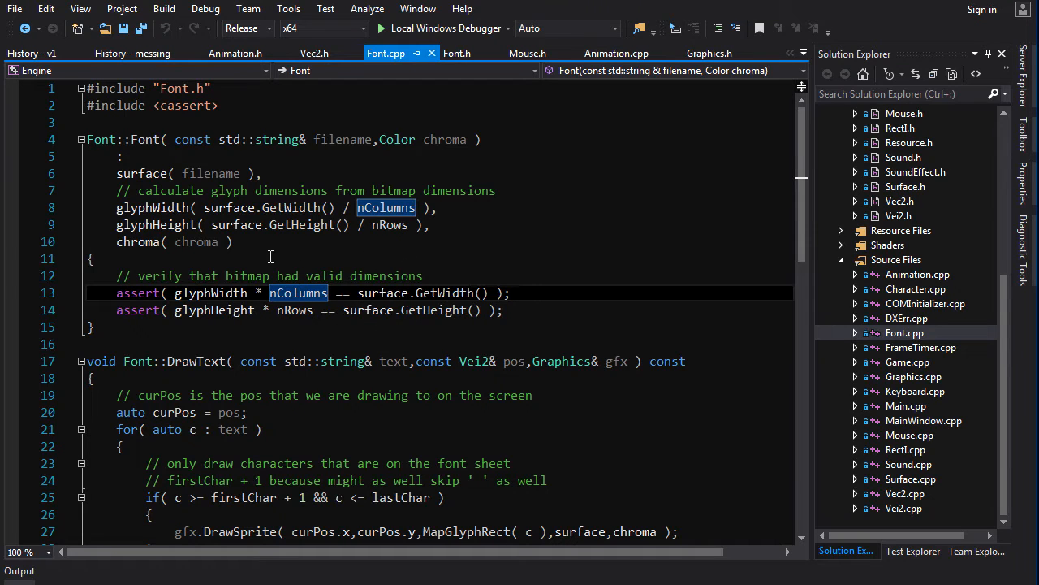
pyautogui.moveTo(234, 302)
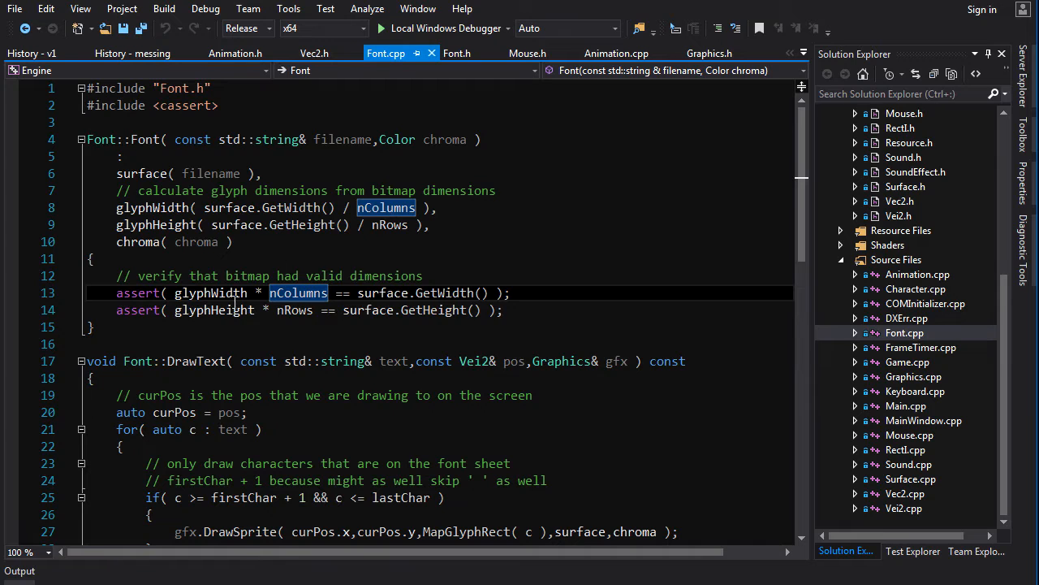
pyautogui.scroll(-3)
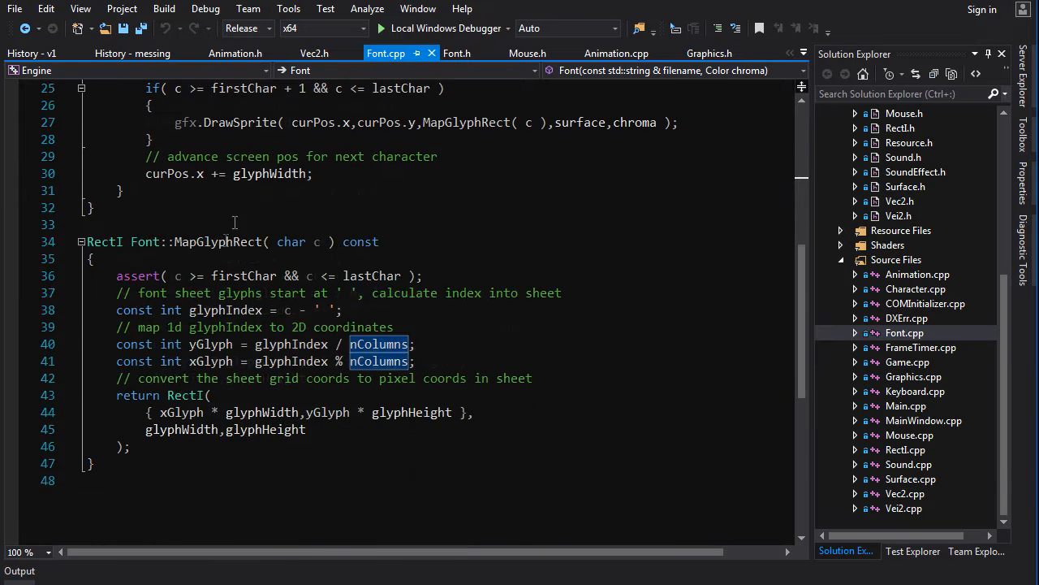
pyautogui.moveTo(220, 241)
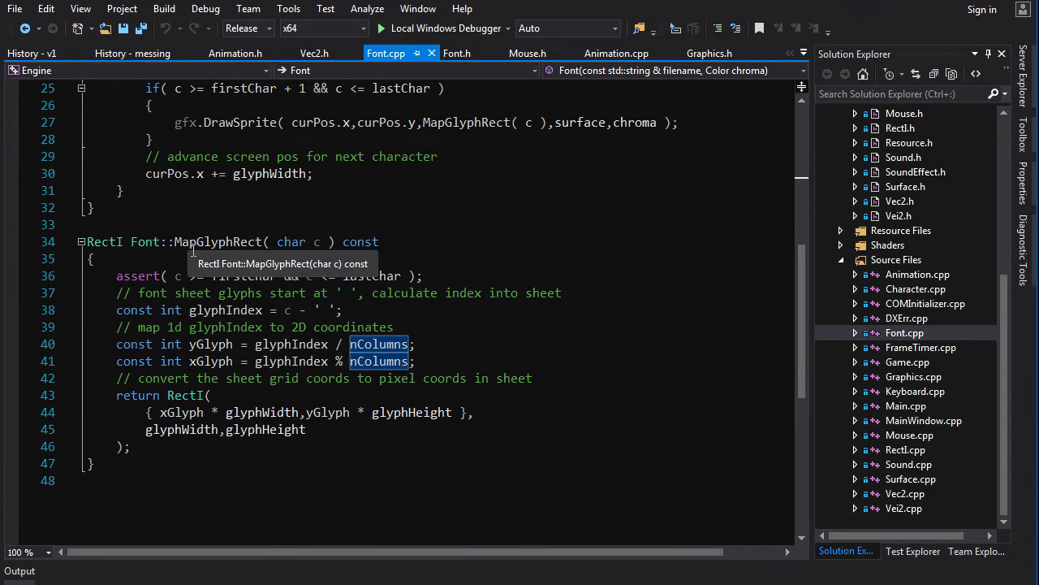
pyautogui.moveTo(273, 254)
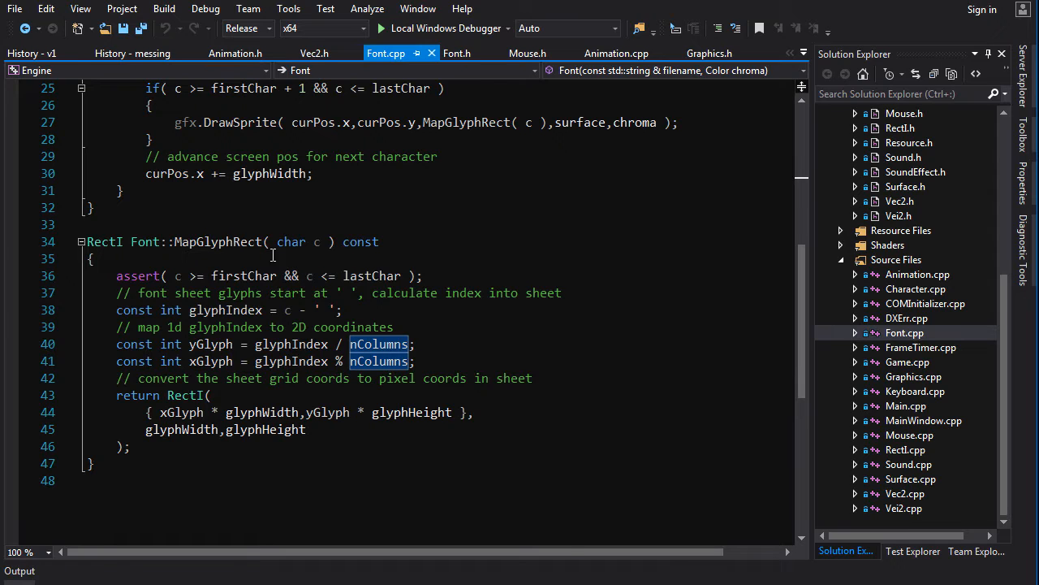
pyautogui.moveTo(242, 276)
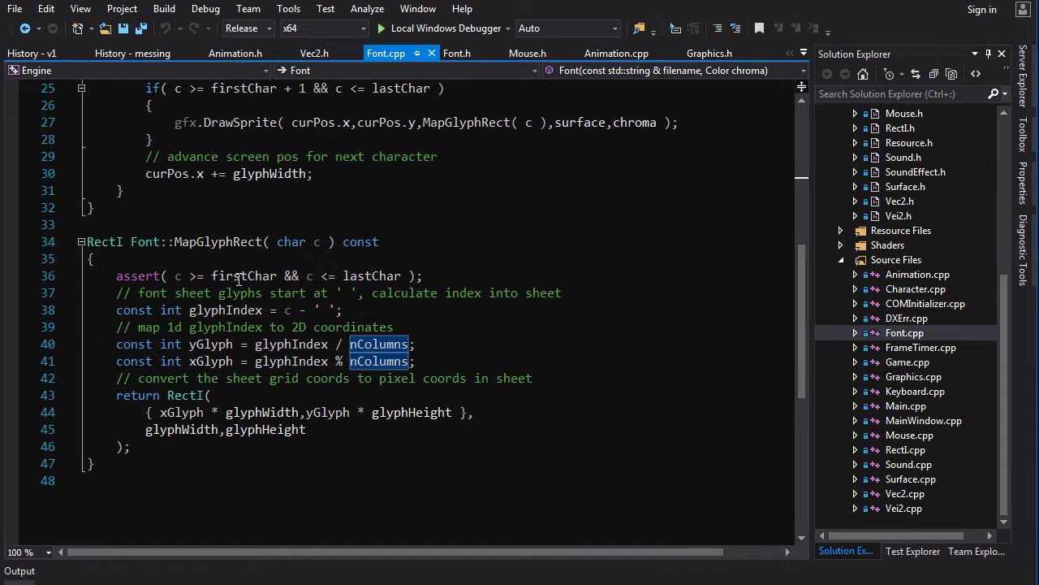
pyautogui.moveTo(133, 276)
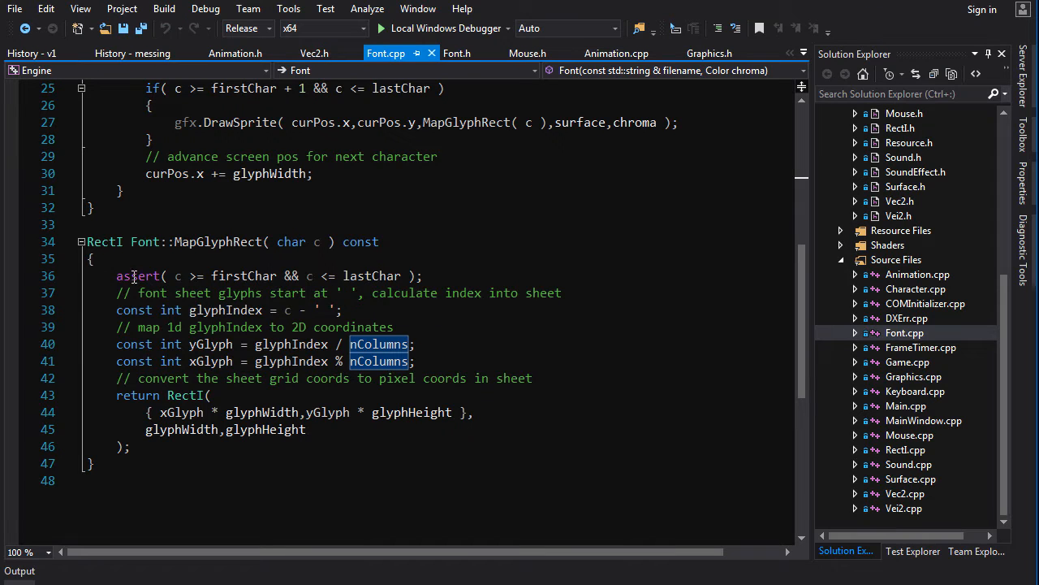
pyautogui.moveTo(258, 276)
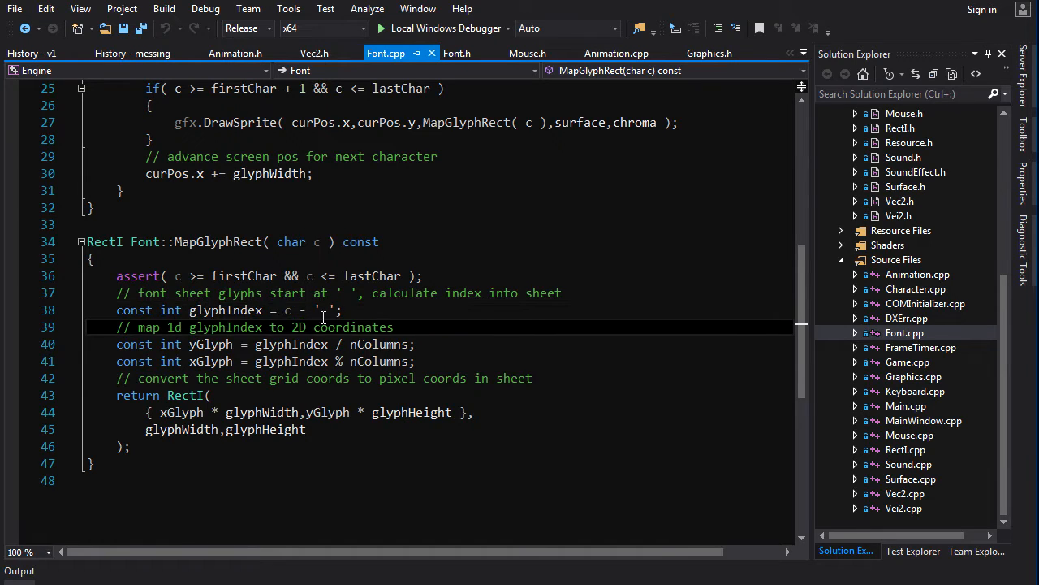
pyautogui.doubleClick(323, 309)
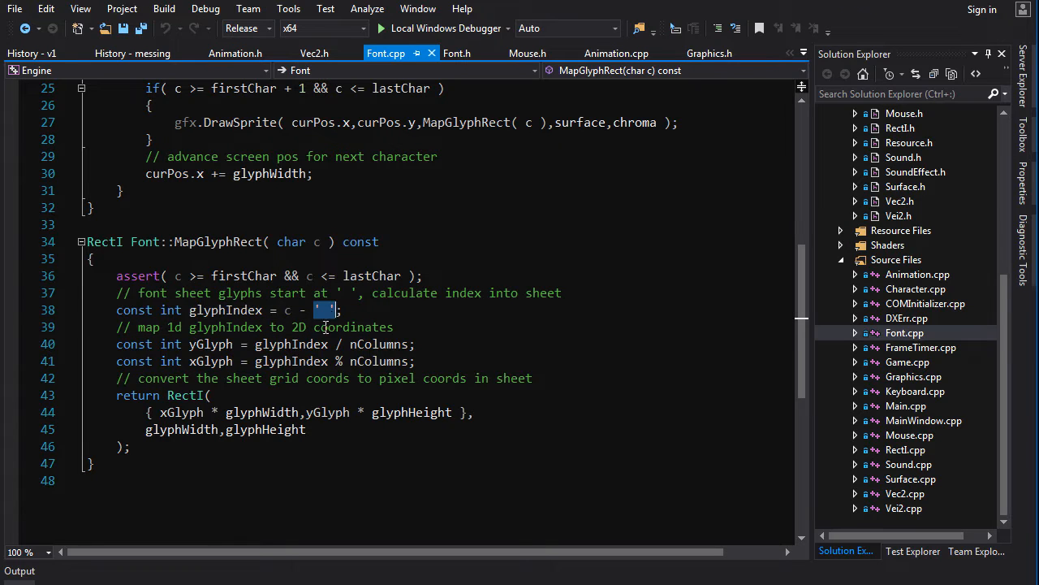
pyautogui.moveTo(318, 333)
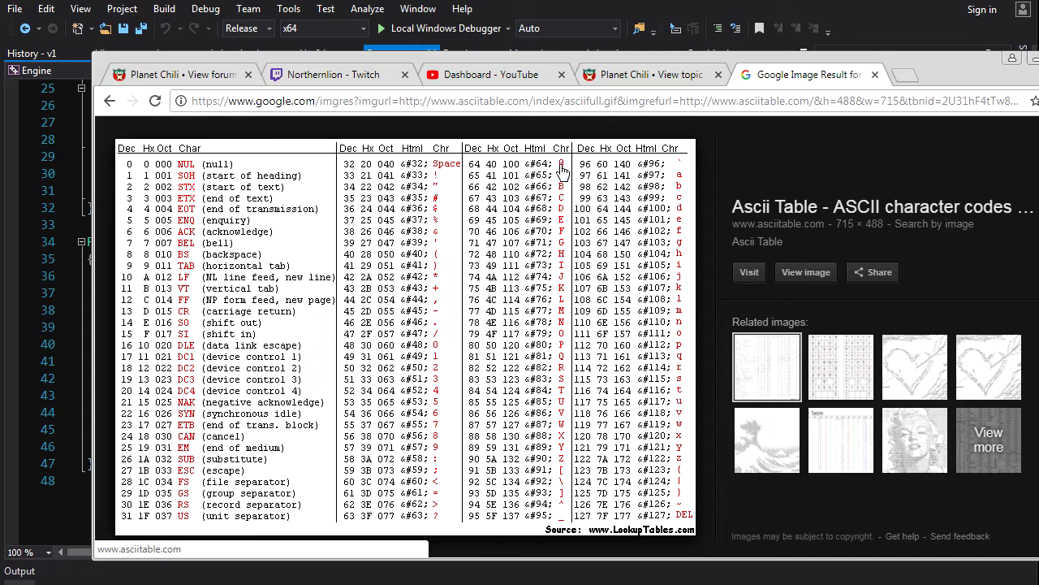
pyautogui.moveTo(570, 453)
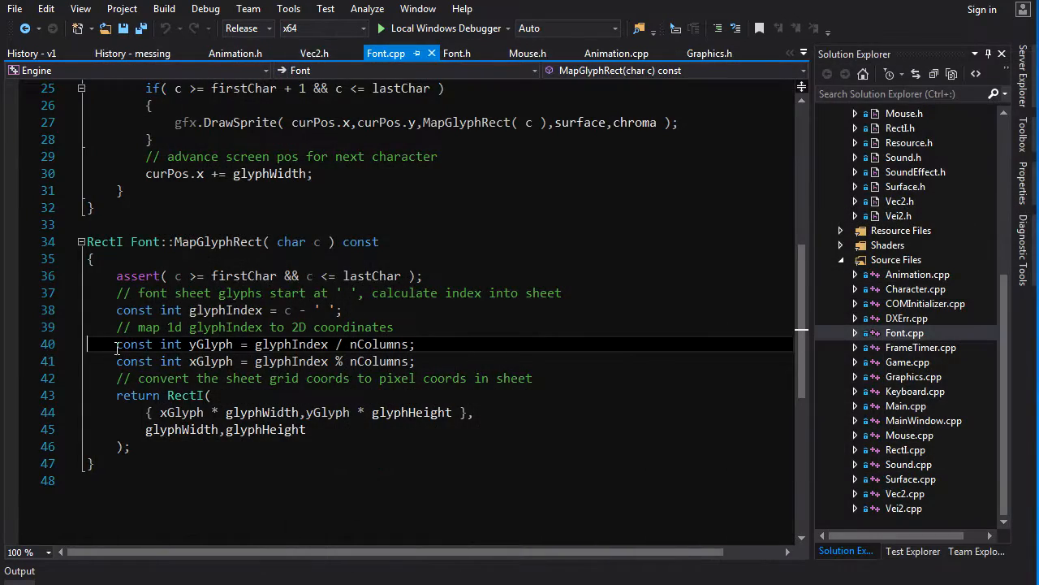
pyautogui.moveTo(117, 345); pyautogui.dragTo(416, 360)
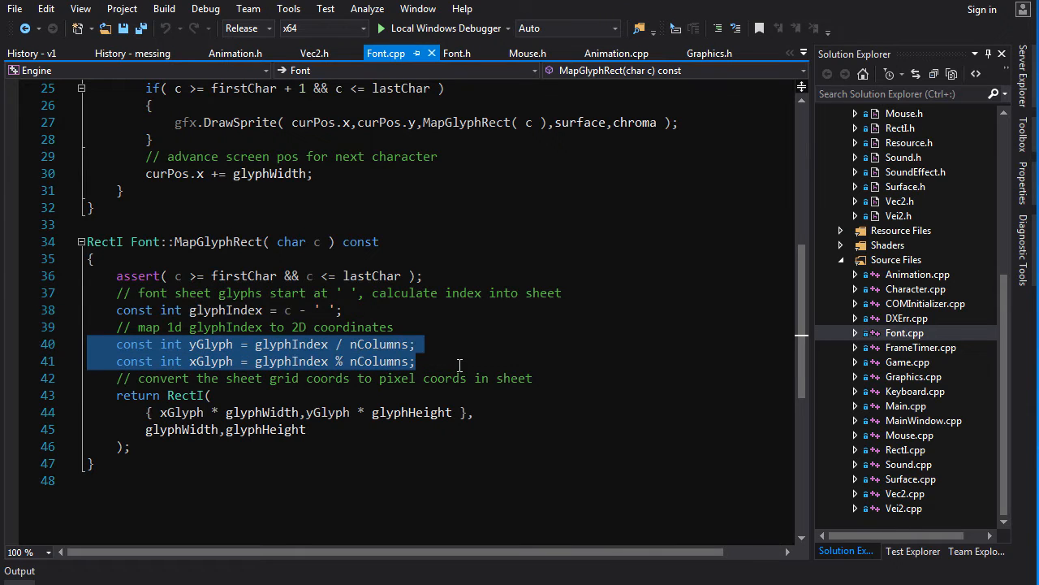
pyautogui.moveTo(345, 253)
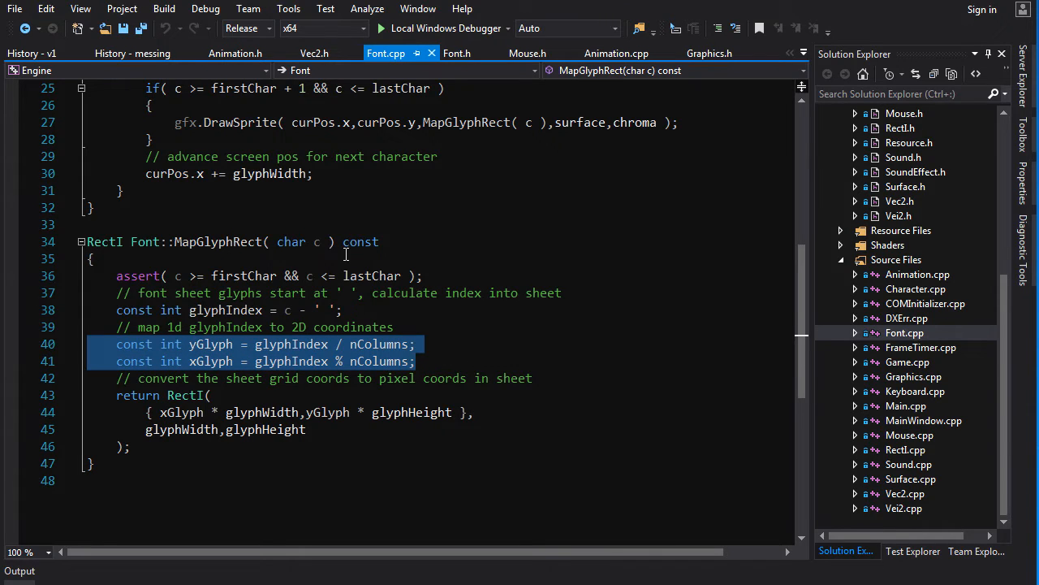
pyautogui.click(244, 361)
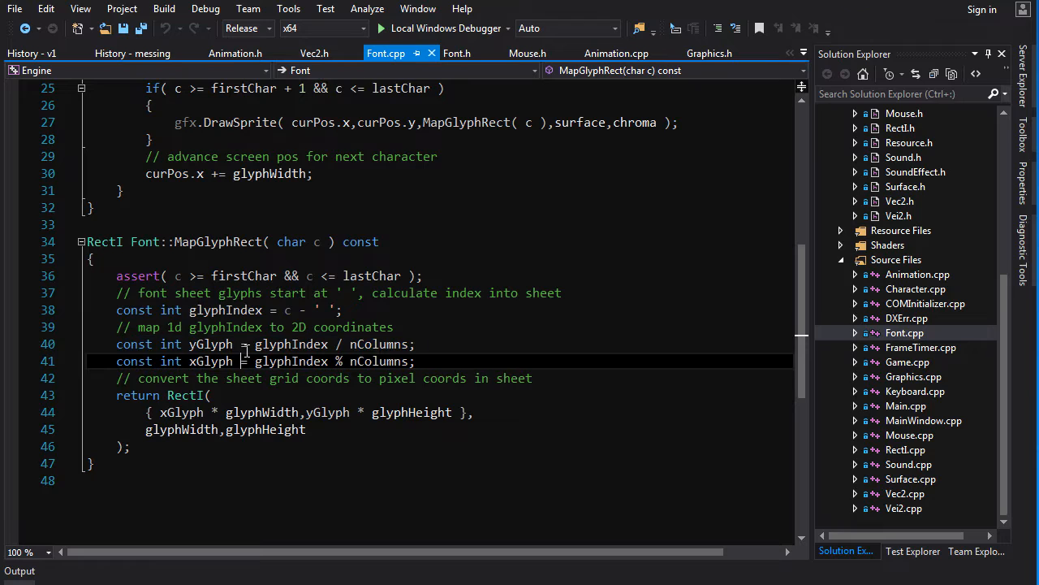
pyautogui.click(380, 30)
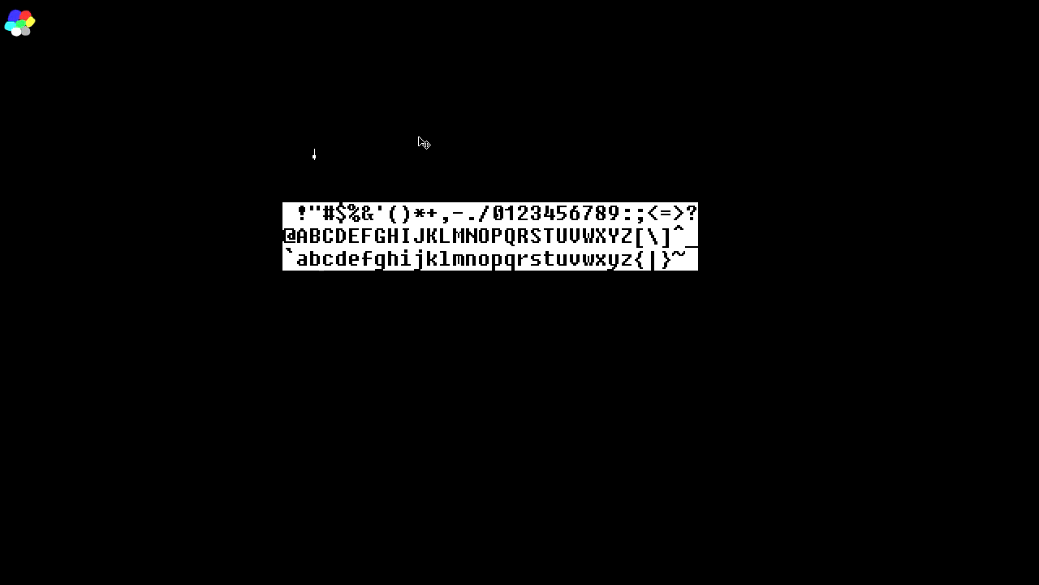
pyautogui.moveTo(293, 221)
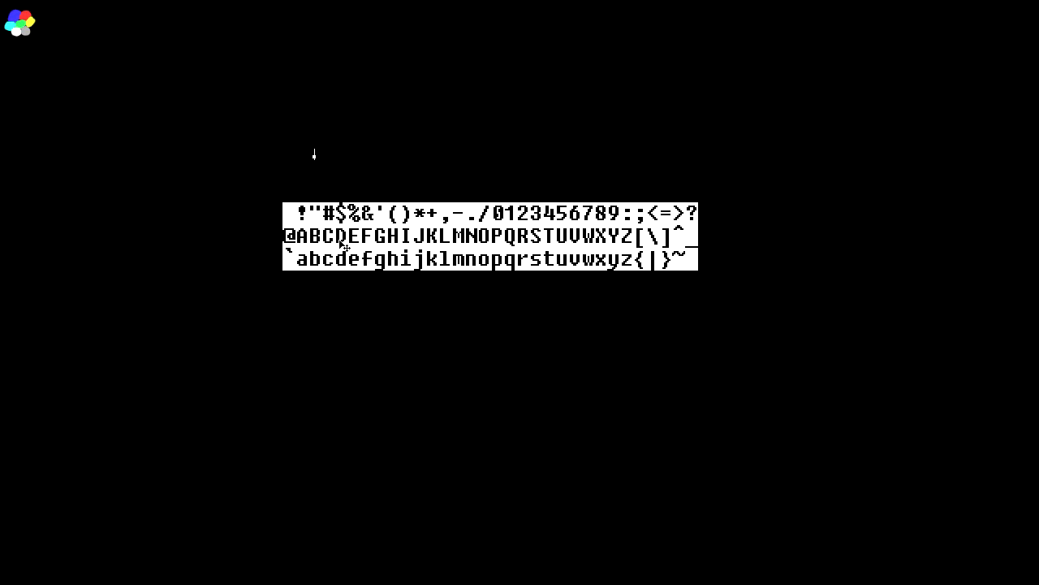
pyautogui.moveTo(398, 247)
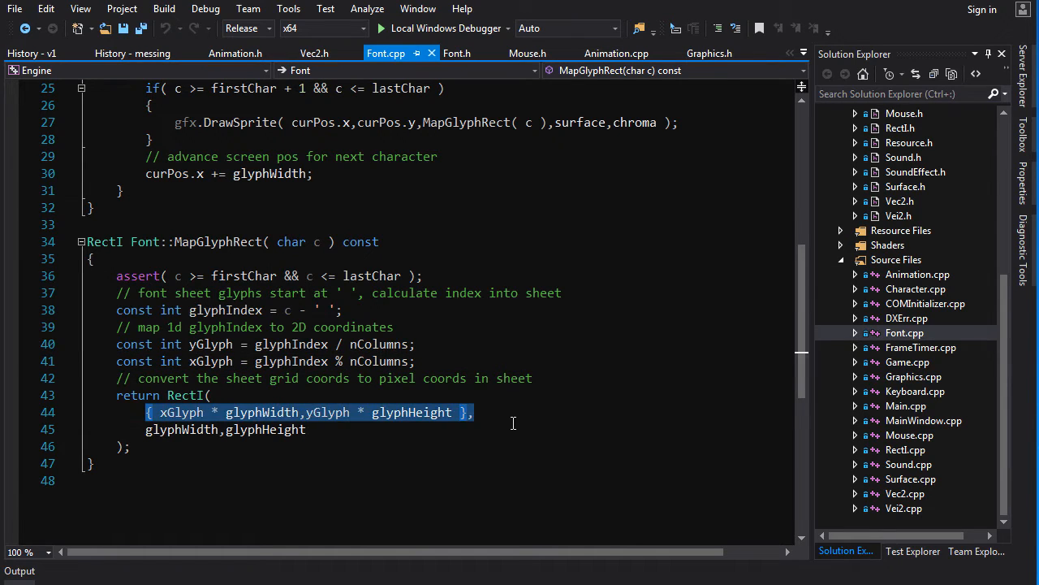
# - Return to Font.cpp in Visual Studio with MapGlyphRect's rect calculation in view
pyautogui.doubleClick(185, 395)
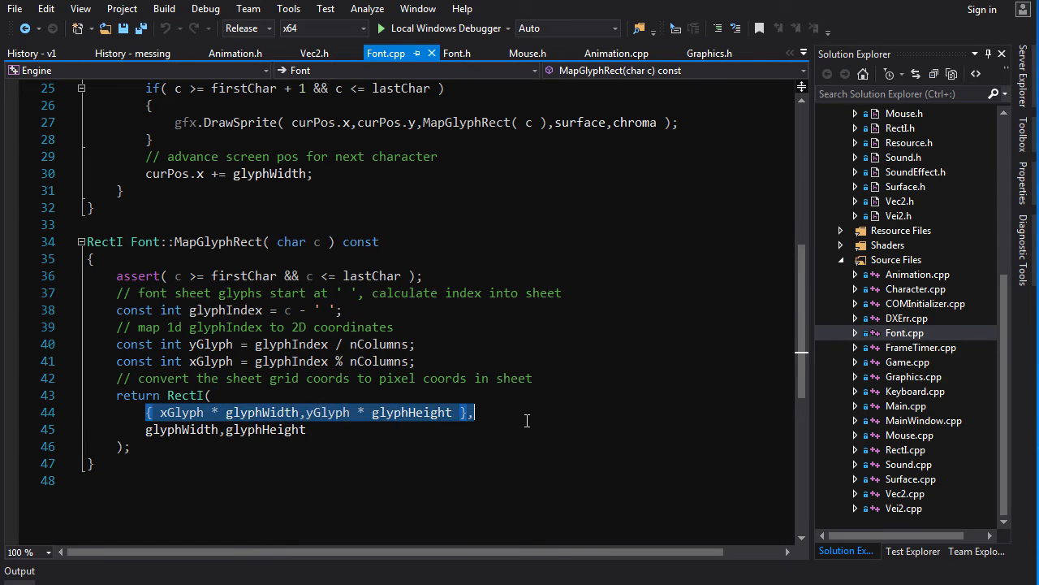
pyautogui.click(218, 480)
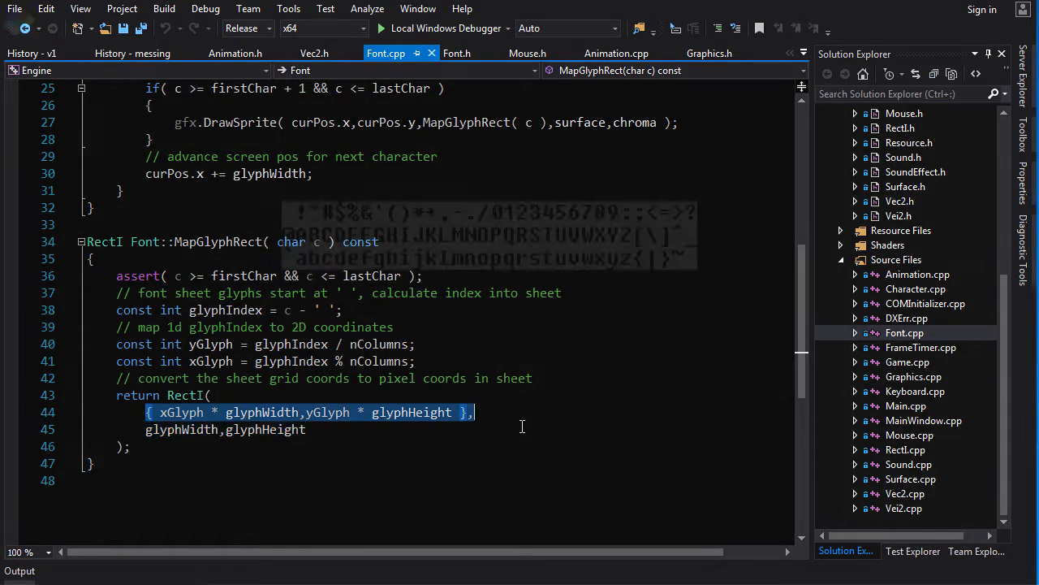
pyautogui.click(380, 28)
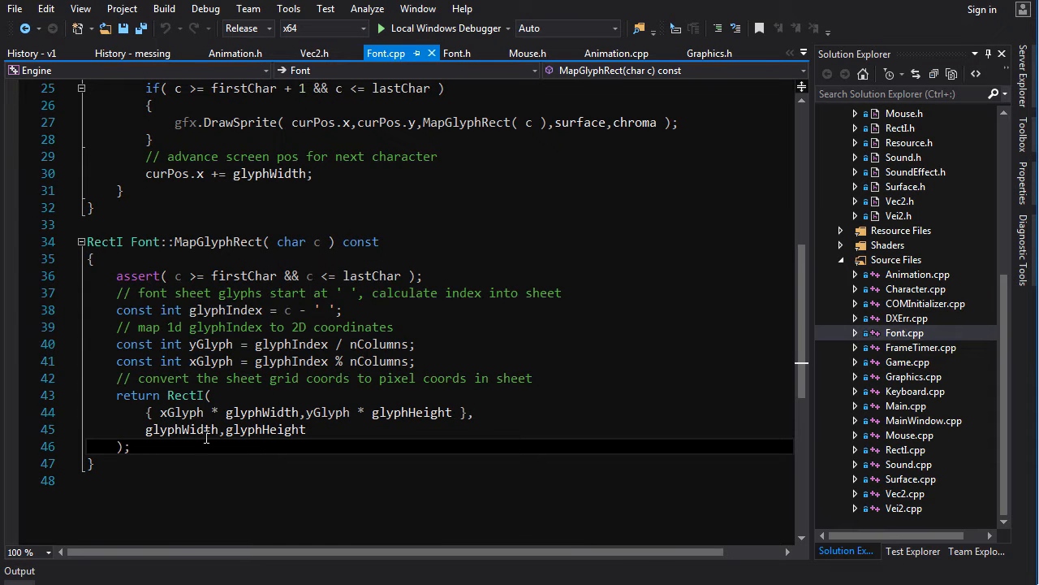
# - Move up to DrawText, highlight the pos and gfx parameters, then select the curPos initialisation line
pyautogui.scroll(3)
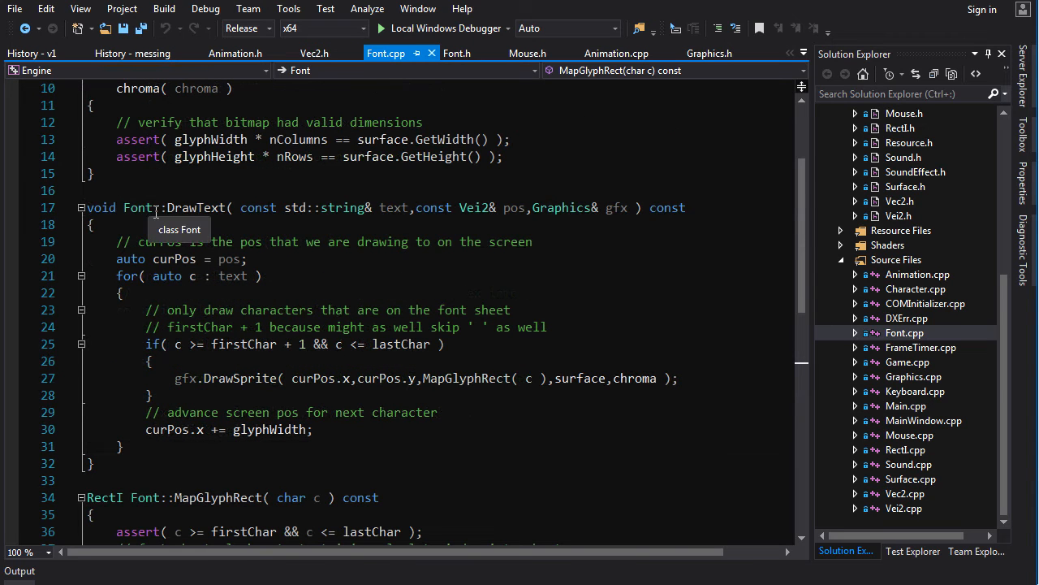
pyautogui.moveTo(399, 223)
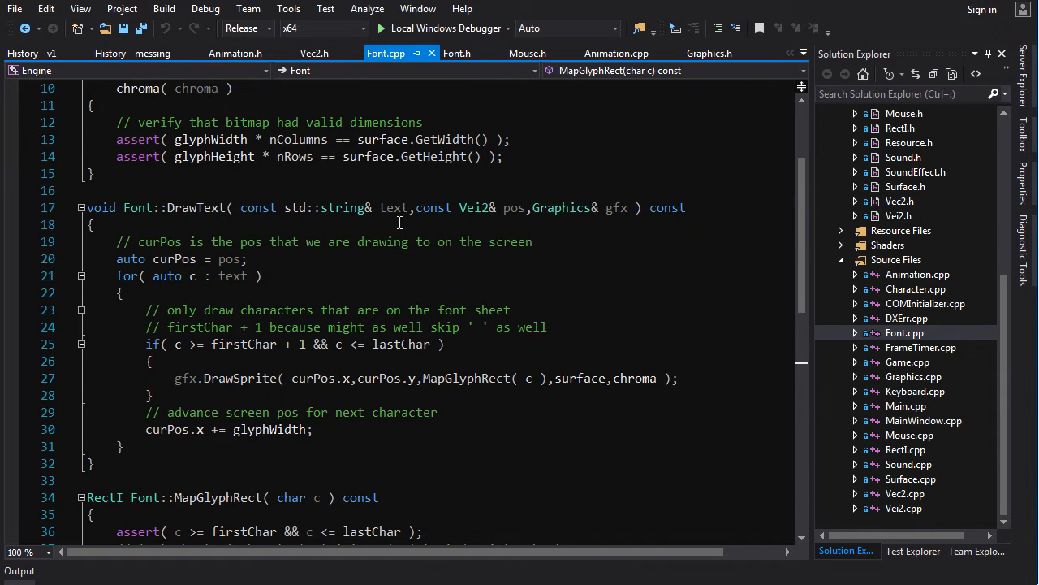
pyautogui.doubleClick(513, 208)
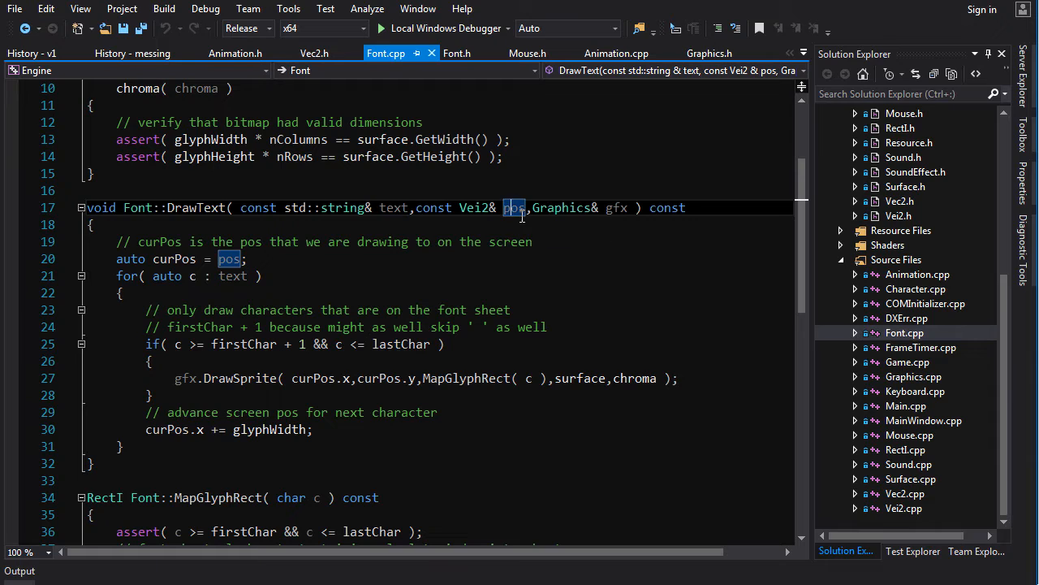
pyautogui.doubleClick(617, 208)
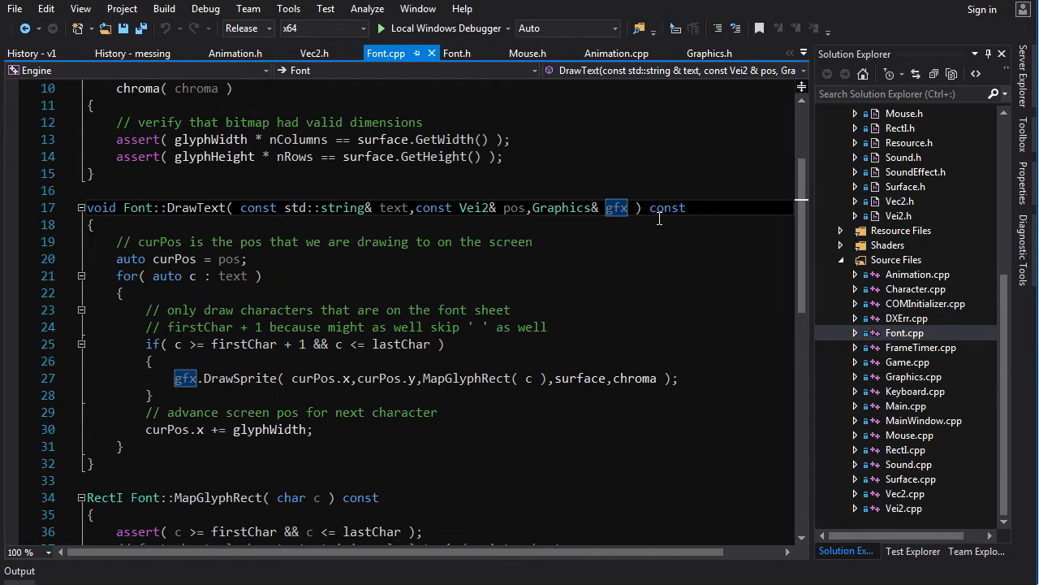
pyautogui.click(247, 378)
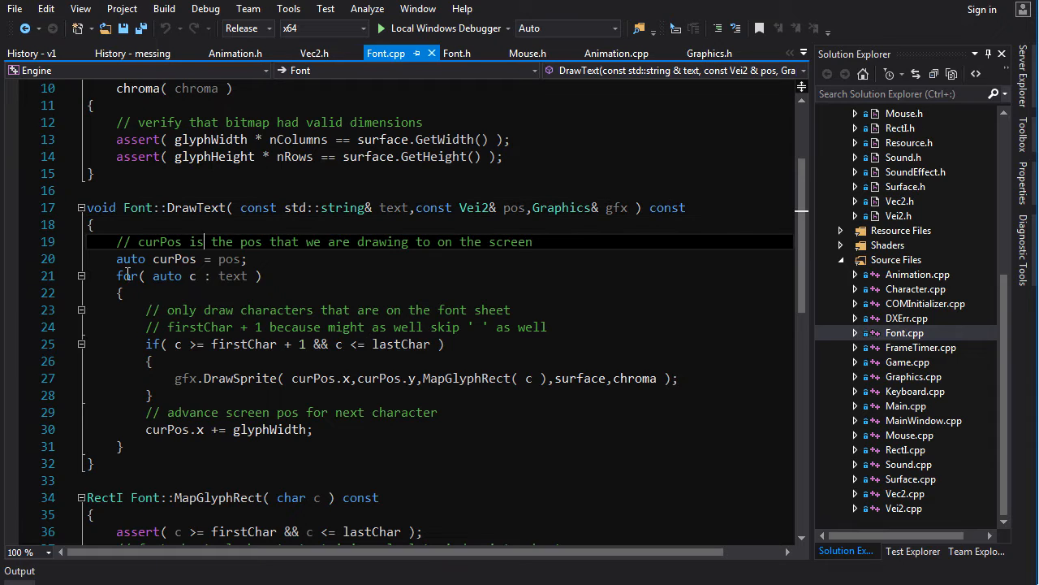
pyautogui.tripleClick(179, 258)
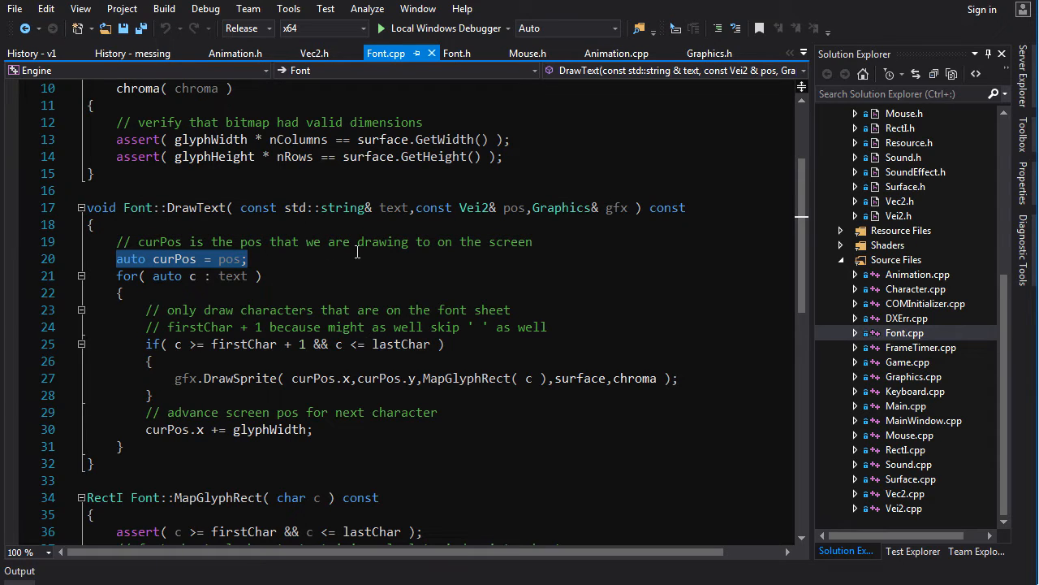
# - Draw a yellow arrow down from the font sheet diagram with a handwritten note at its end
pyautogui.click(380, 28)
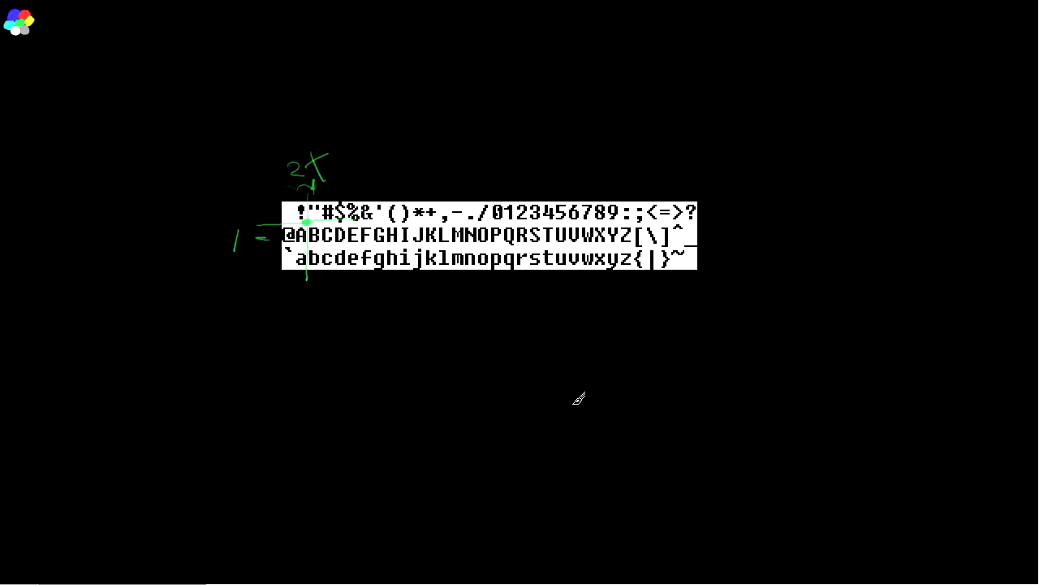
pyautogui.moveTo(479, 236)
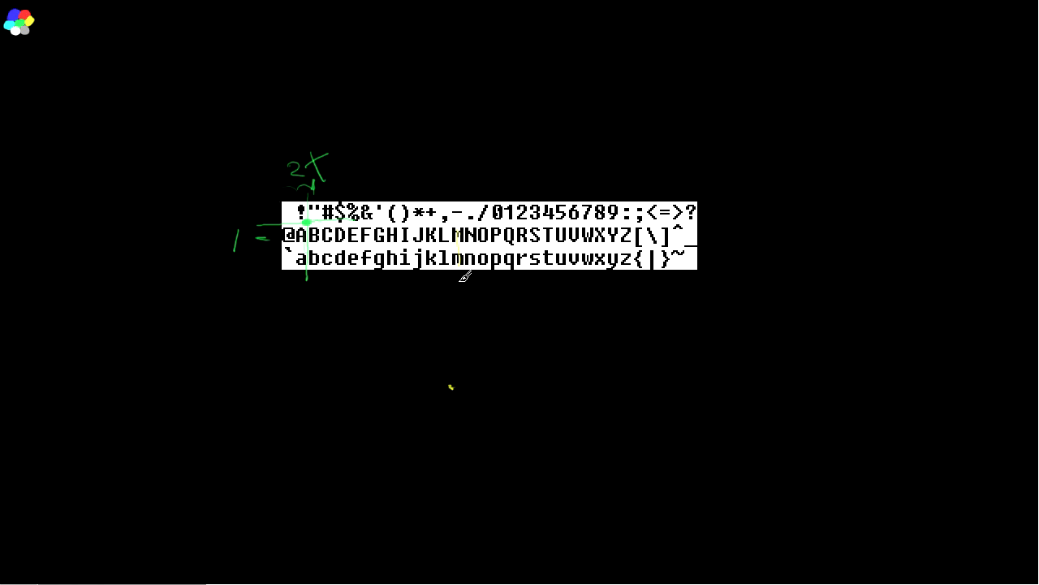
pyautogui.moveTo(458, 273); pyautogui.dragTo(458, 422)
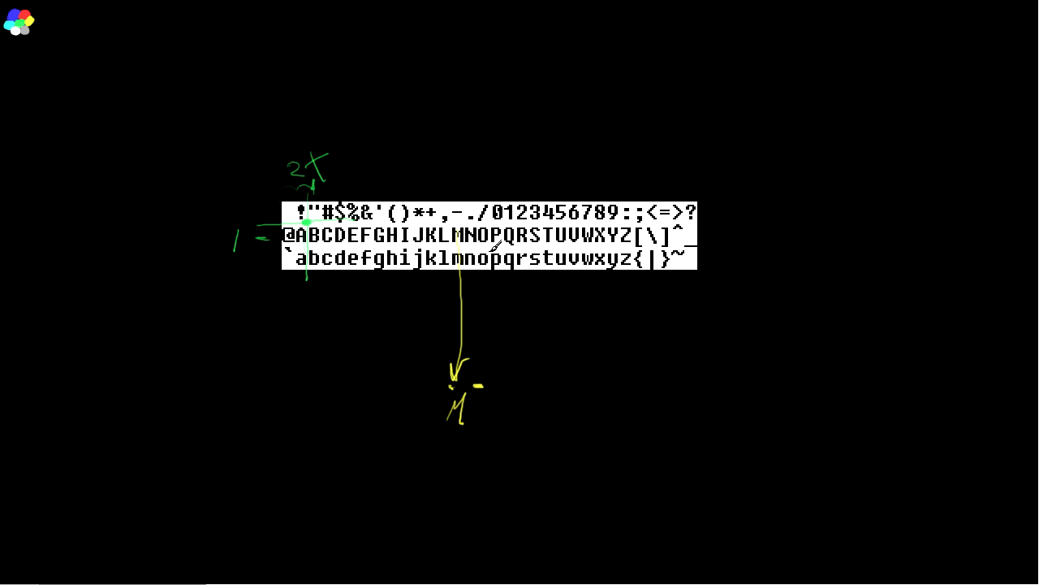
pyautogui.moveTo(488, 268); pyautogui.dragTo(500, 414)
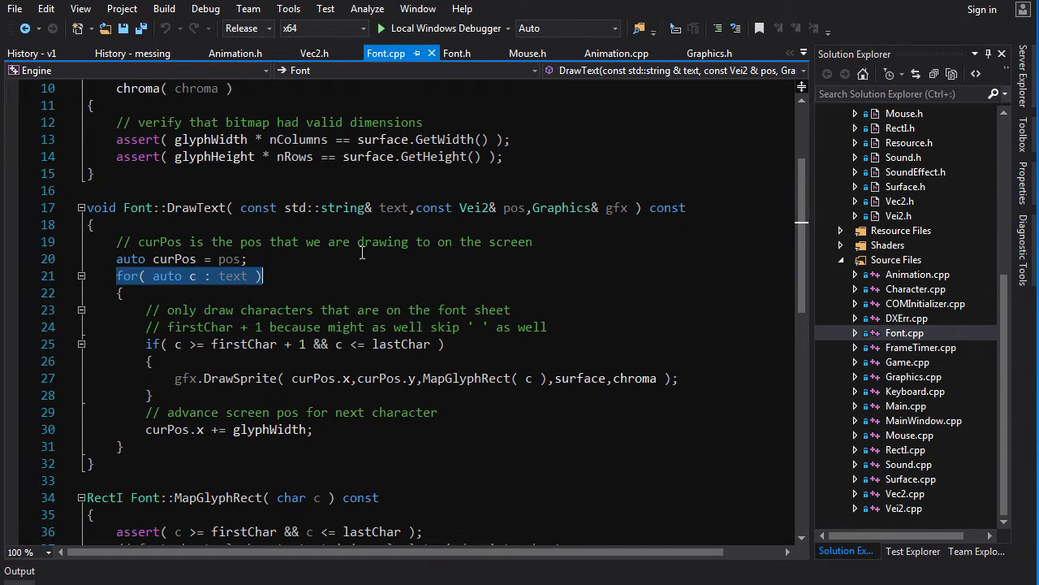
pyautogui.click(154, 345)
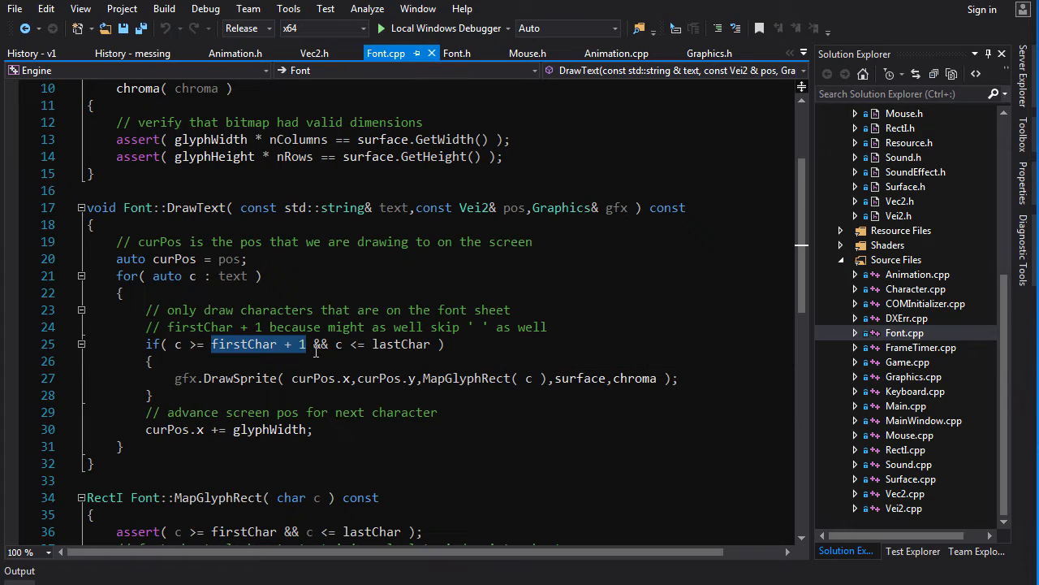
pyautogui.moveTo(377, 350)
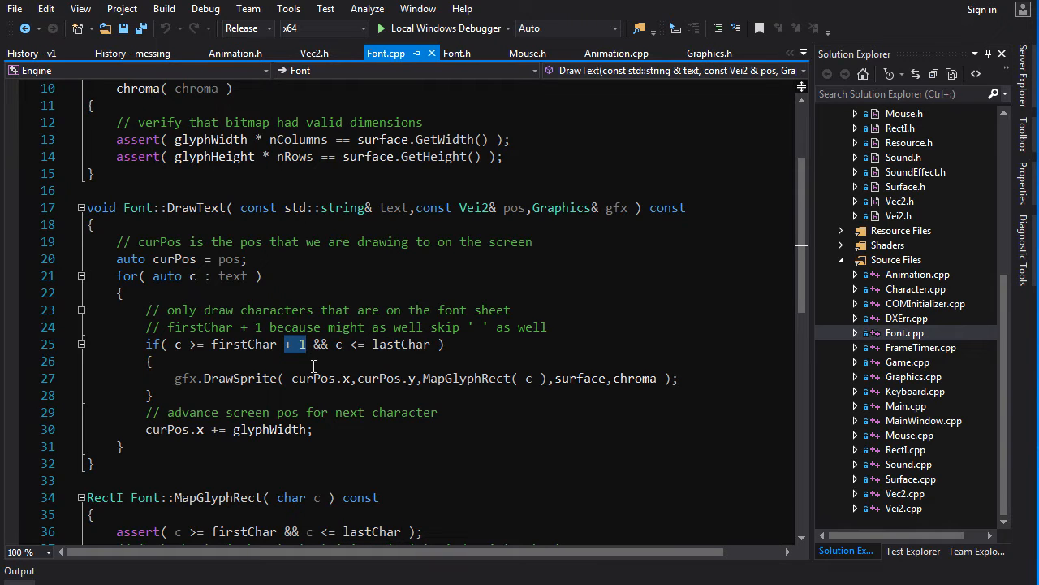
pyautogui.moveTo(296, 361)
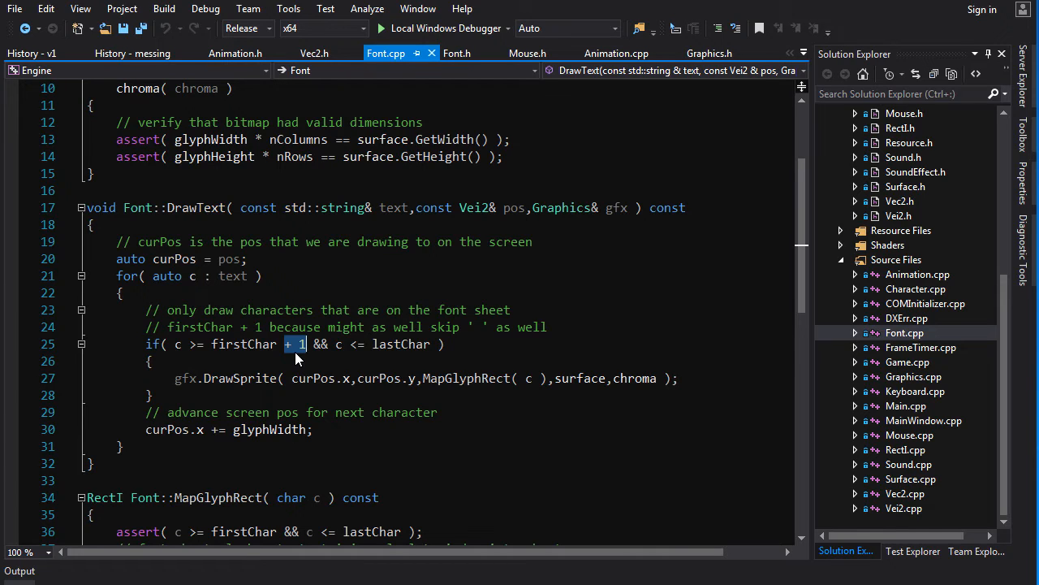
pyautogui.doubleClick(243, 345)
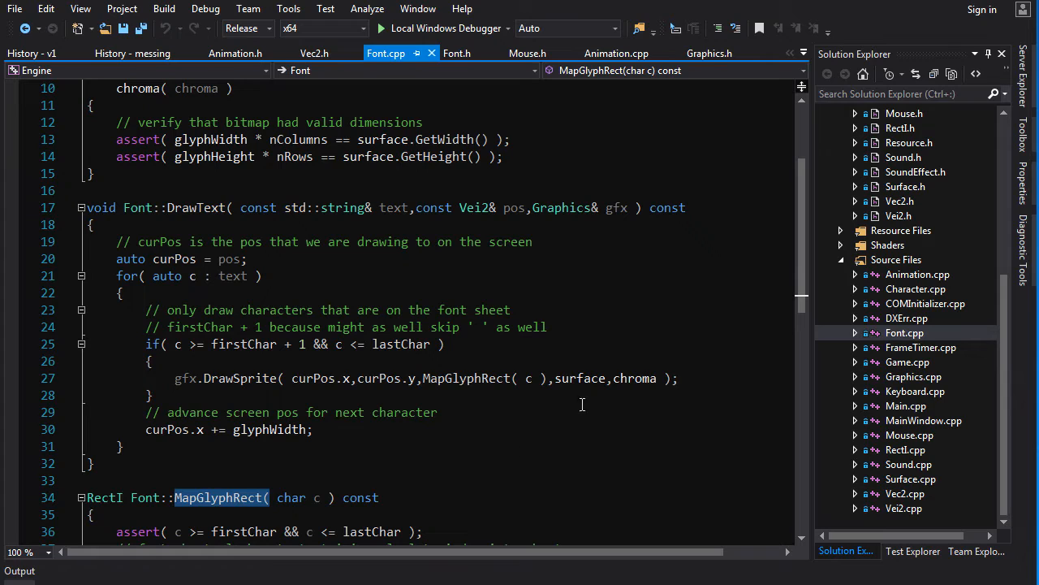
pyautogui.doubleClick(580, 376)
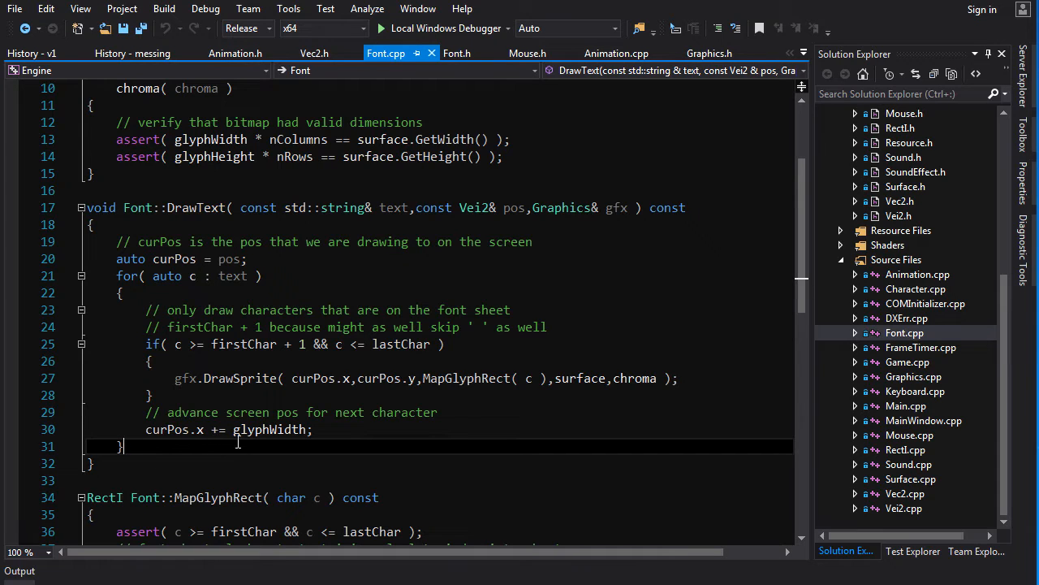
pyautogui.doubleClick(268, 429)
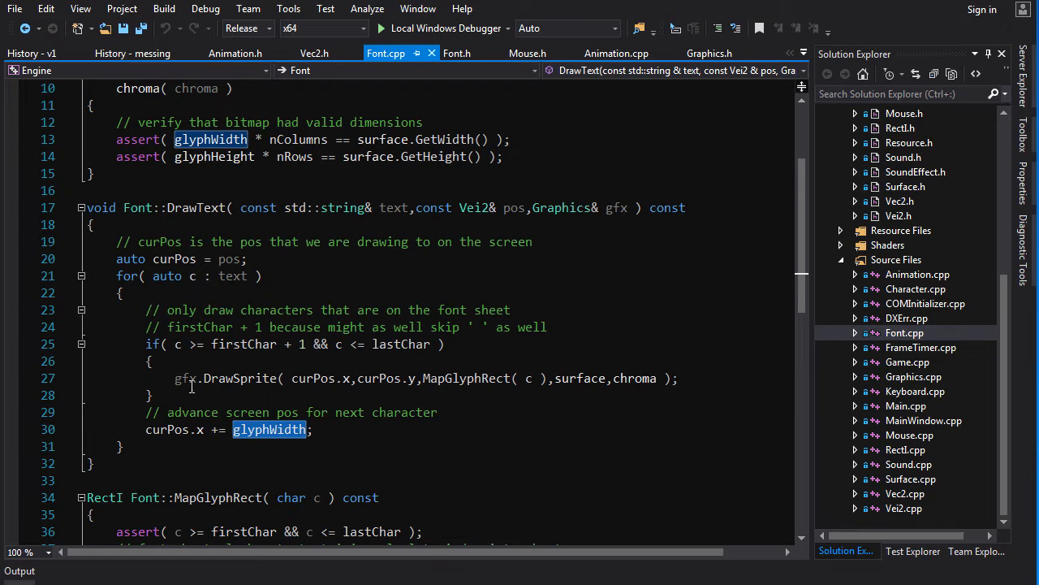
pyautogui.moveTo(566, 354)
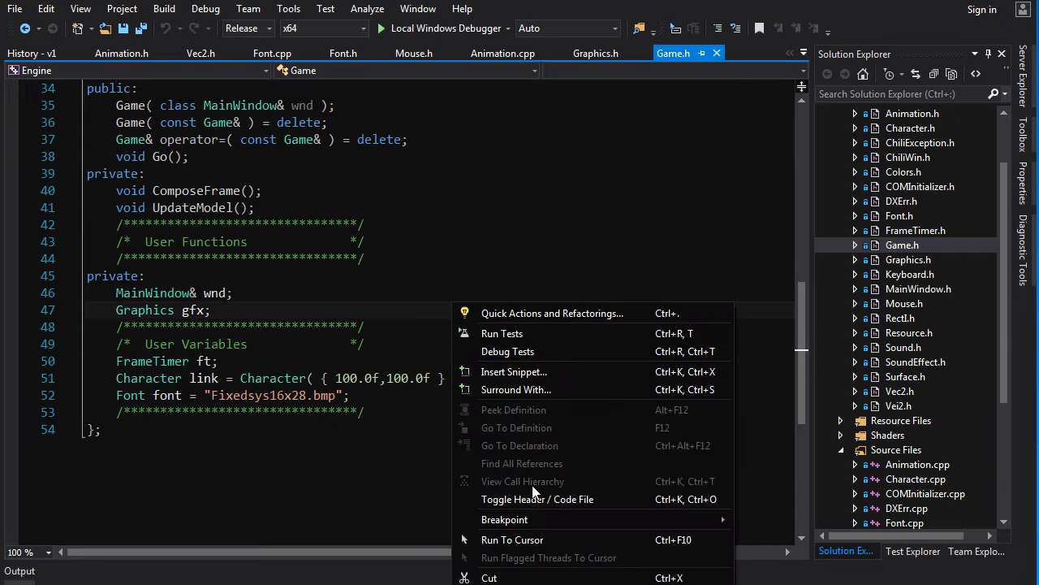
# - Jump from Game.h to Game.cpp, highlight the DrawText call in ComposeFrame and start the game under the debugger
pyautogui.click(536, 499)
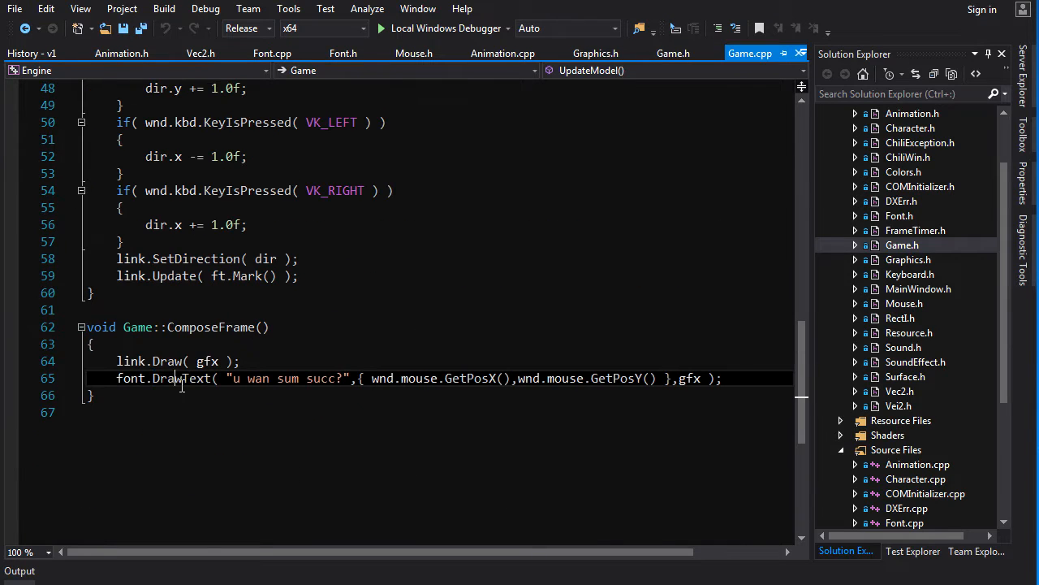
pyautogui.doubleClick(180, 379)
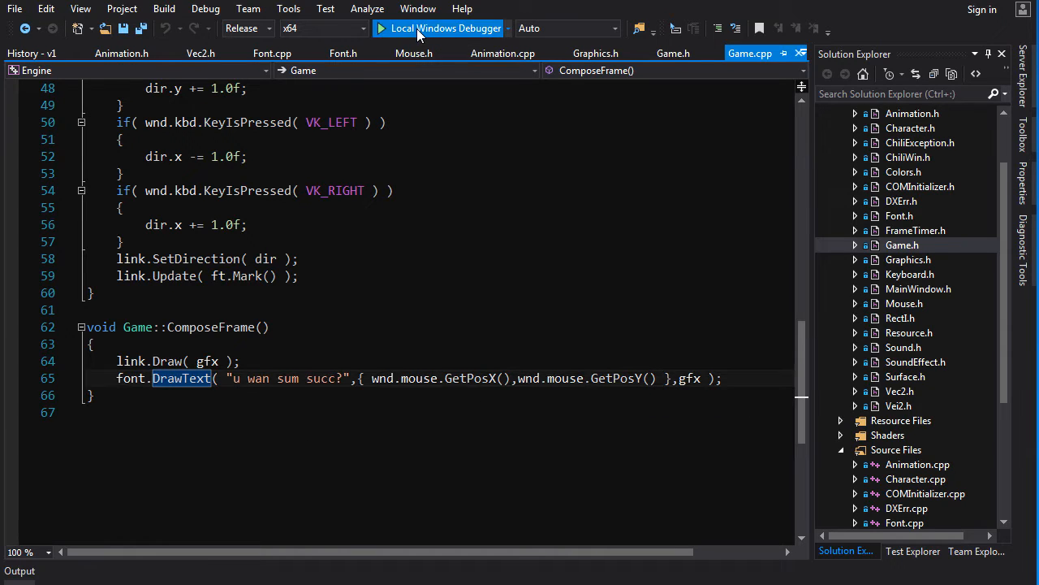
pyautogui.click(438, 28)
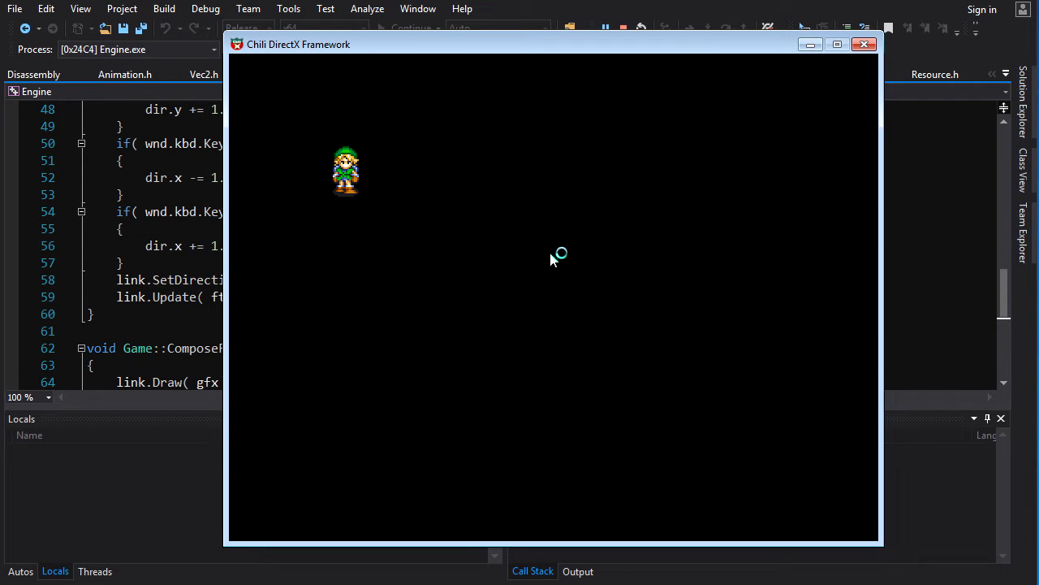
pyautogui.moveTo(552, 217)
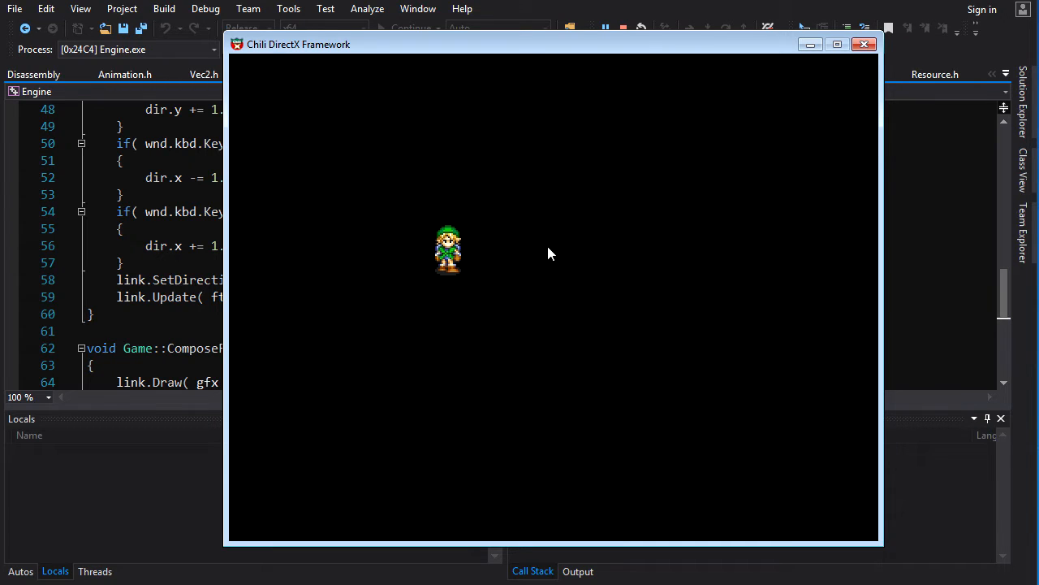
pyautogui.moveTo(407, 250)
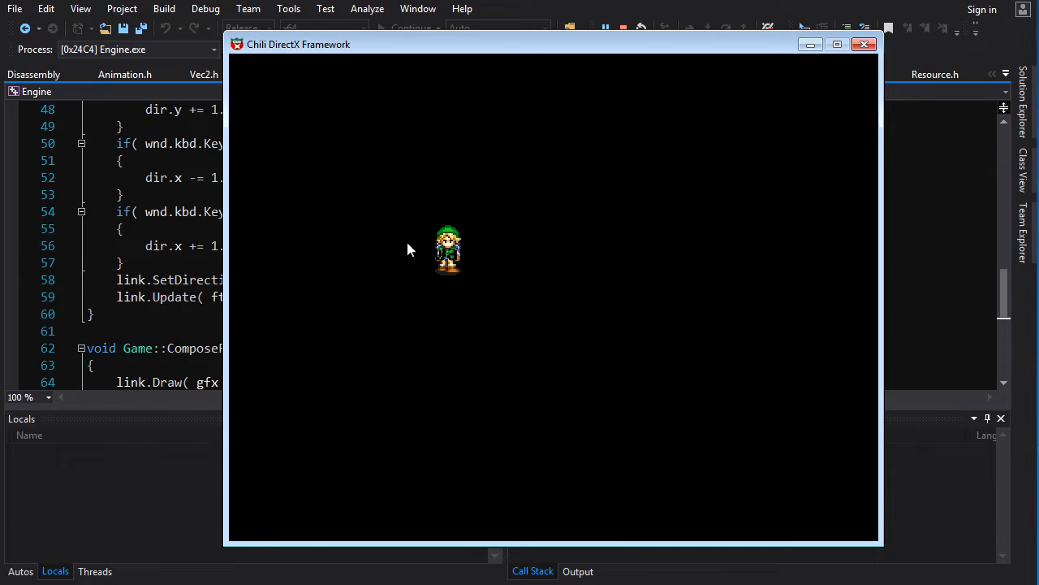
pyautogui.moveTo(292, 242)
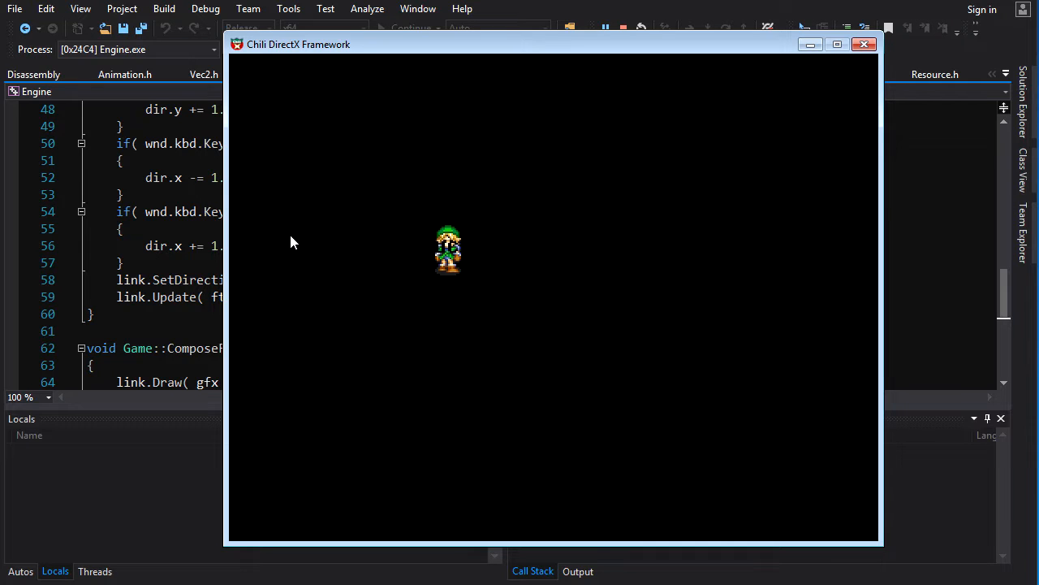
pyautogui.moveTo(836, 74)
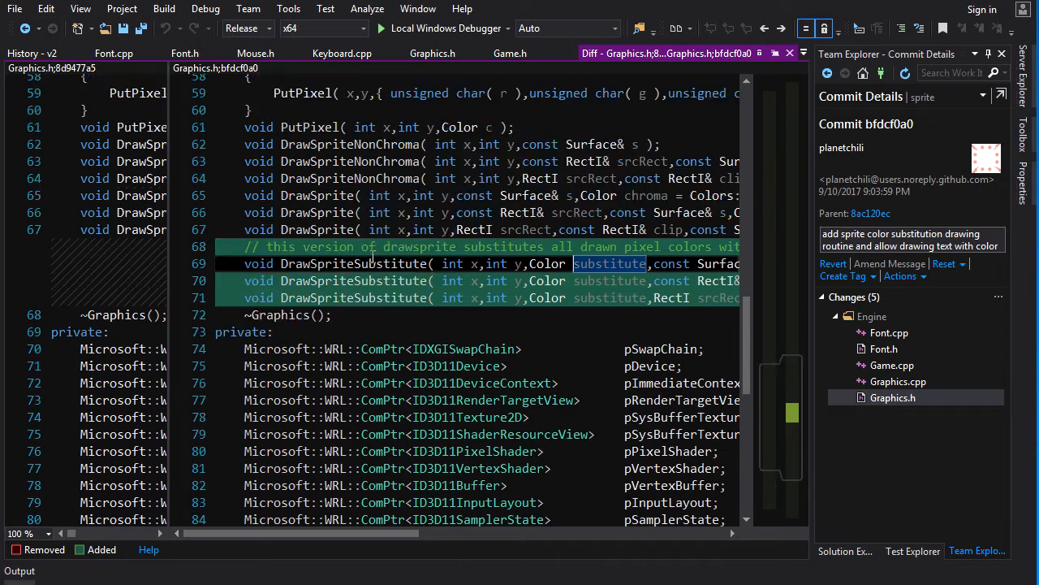
pyautogui.moveTo(435, 367)
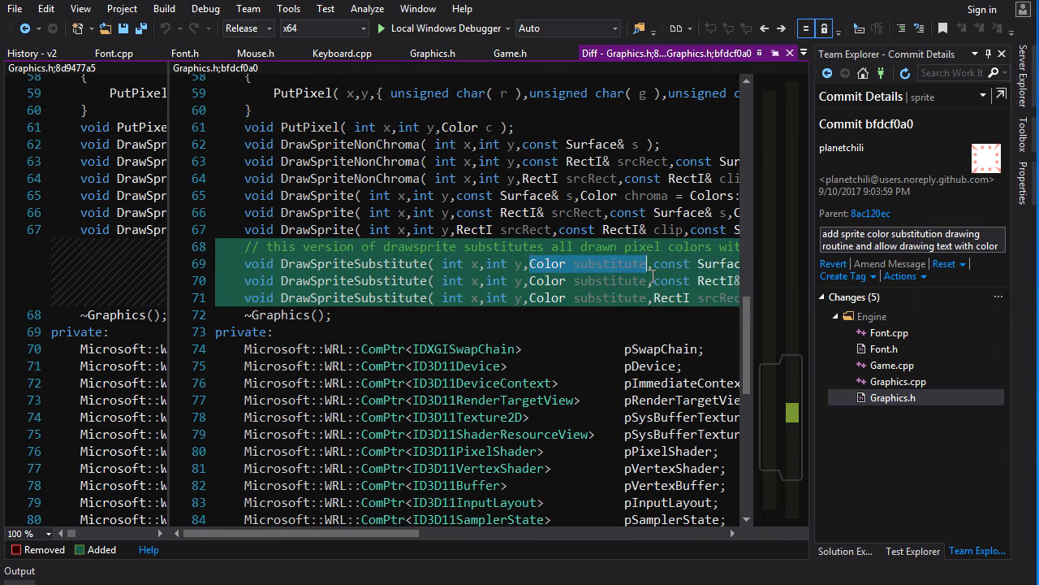
pyautogui.moveTo(608, 273)
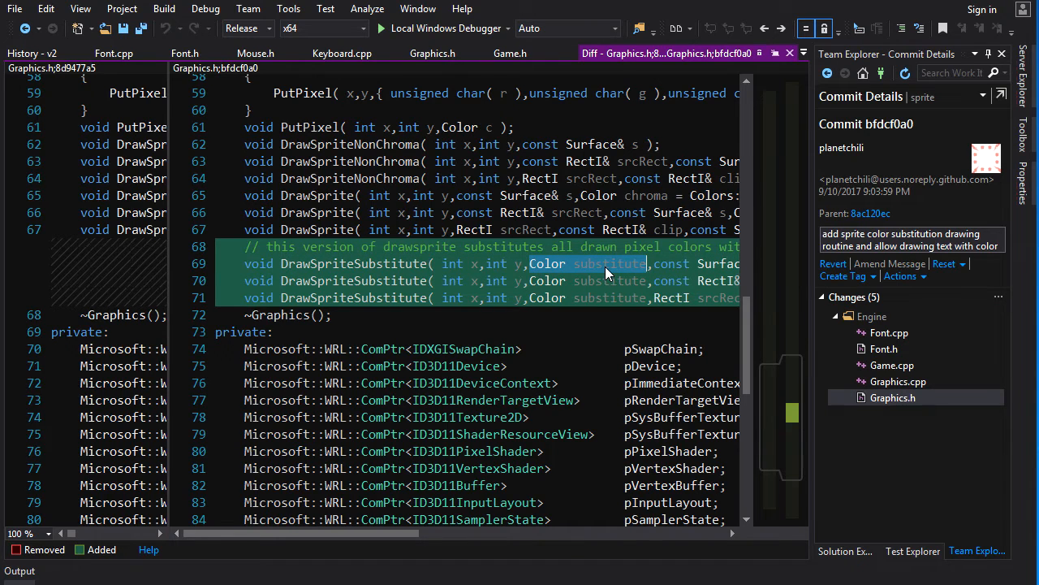
pyautogui.moveTo(592, 276)
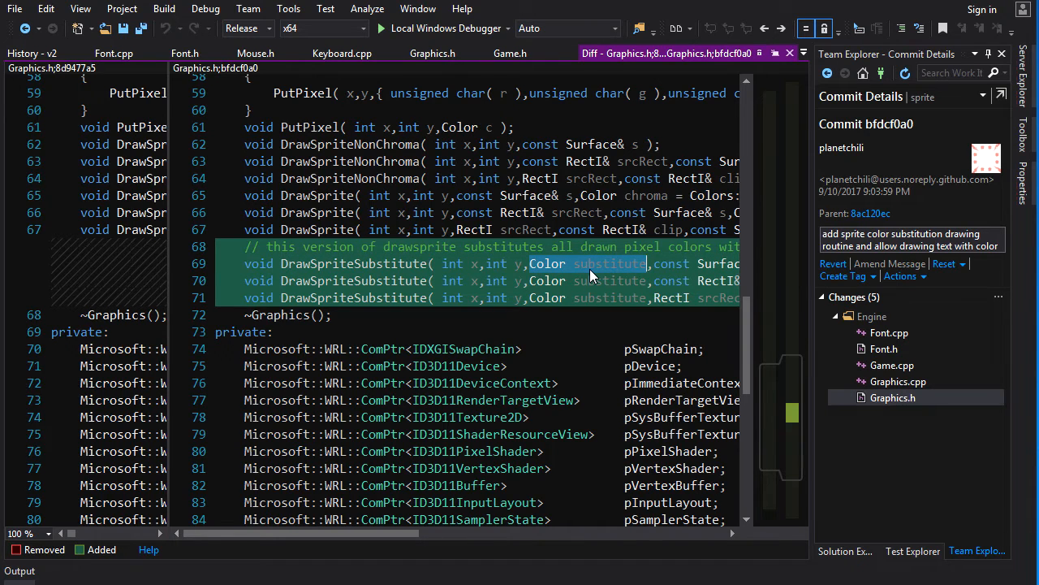
pyautogui.moveTo(841, 361)
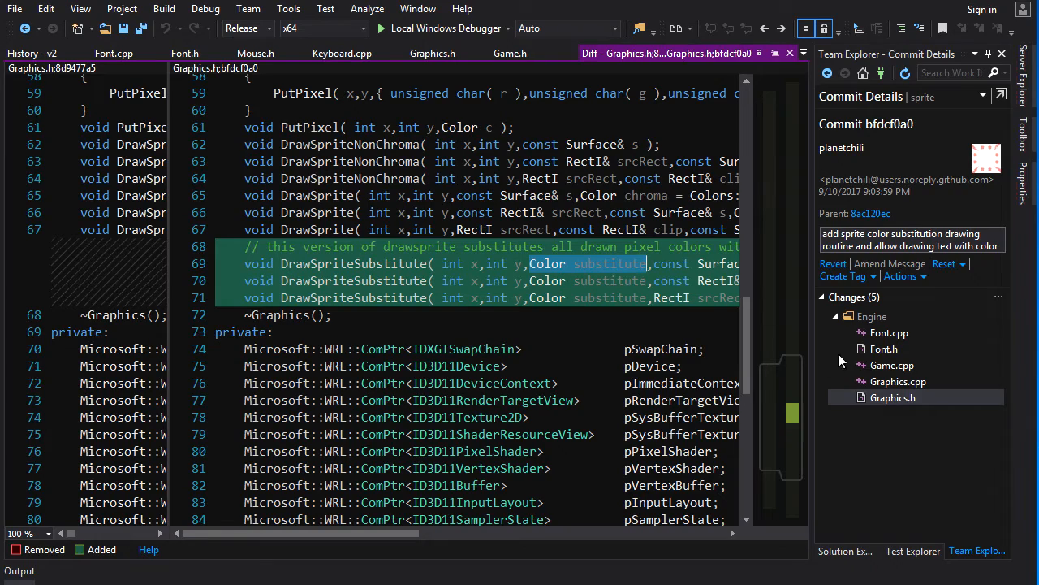
# - Review the Graphics.cpp diff, highlighting the substitute color argument passed to PutPixel
pyautogui.click(896, 380)
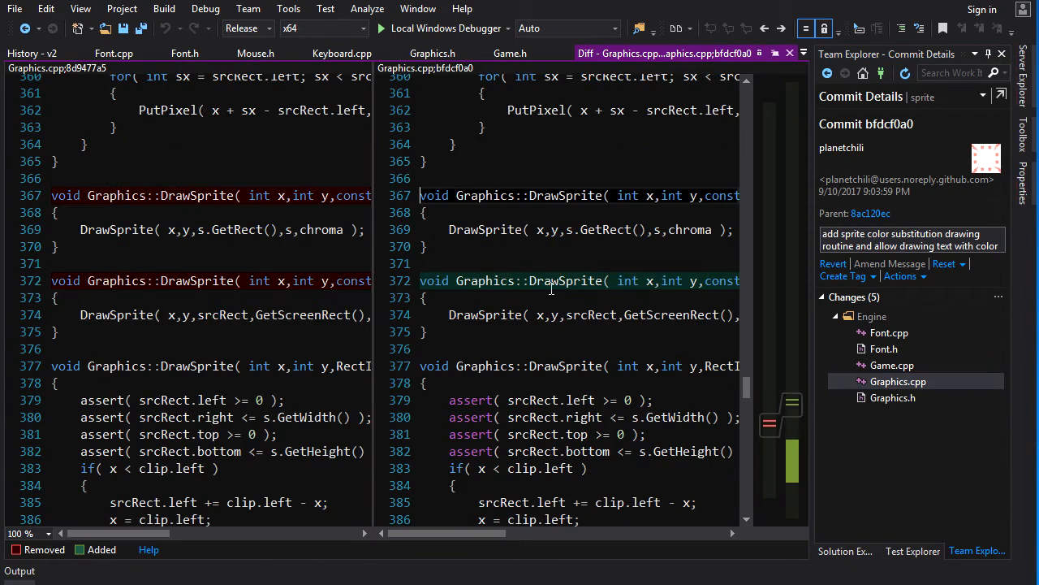
pyautogui.scroll(-3)
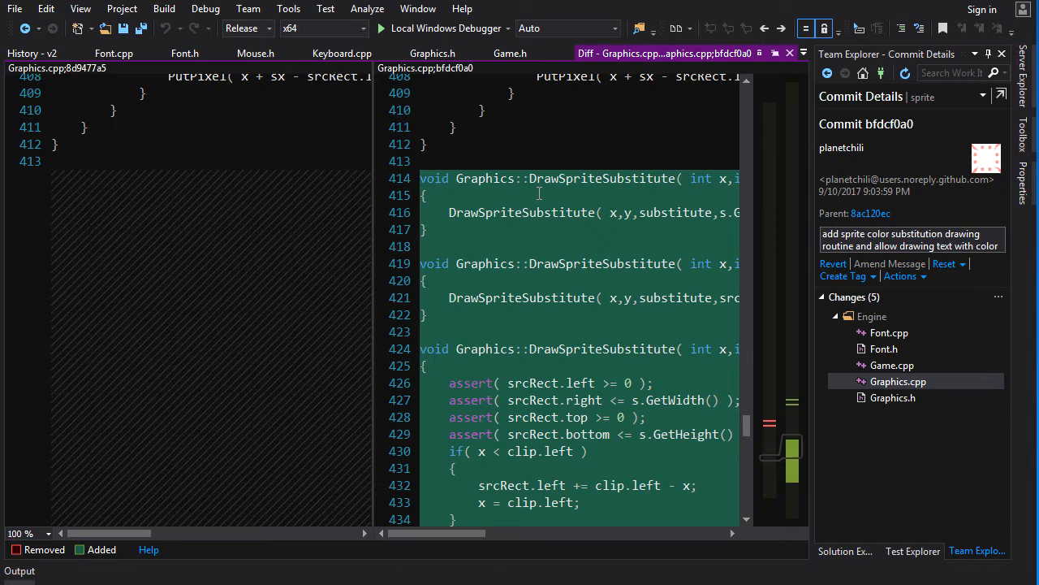
pyautogui.scroll(-3)
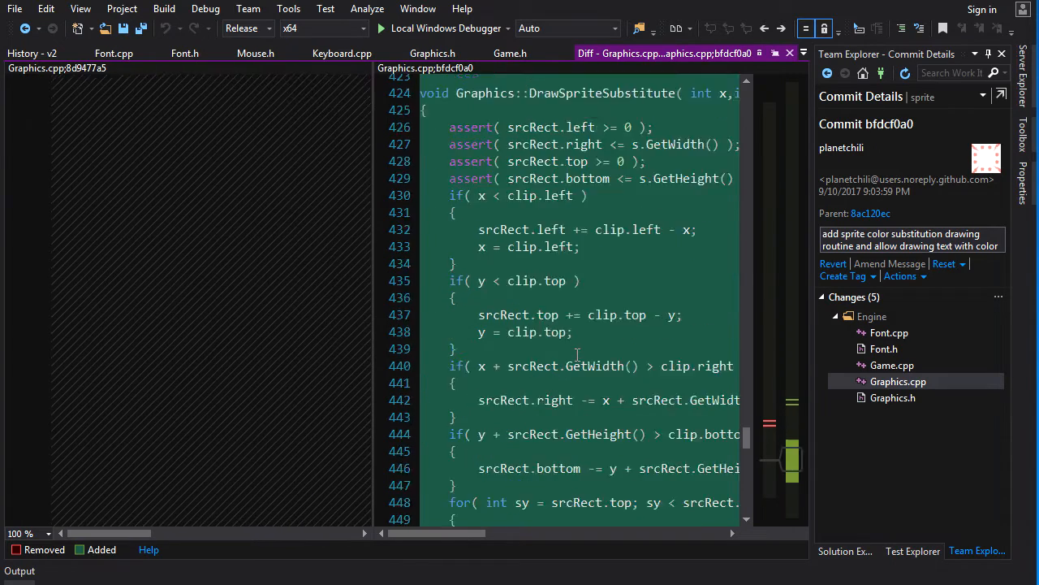
pyautogui.scroll(-3)
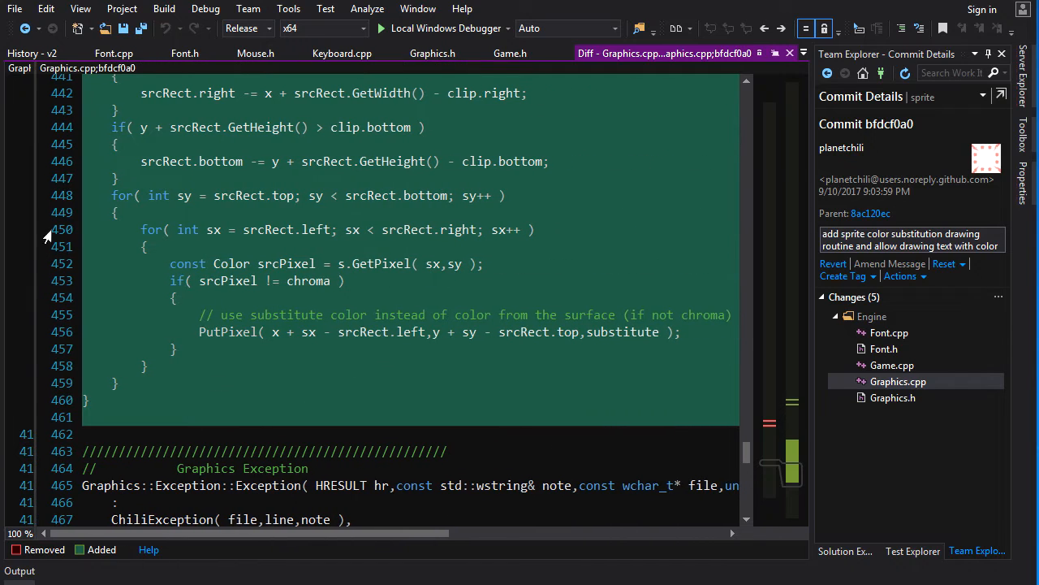
pyautogui.doubleClick(624, 331)
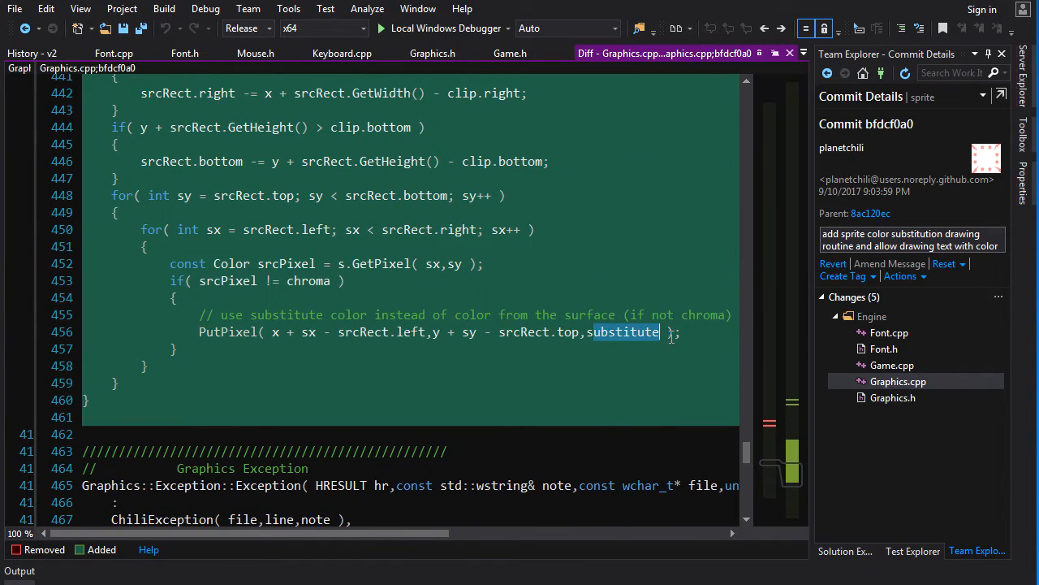
pyautogui.doubleClick(286, 263)
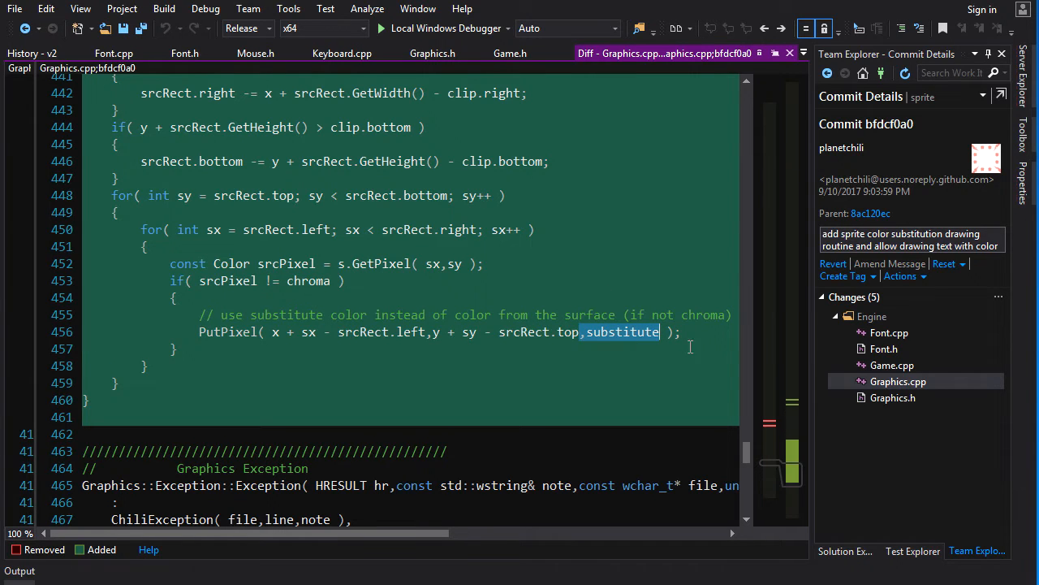
# - Go through the Font.h, Font.cpp and Game.cpp diffs of the commit and run the game to see colored text
pyautogui.click(883, 347)
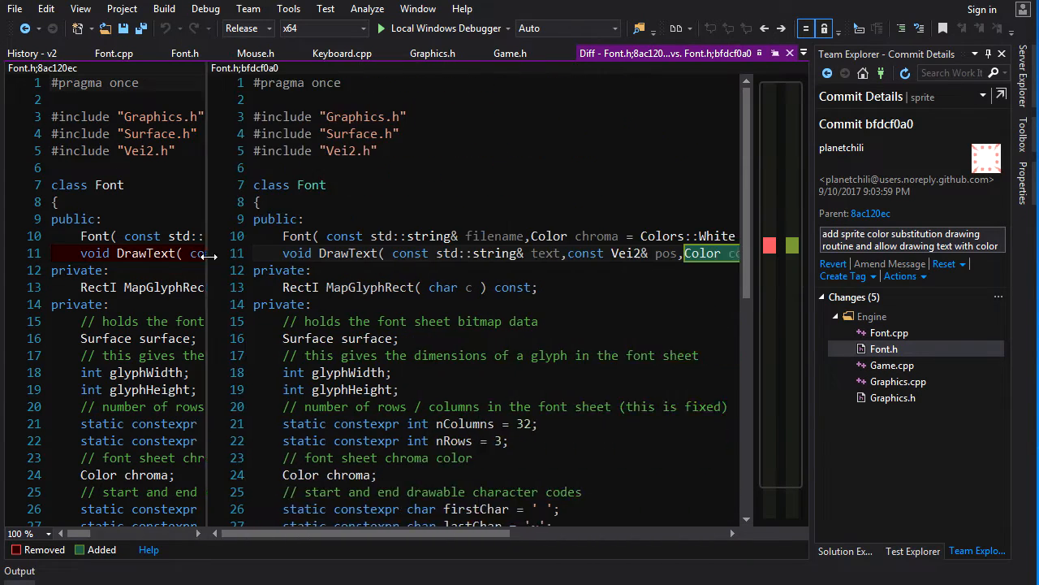
pyautogui.click(888, 331)
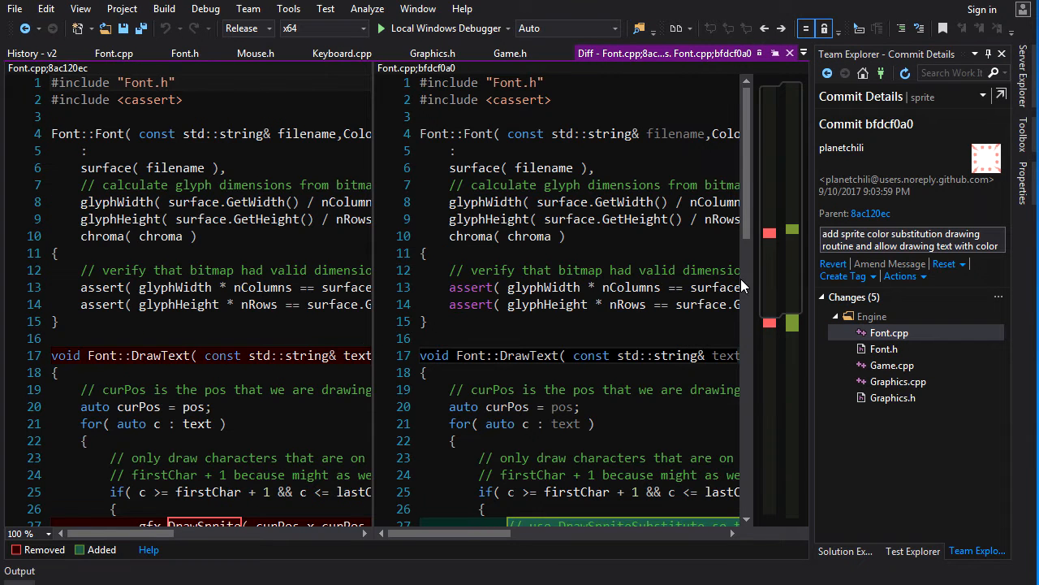
pyautogui.scroll(-3)
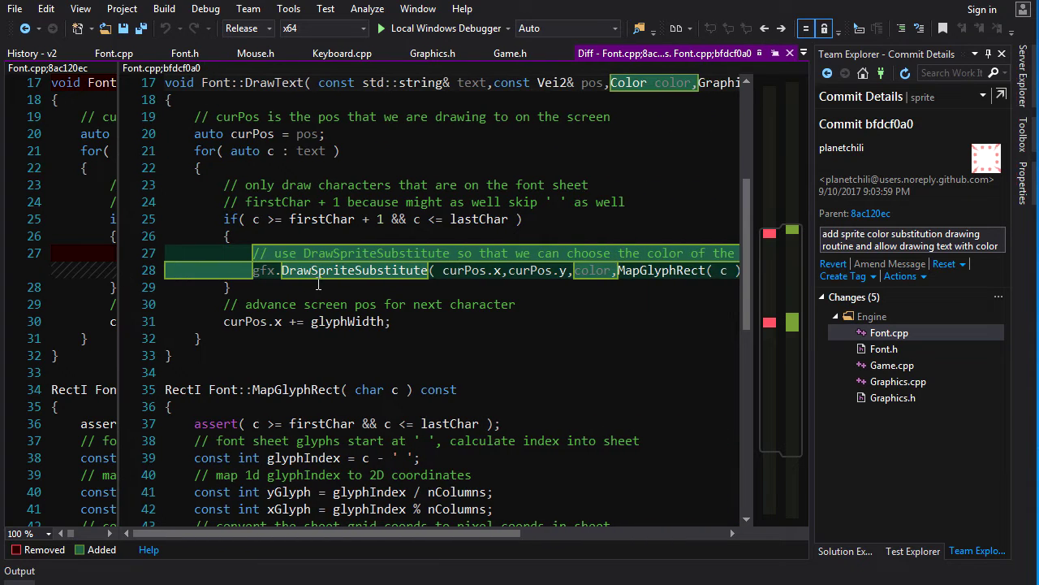
pyautogui.moveTo(344, 292)
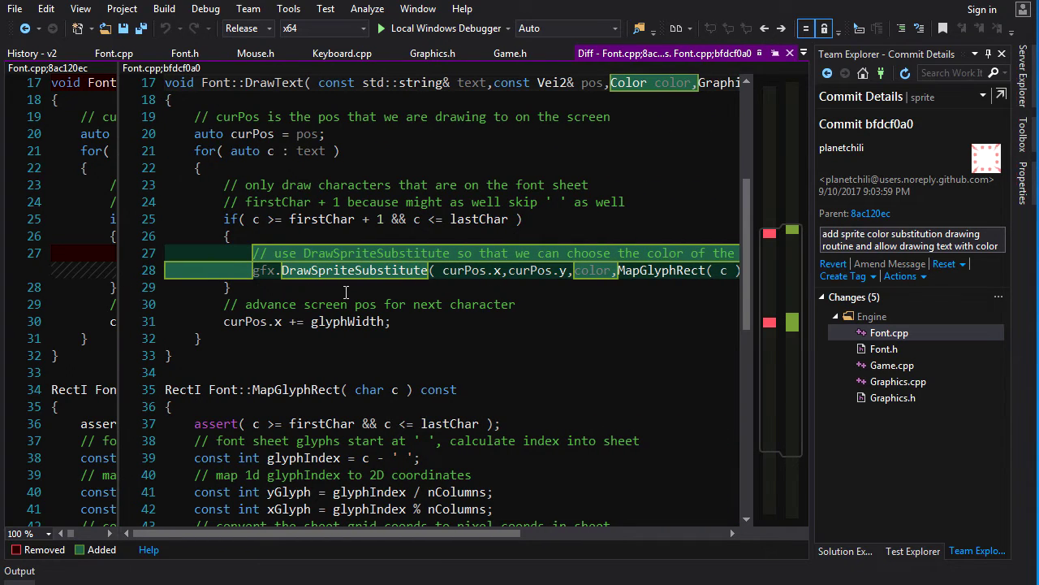
pyautogui.click(892, 364)
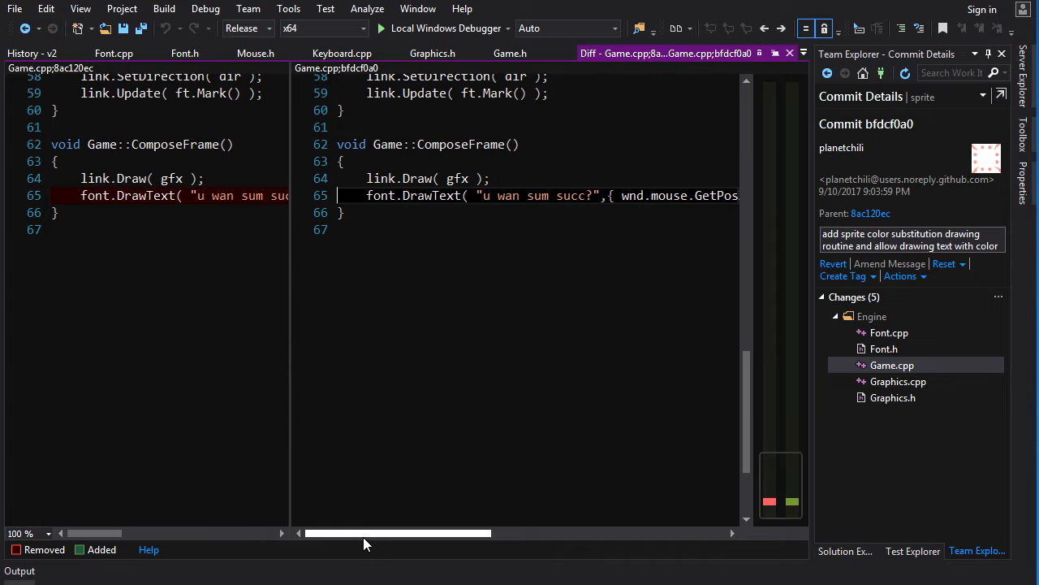
pyautogui.hscroll(3)
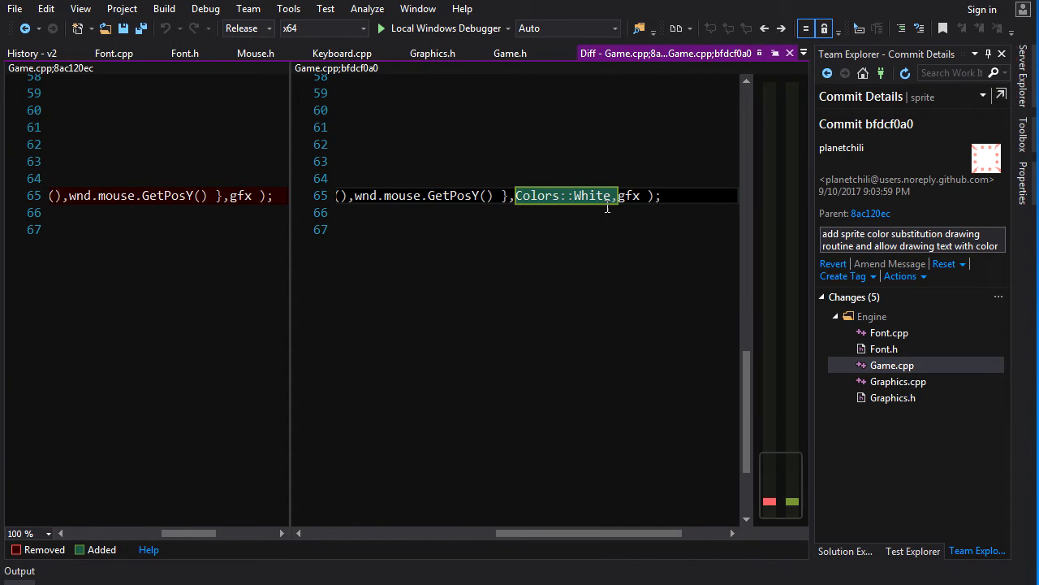
pyautogui.moveTo(438, 29)
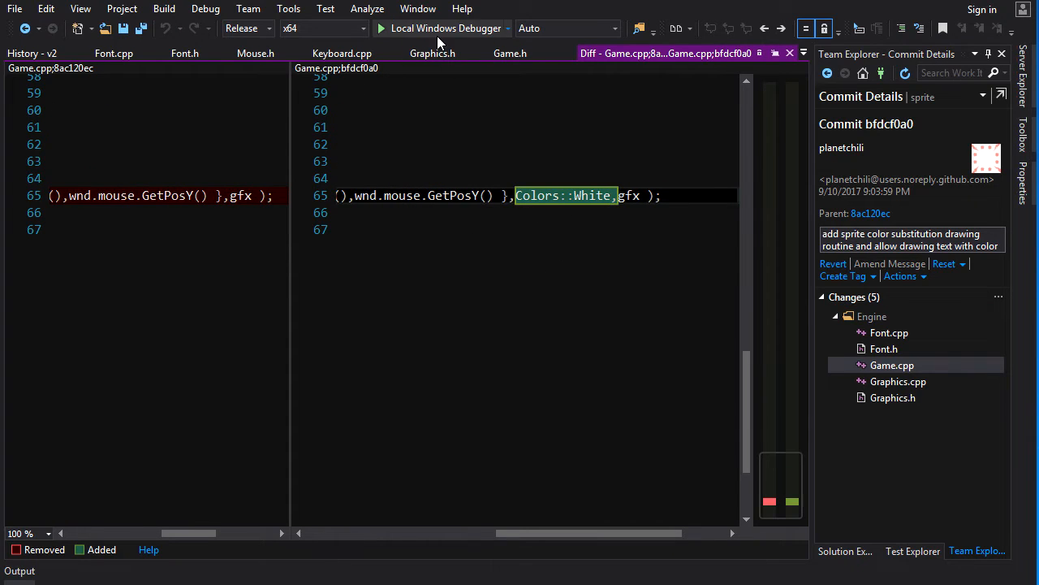
pyautogui.click(380, 29)
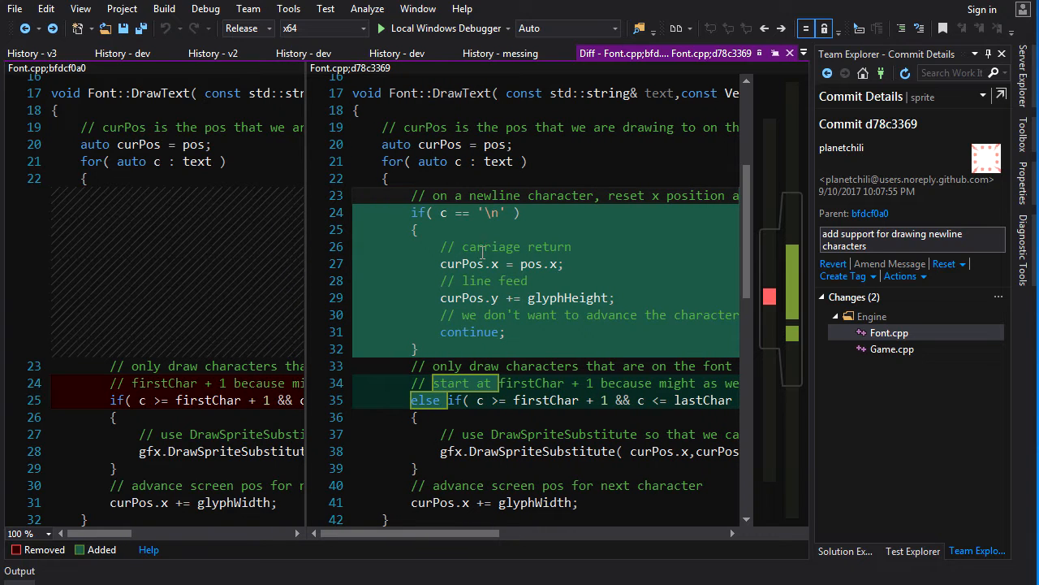
# - Examine the glyphHeight line feed in the Font.cpp diff, show the Game.cpp diff and run the game to test newlines
pyautogui.hscroll(3)
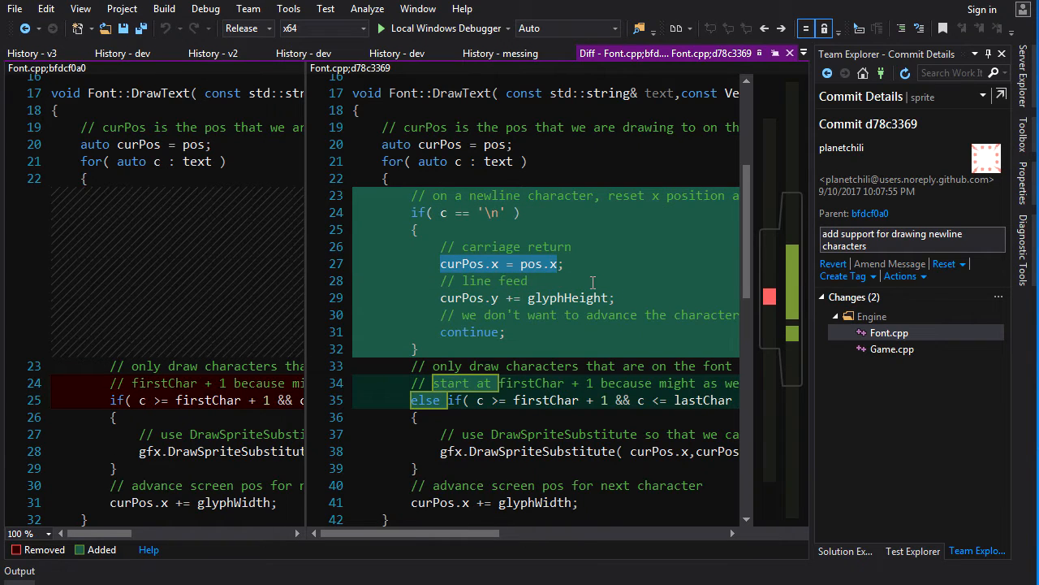
pyautogui.moveTo(415, 252)
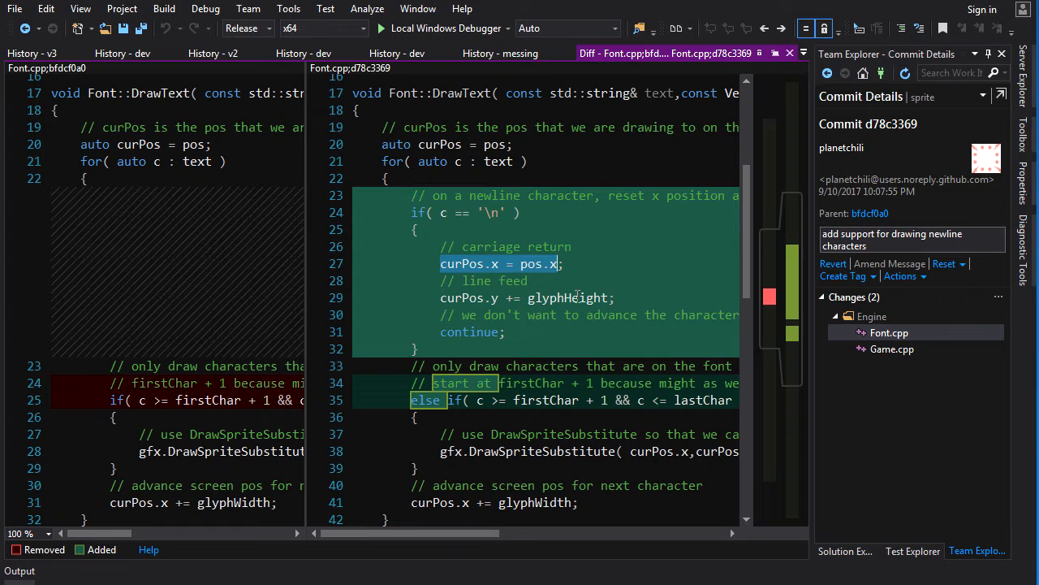
pyautogui.doubleClick(565, 297)
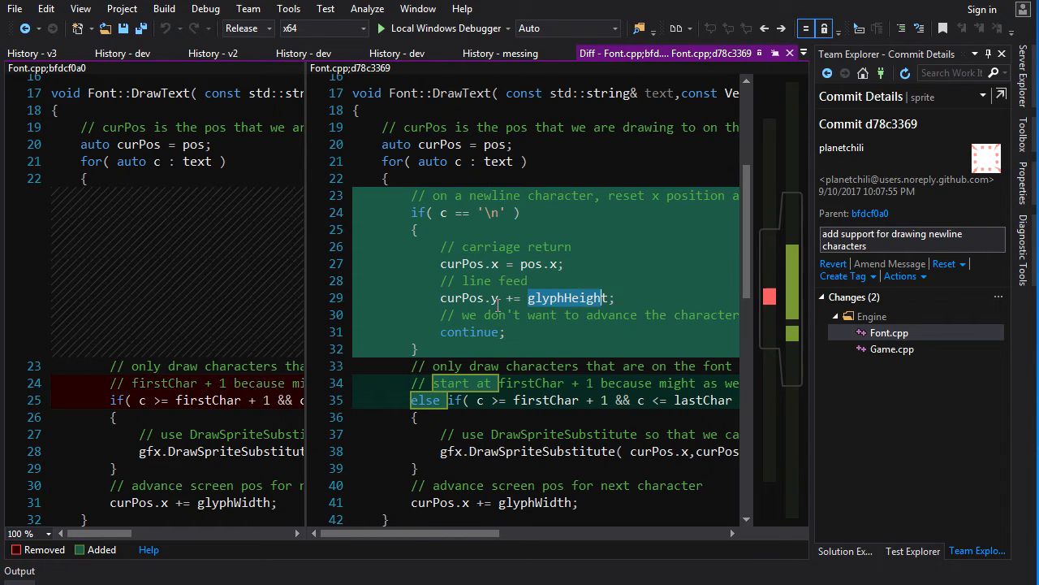
pyautogui.click(494, 297)
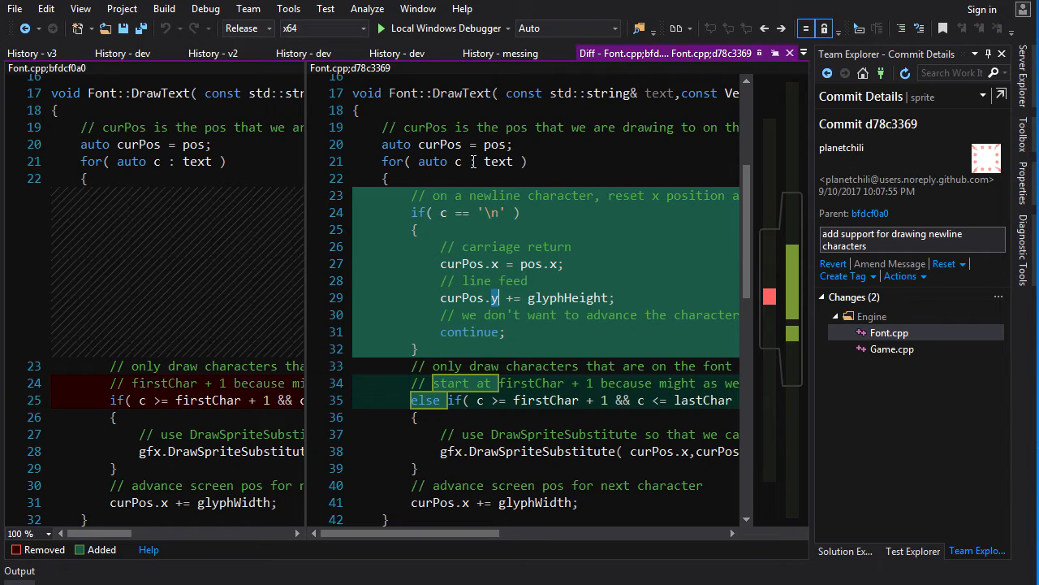
pyautogui.click(892, 348)
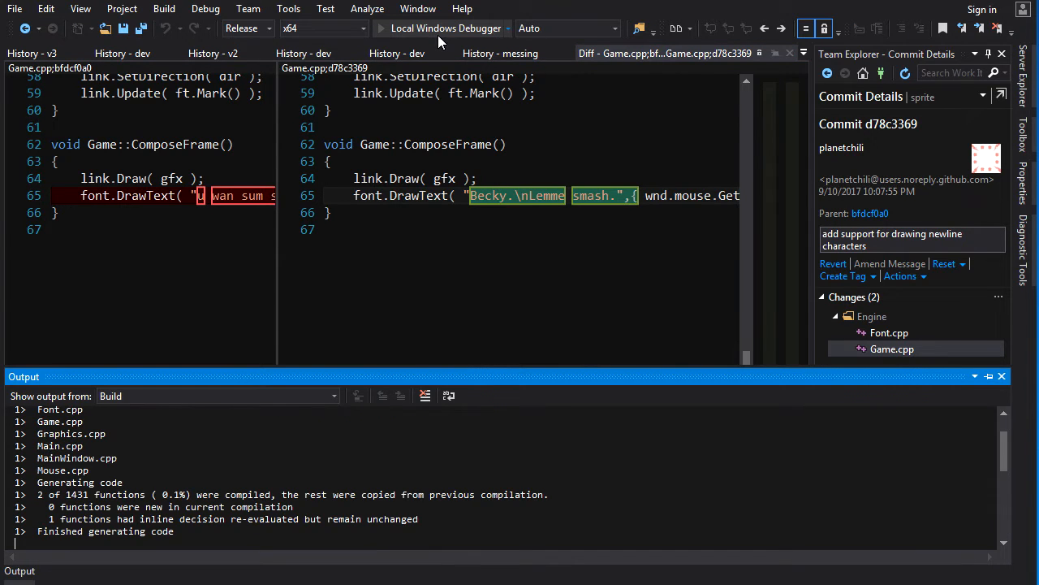
pyautogui.click(380, 29)
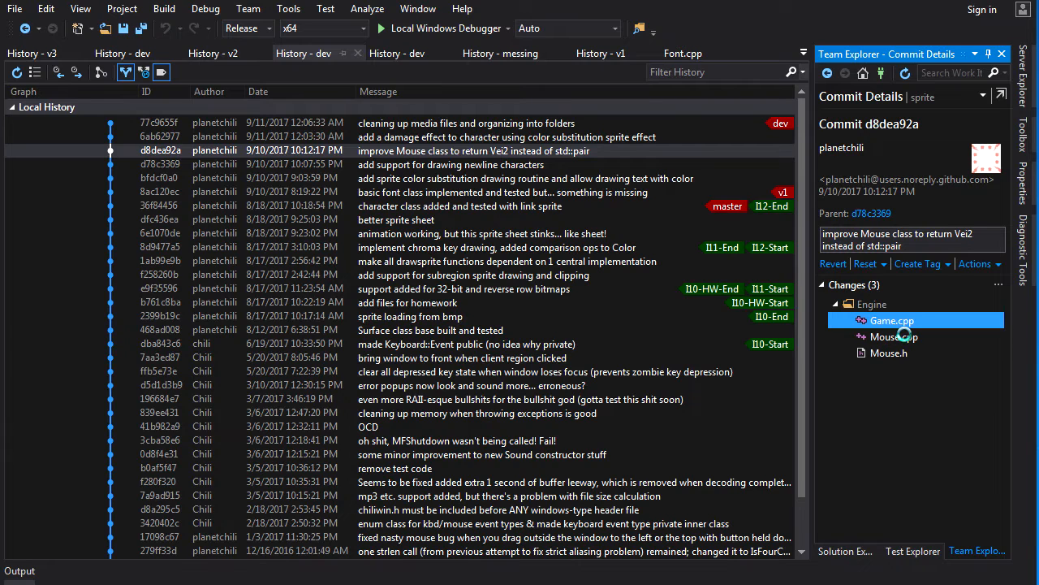
# - View the Game.cpp, Mouse.h, Mouse.cpp and again Game.cpp diffs of the Vei2 mouse commit
pyautogui.doubleClick(892, 320)
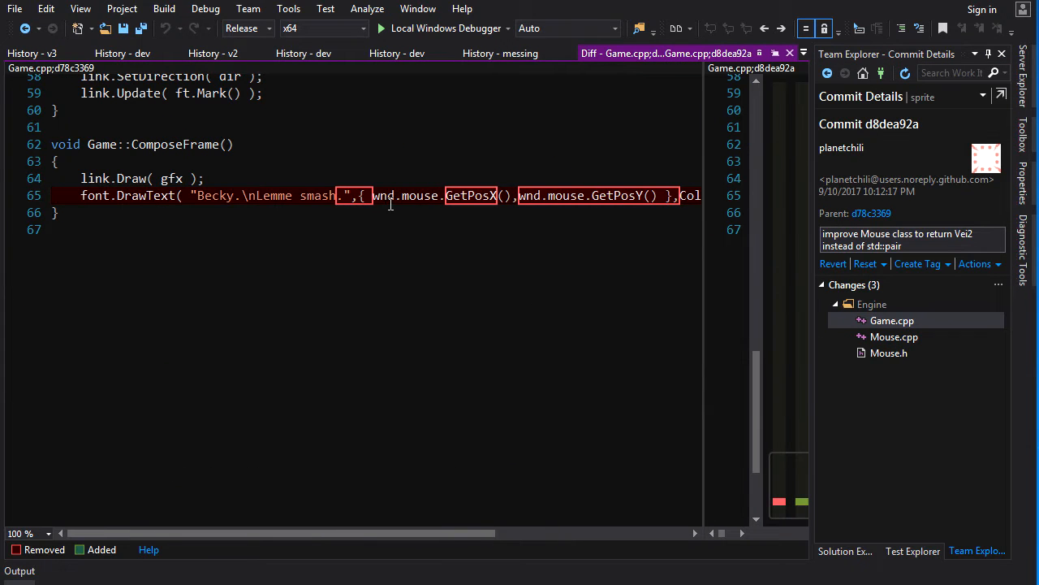
pyautogui.moveTo(577, 194)
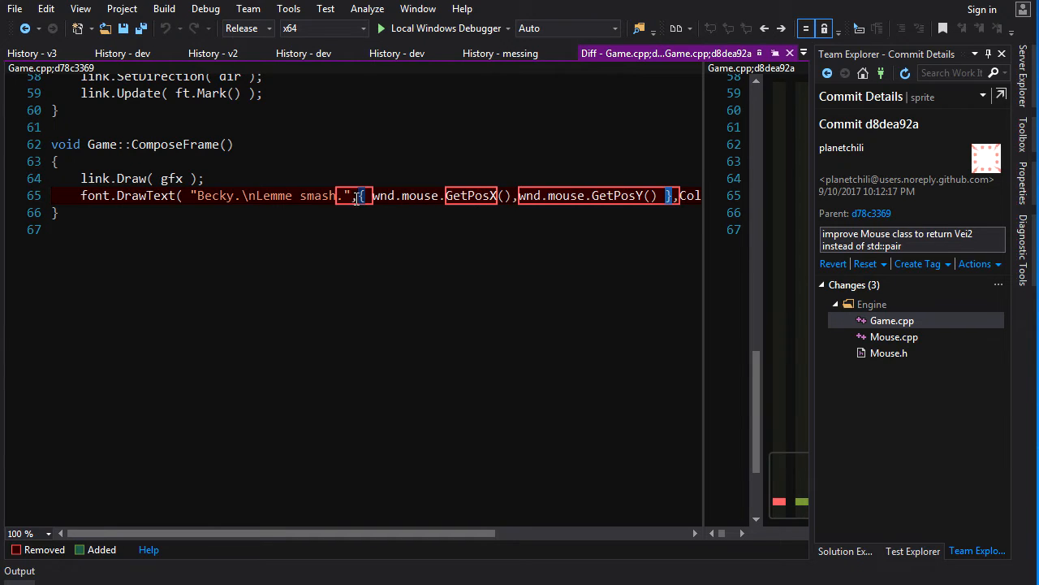
pyautogui.click(889, 353)
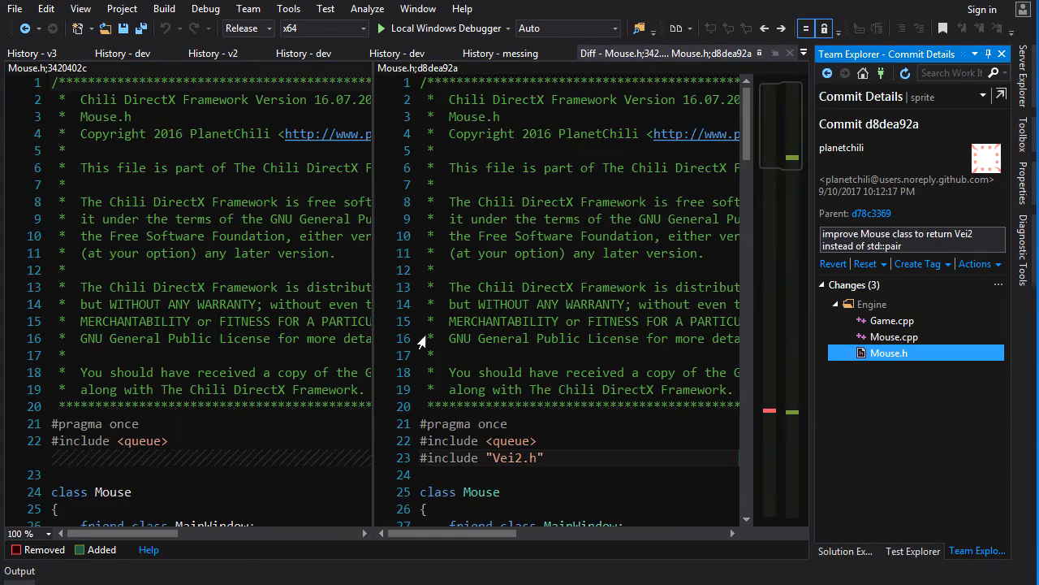
pyautogui.scroll(-3)
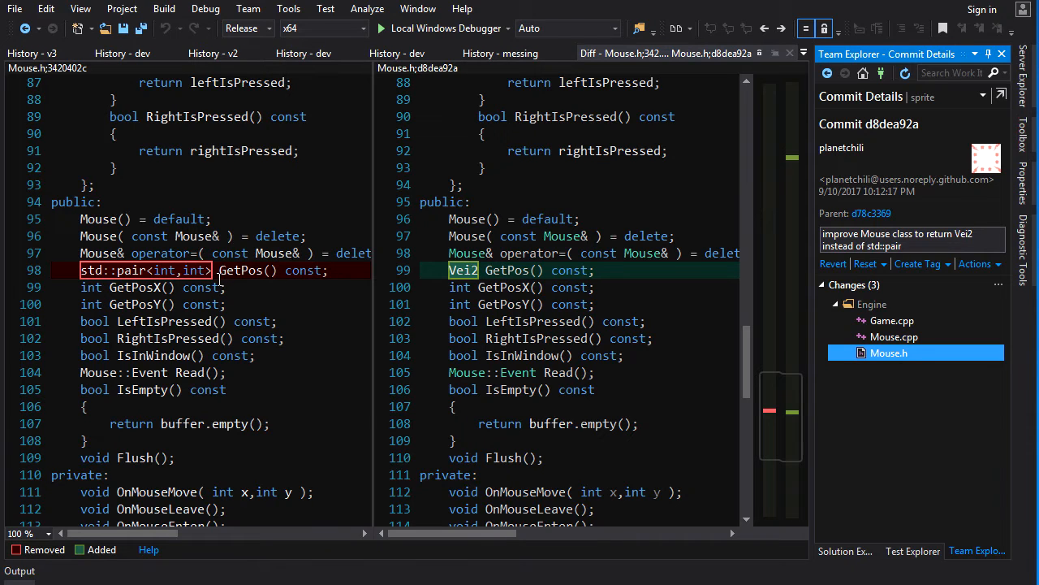
pyautogui.moveTo(484, 278)
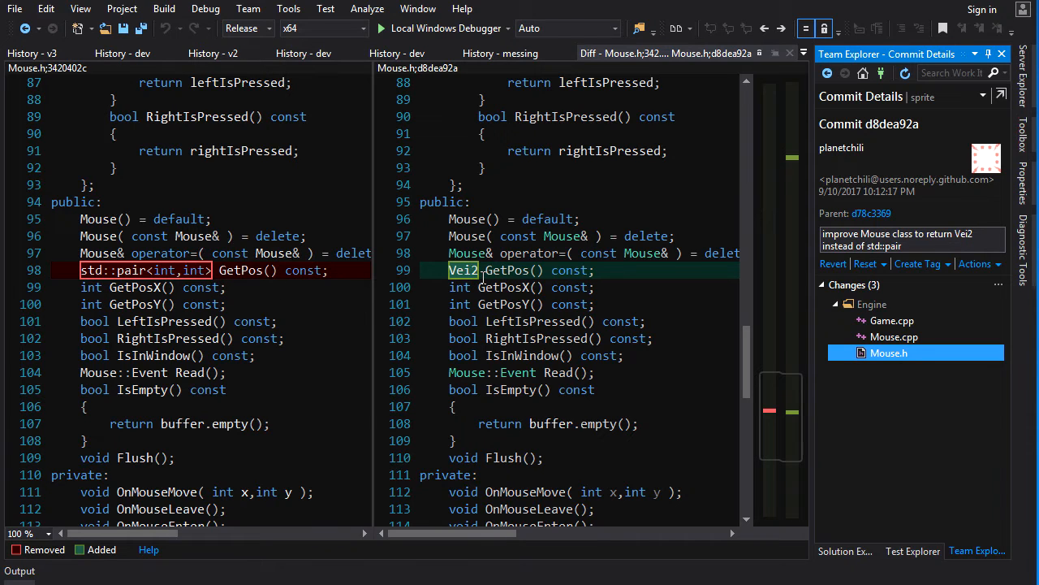
pyautogui.click(893, 336)
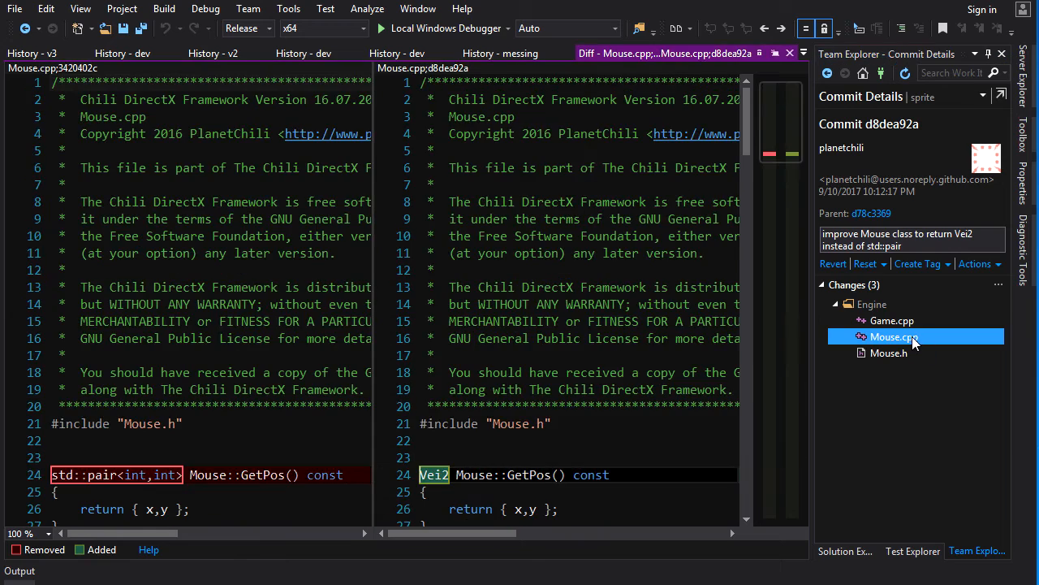
pyautogui.scroll(-3)
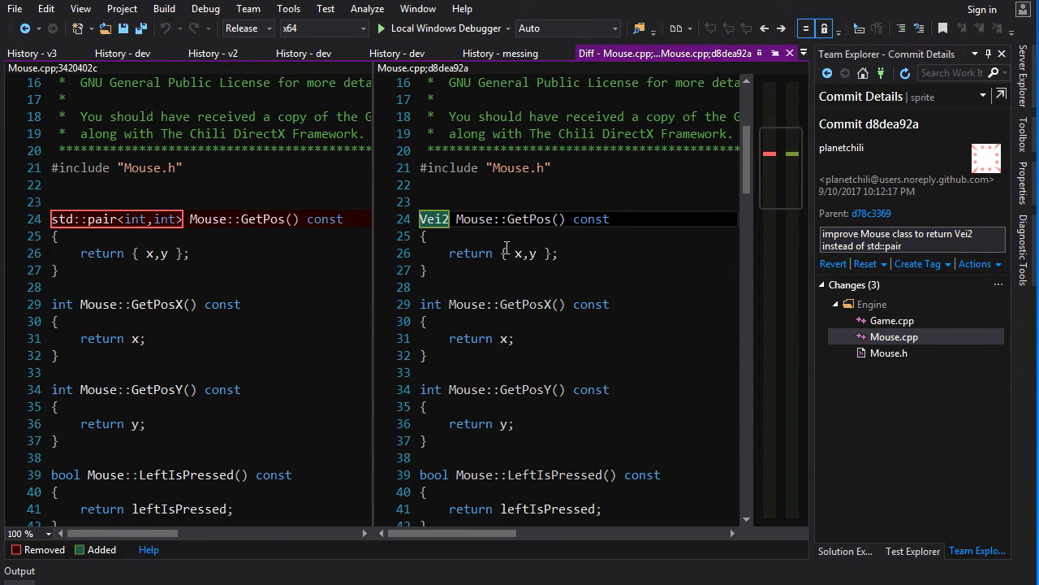
pyautogui.click(891, 320)
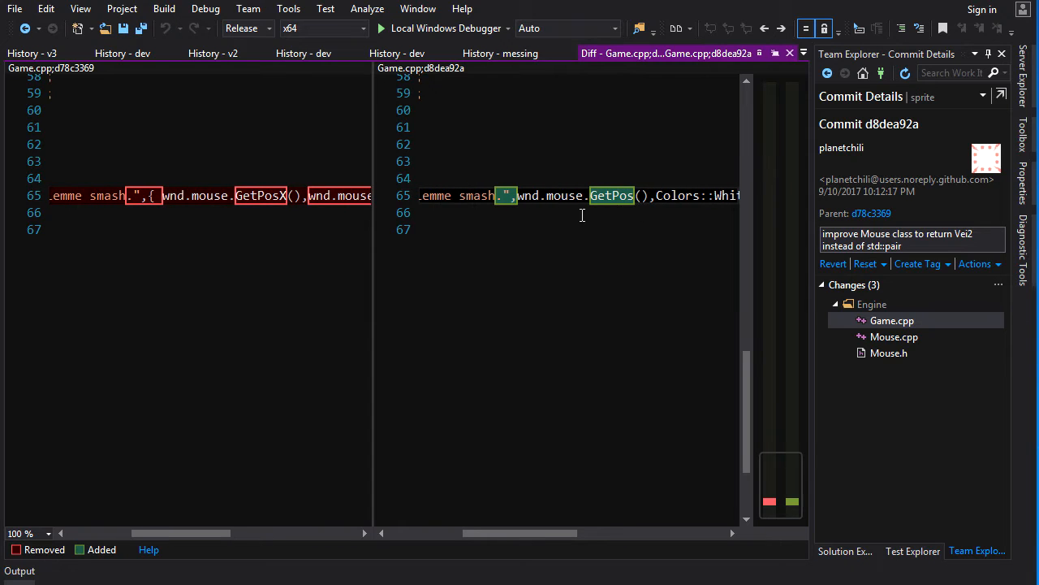
pyautogui.moveTo(721, 339)
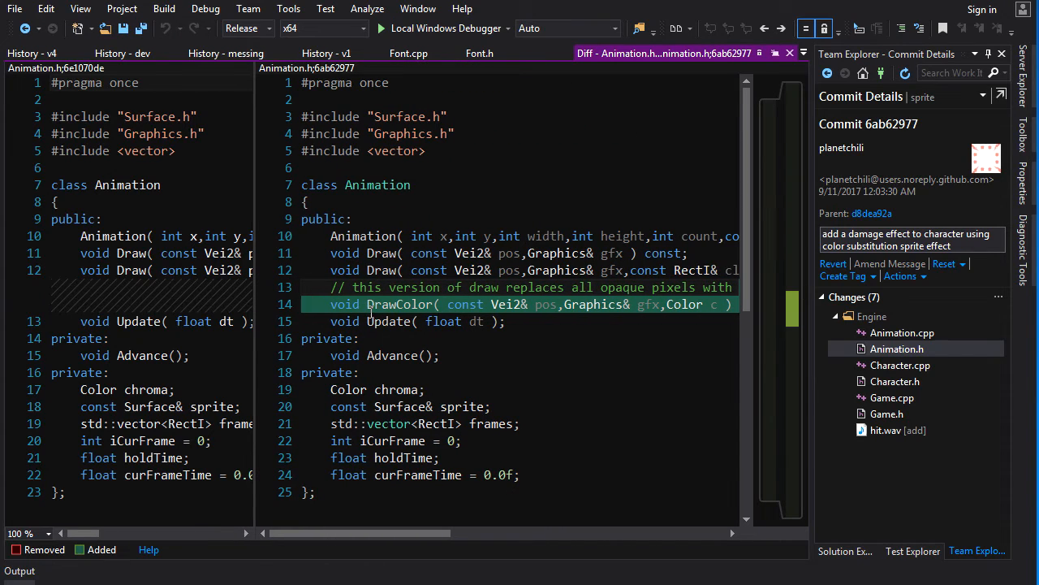
pyautogui.moveTo(442, 250)
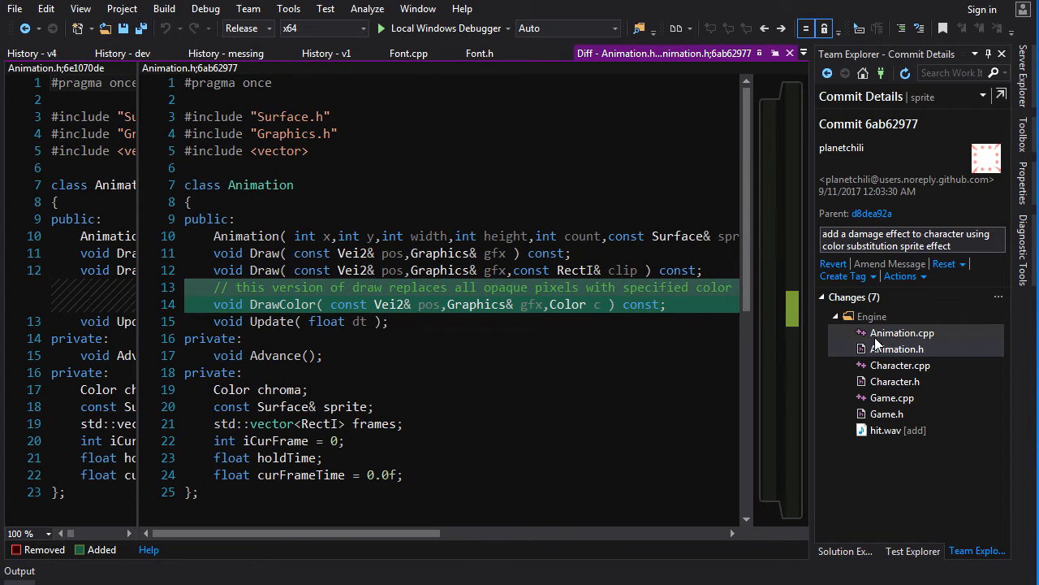
# - View the Animation.cpp, Character.h, Character.cpp and Game.h diffs, picking out the ActivateEffect declaration
pyautogui.click(903, 331)
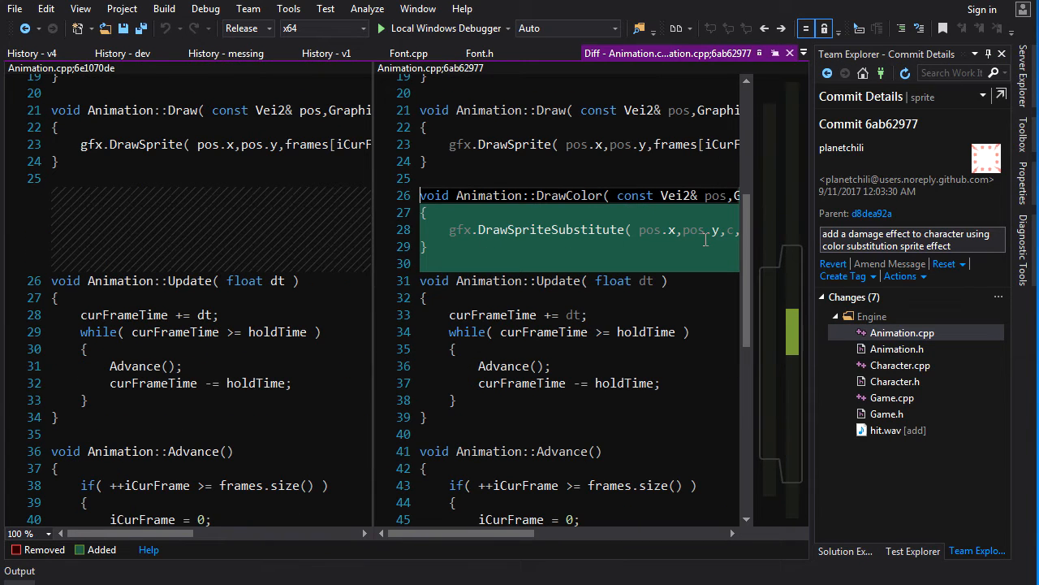
pyautogui.click(895, 380)
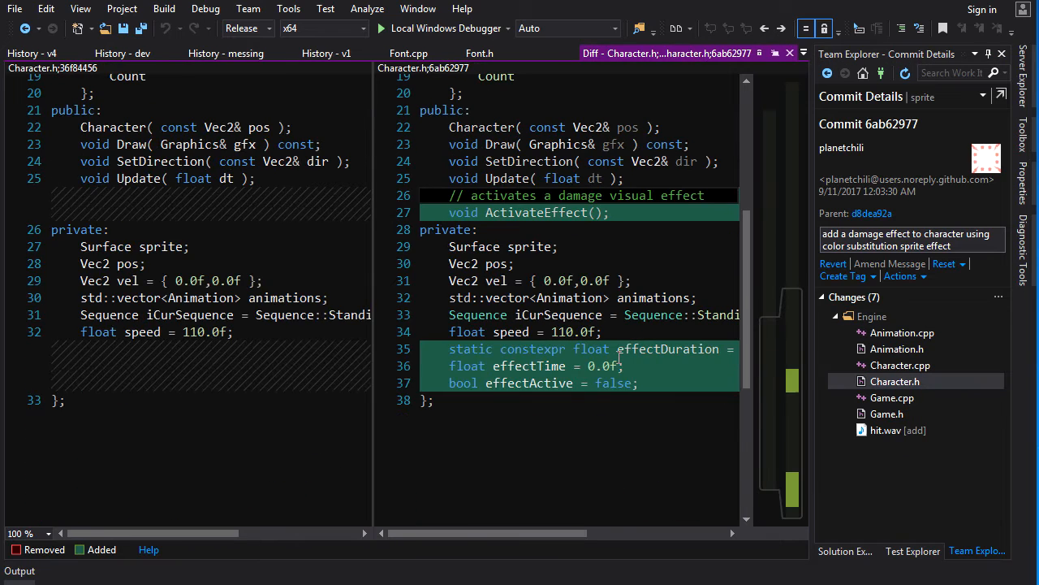
pyautogui.doubleClick(536, 211)
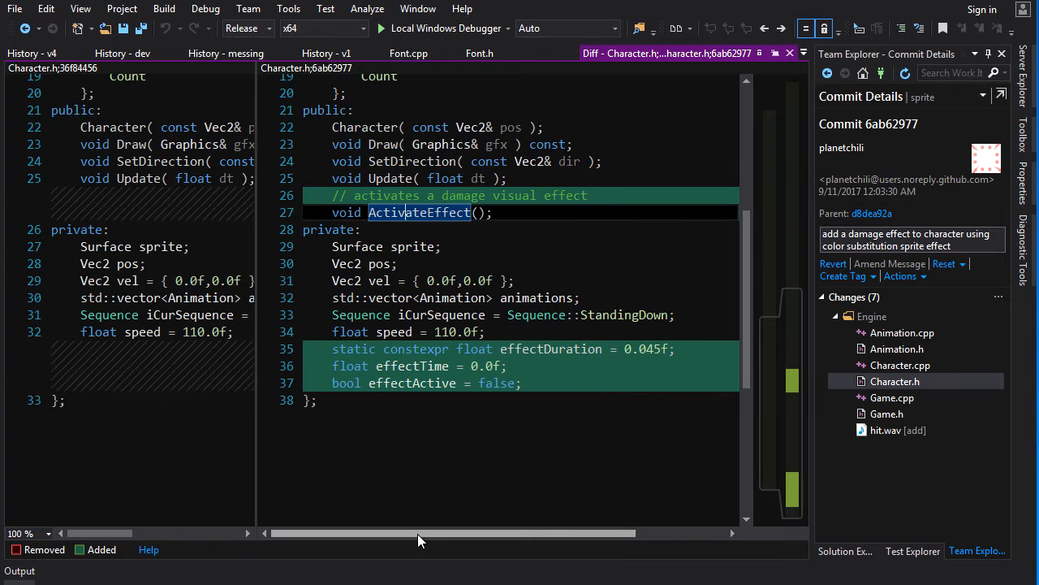
pyautogui.click(900, 352)
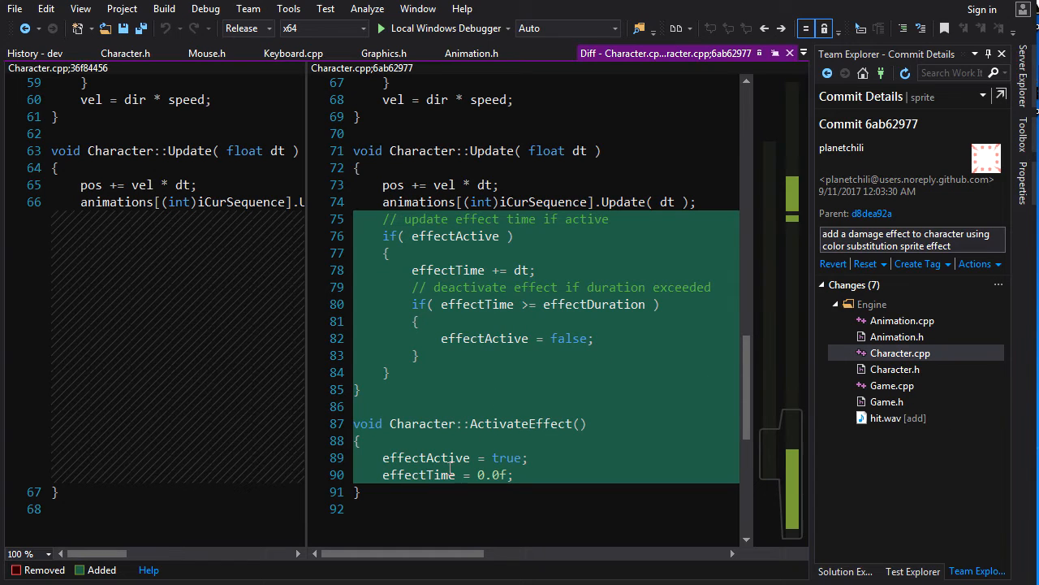
pyautogui.moveTo(535, 461)
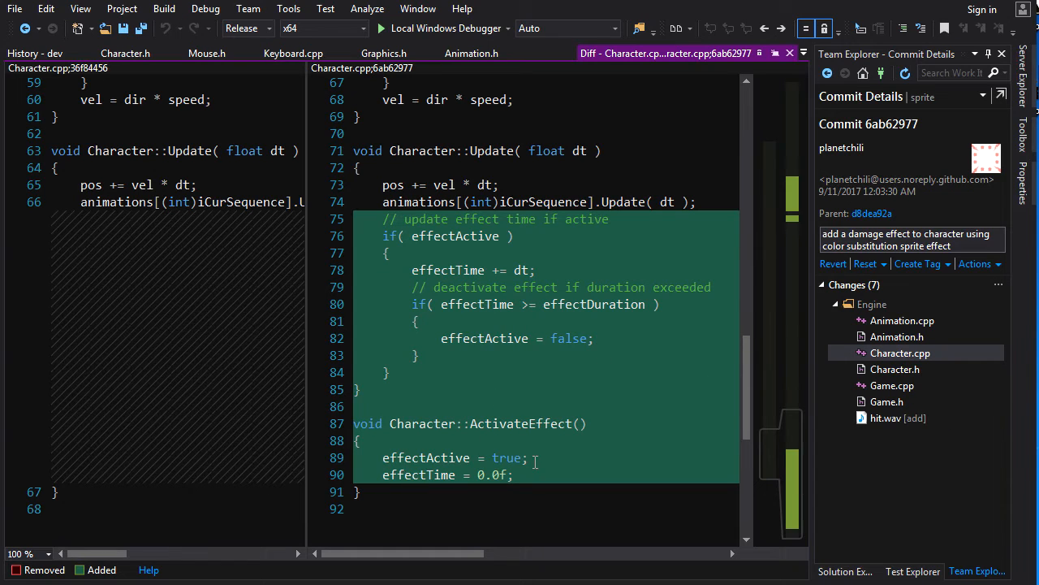
pyautogui.moveTo(487, 479)
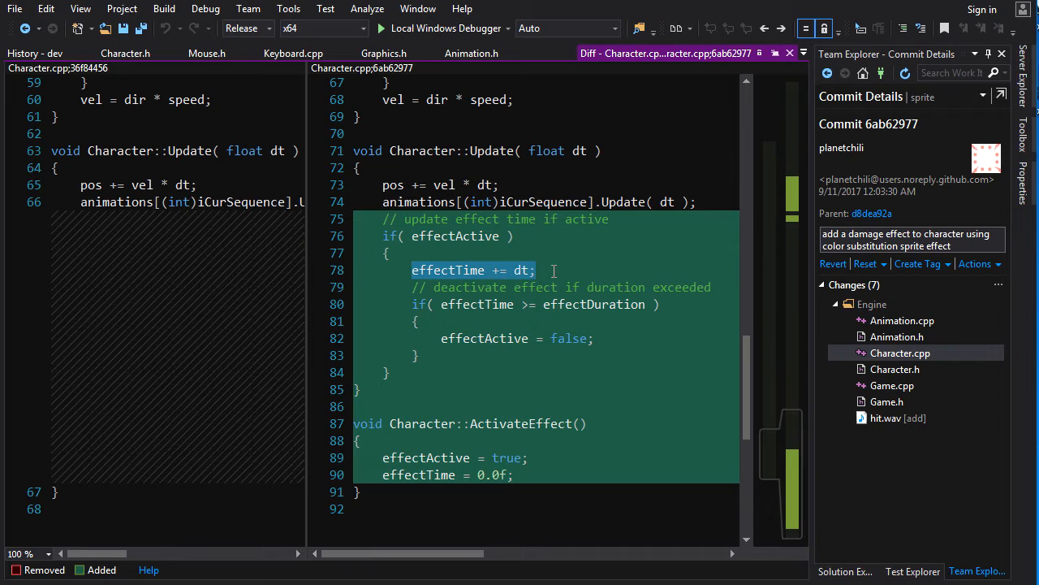
pyautogui.moveTo(659, 300)
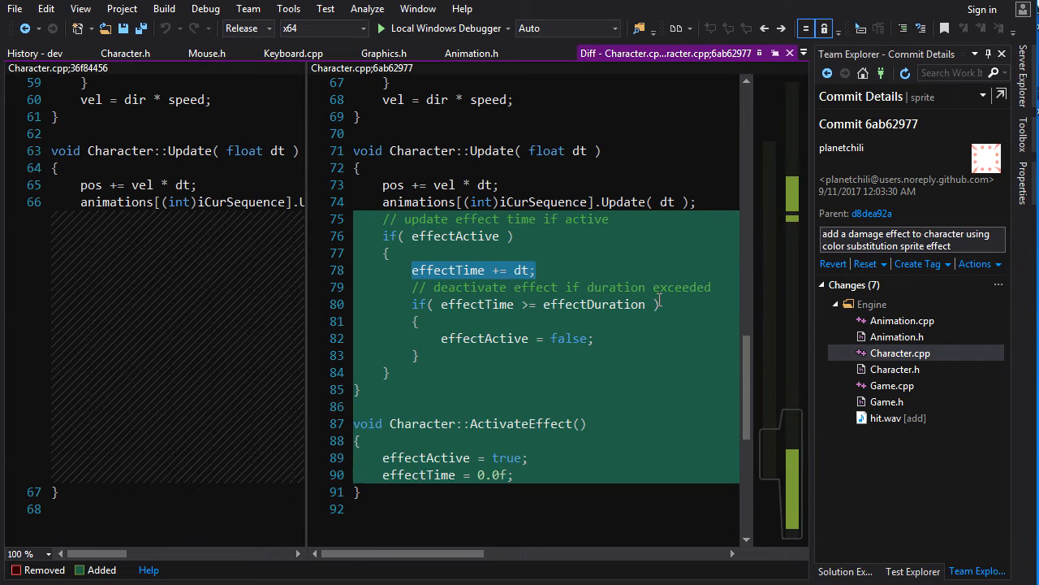
pyautogui.moveTo(393, 235)
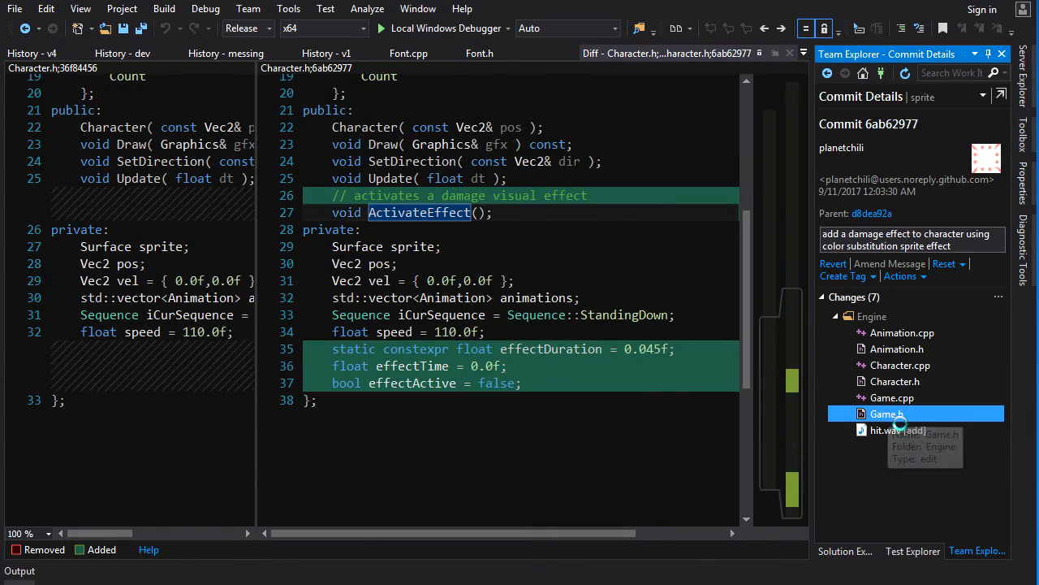
pyautogui.click(887, 414)
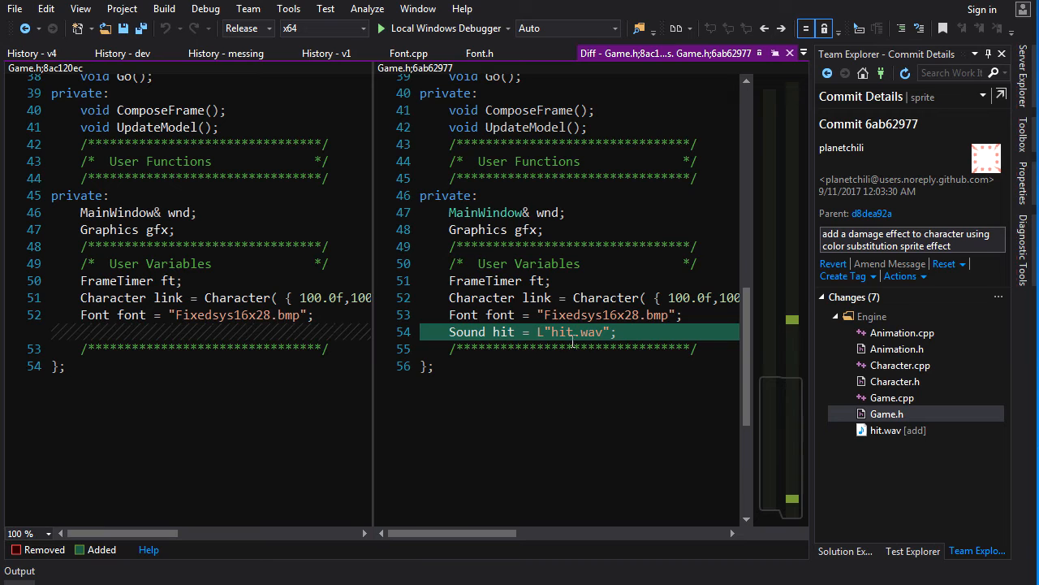
# - Review Game.cpp's space-press ActivateEffect and hit.Play, then run the game and trigger the flash
pyautogui.click(891, 396)
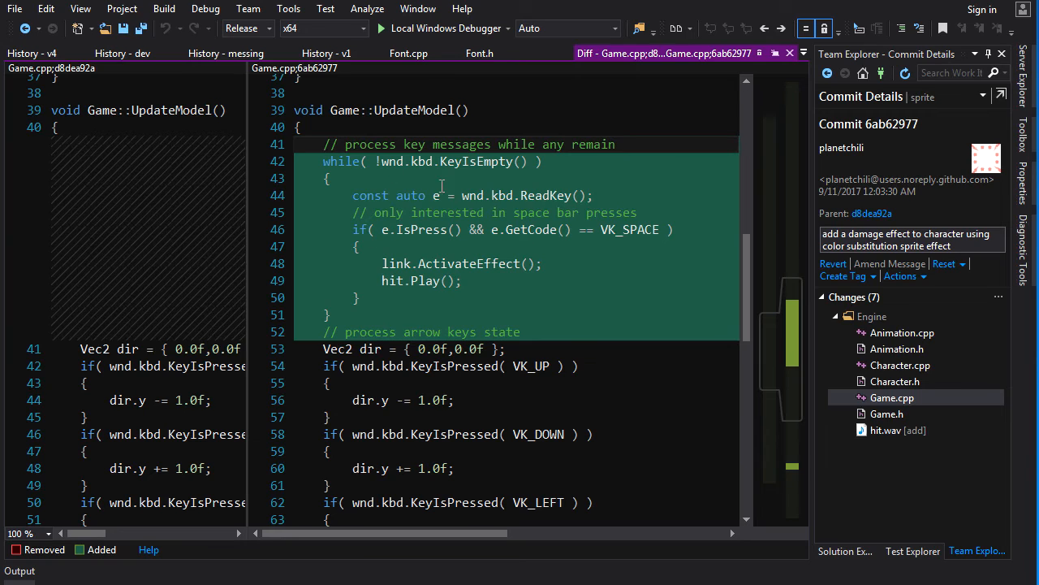
pyautogui.moveTo(450, 253)
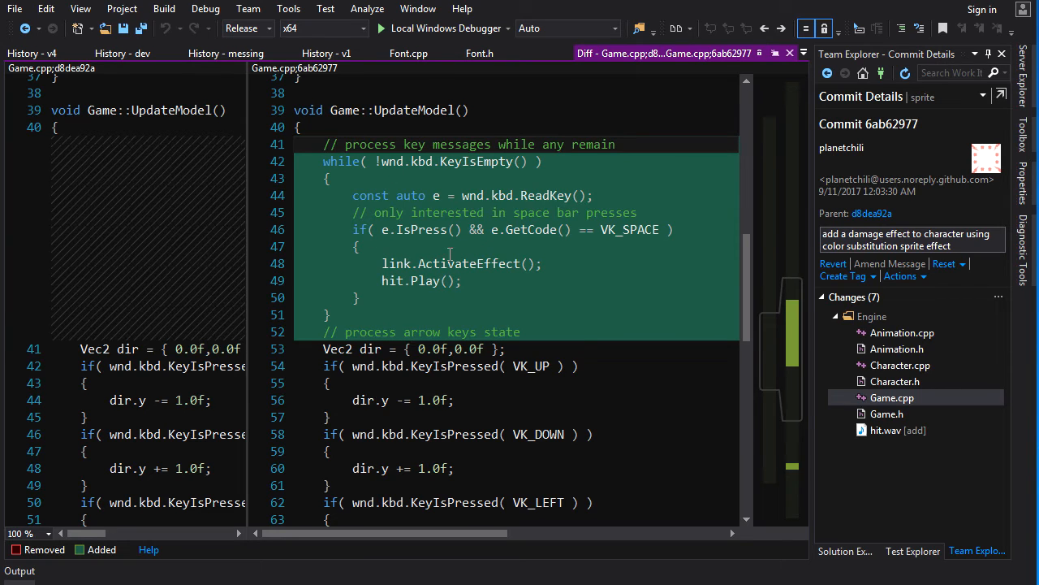
pyautogui.doubleClick(421, 229)
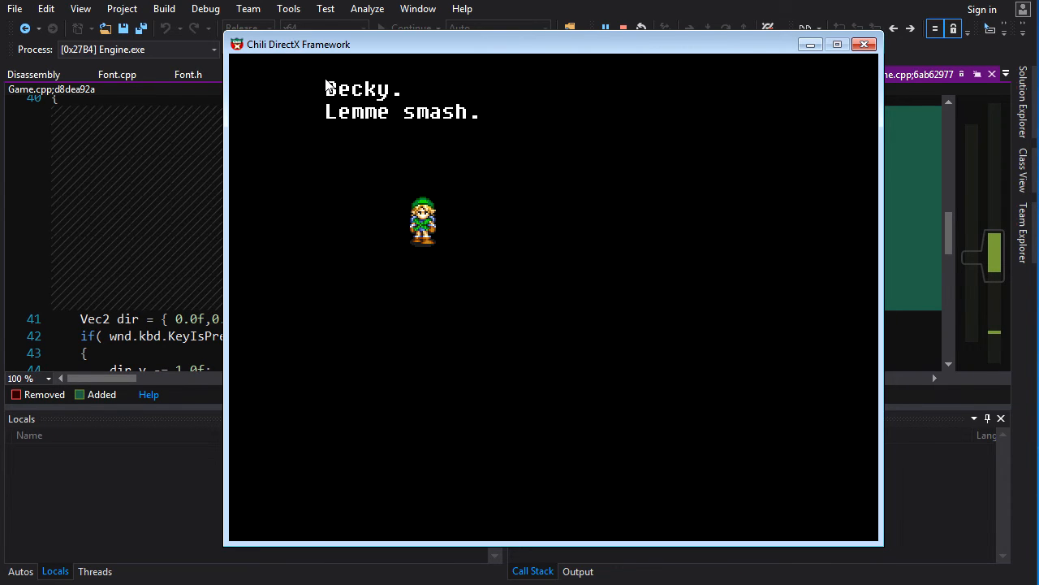
pyautogui.press('Down')
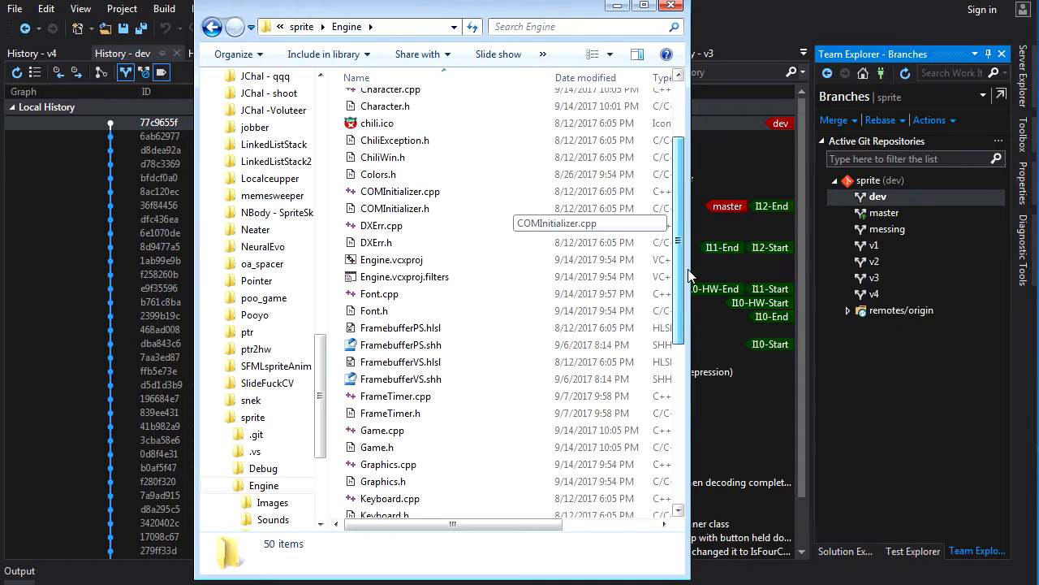
# - Browse the Engine folder's Images (font and link bitmaps), then its Sounds folder with hit.wav
pyautogui.scroll(3)
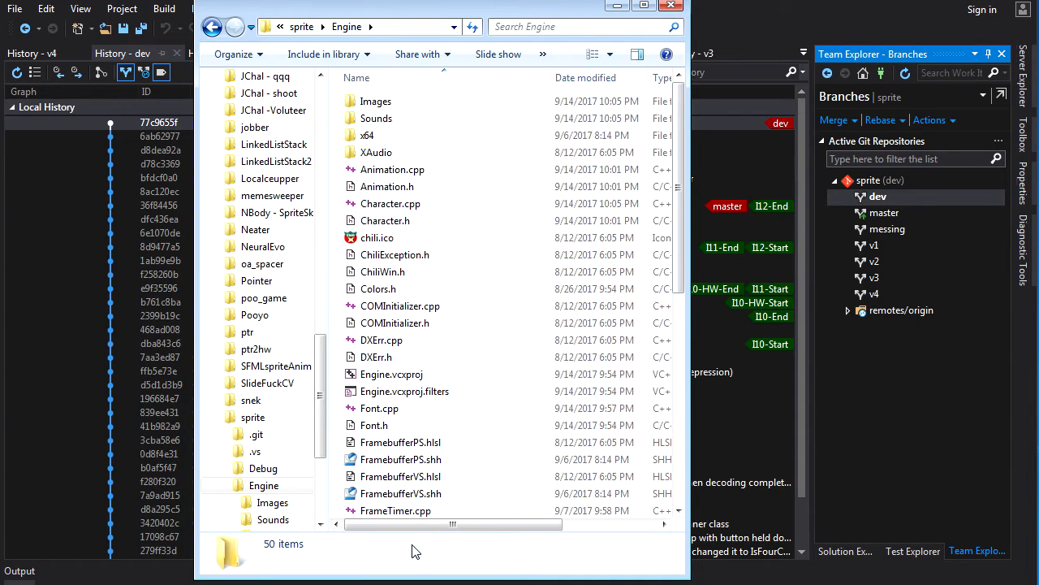
pyautogui.scroll(-3)
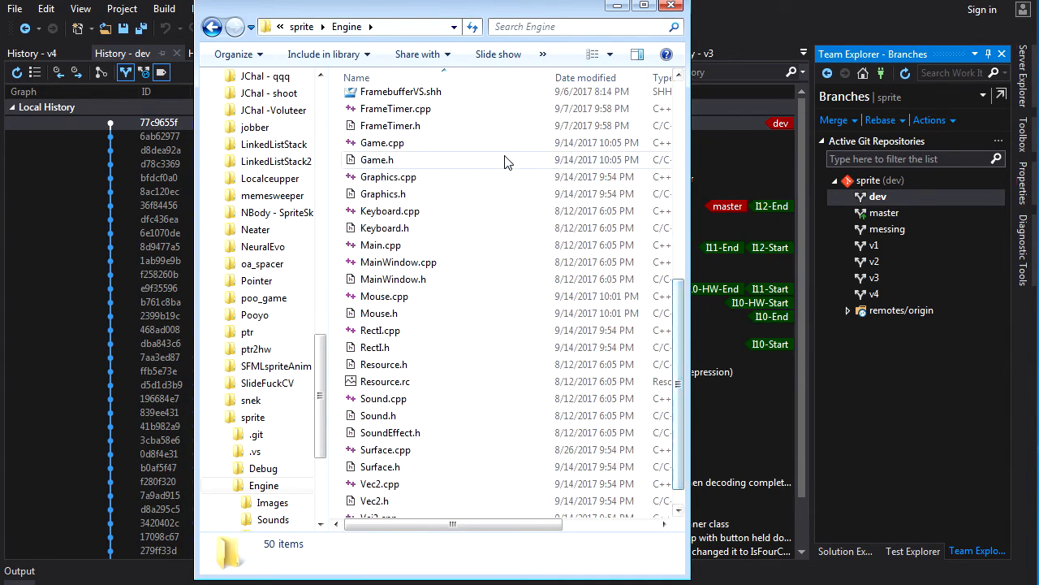
pyautogui.scroll(3)
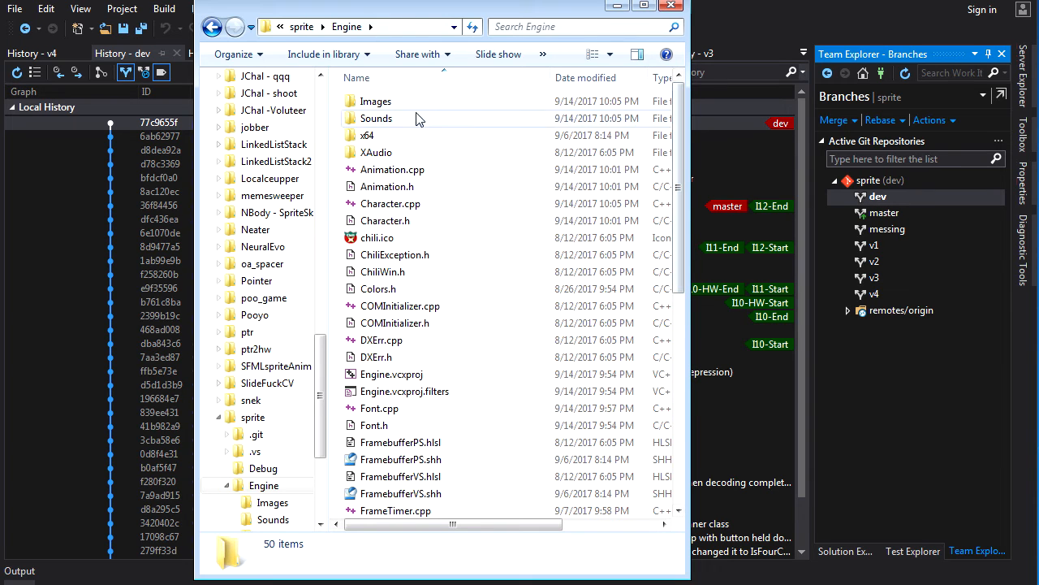
pyautogui.doubleClick(376, 101)
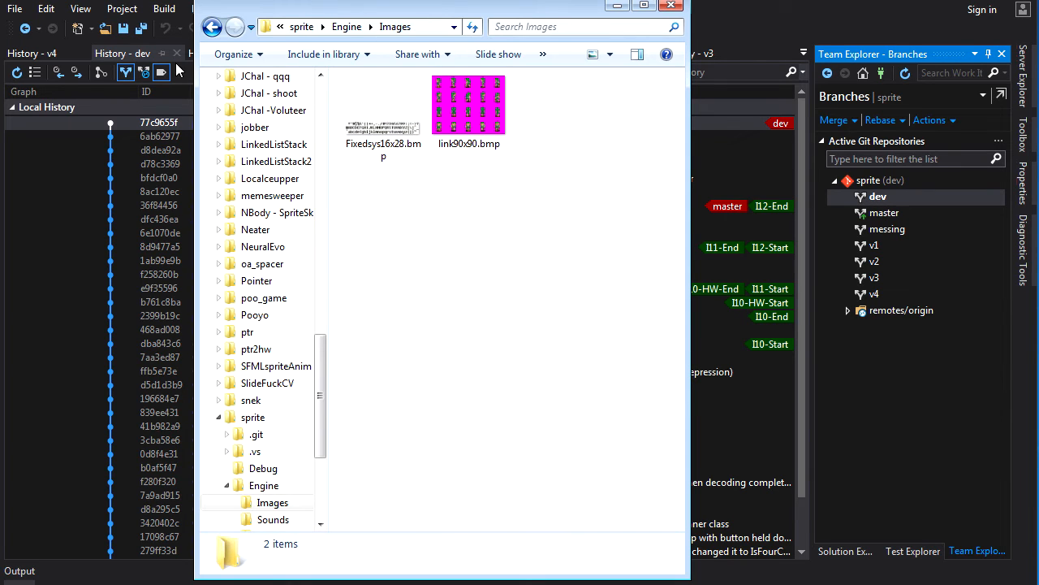
pyautogui.click(273, 520)
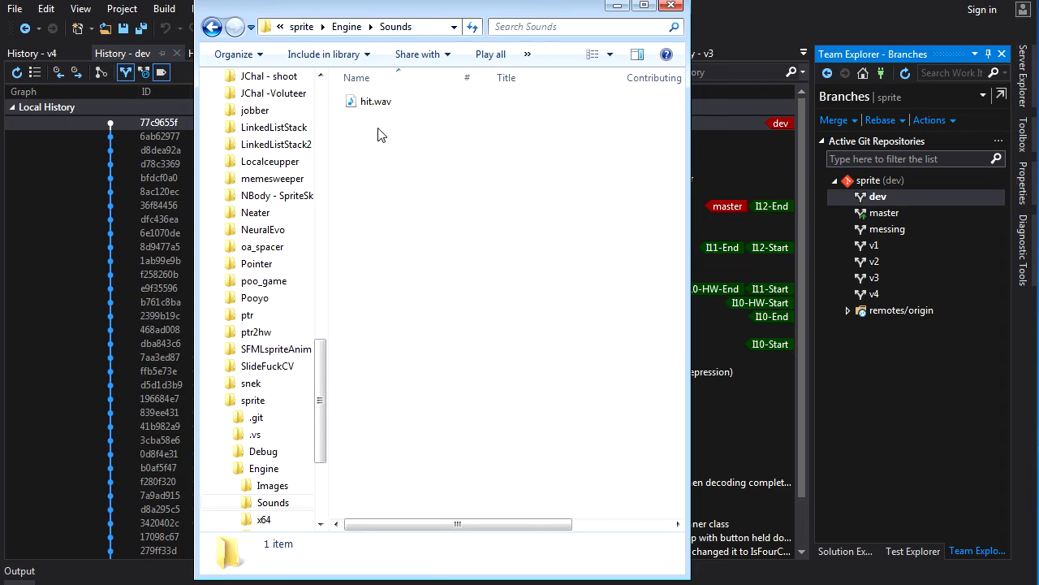